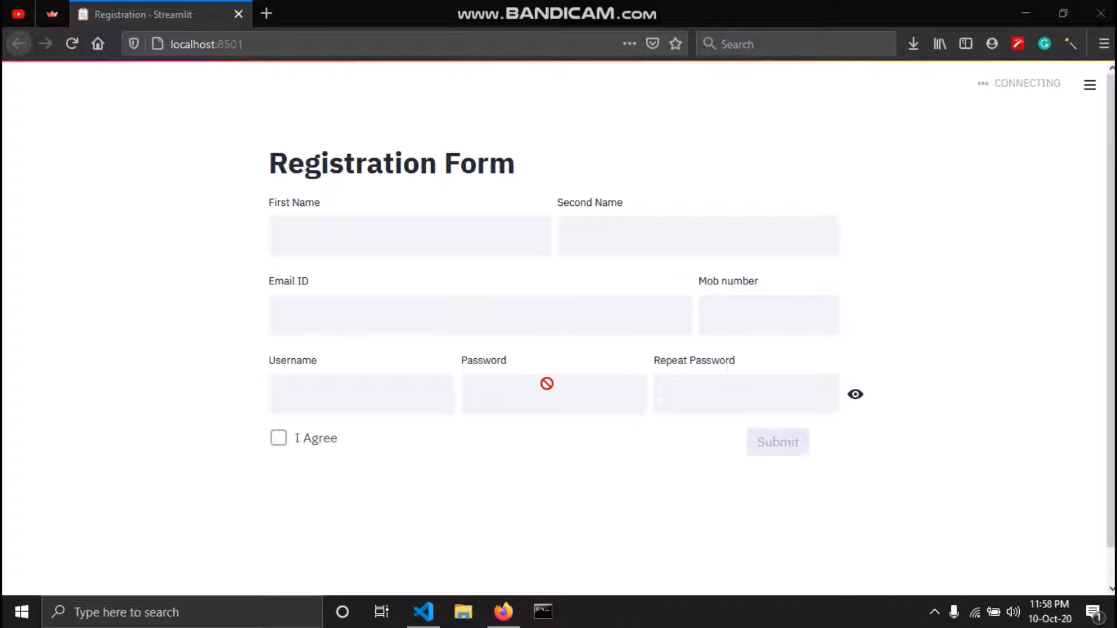
mouse_move(424, 218)
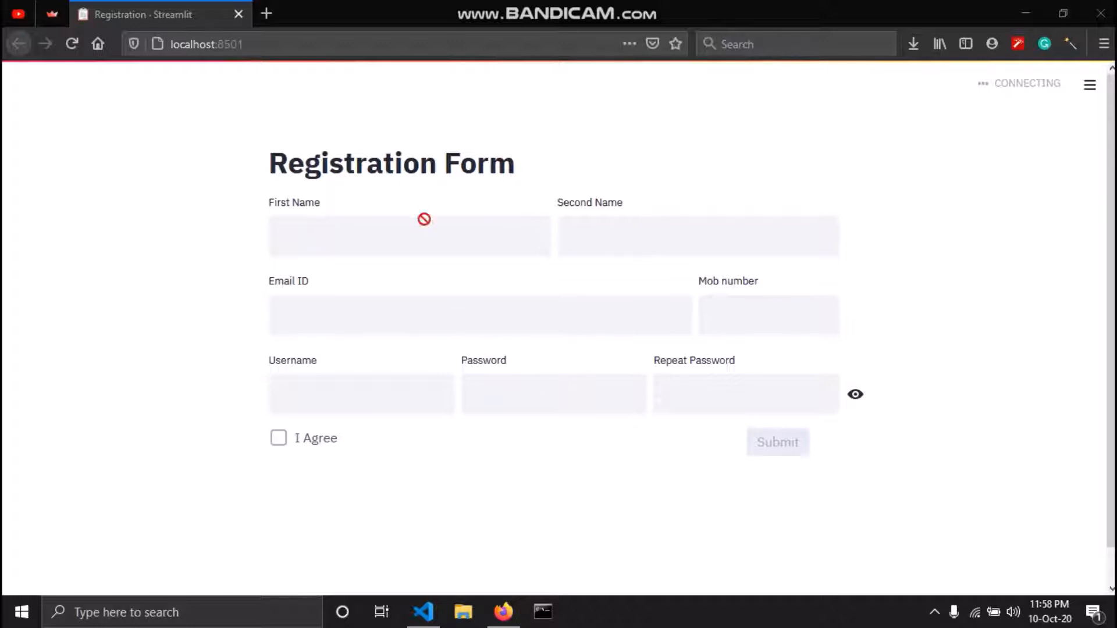
mouse_move(316, 302)
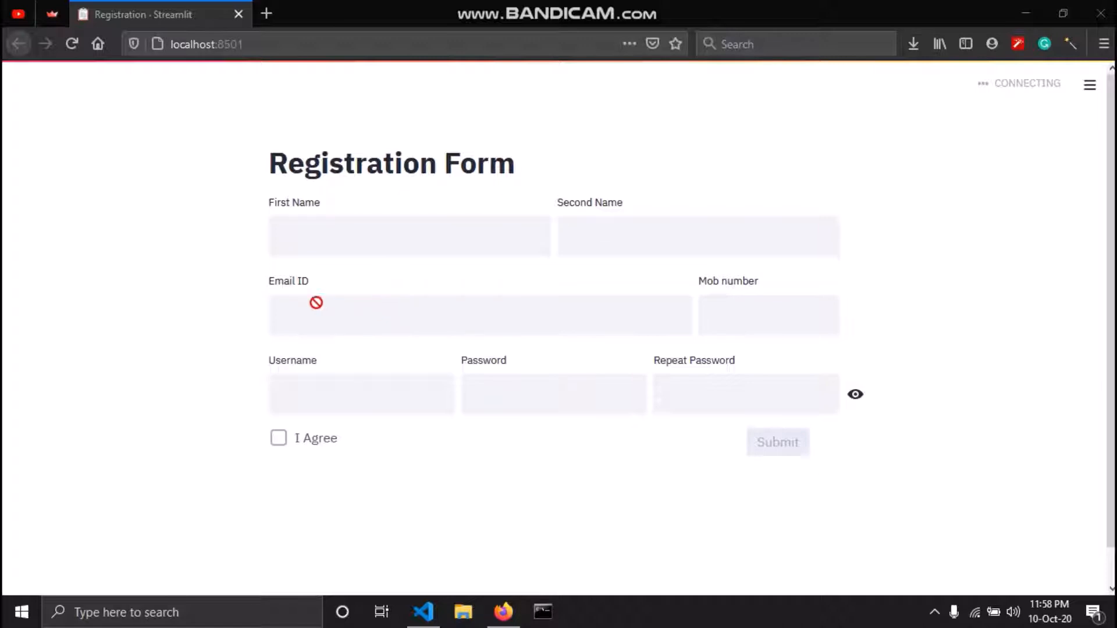
mouse_move(707, 296)
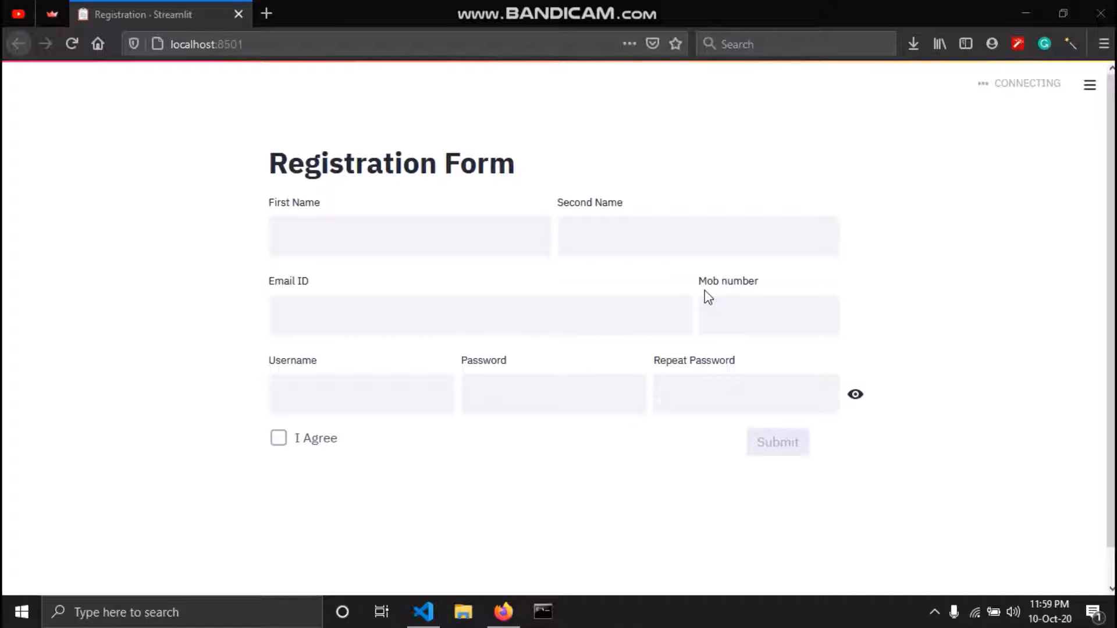
Step: Upgrade the streamlit package in Command Prompt with pip install streamlit -U
left_click(542, 612)
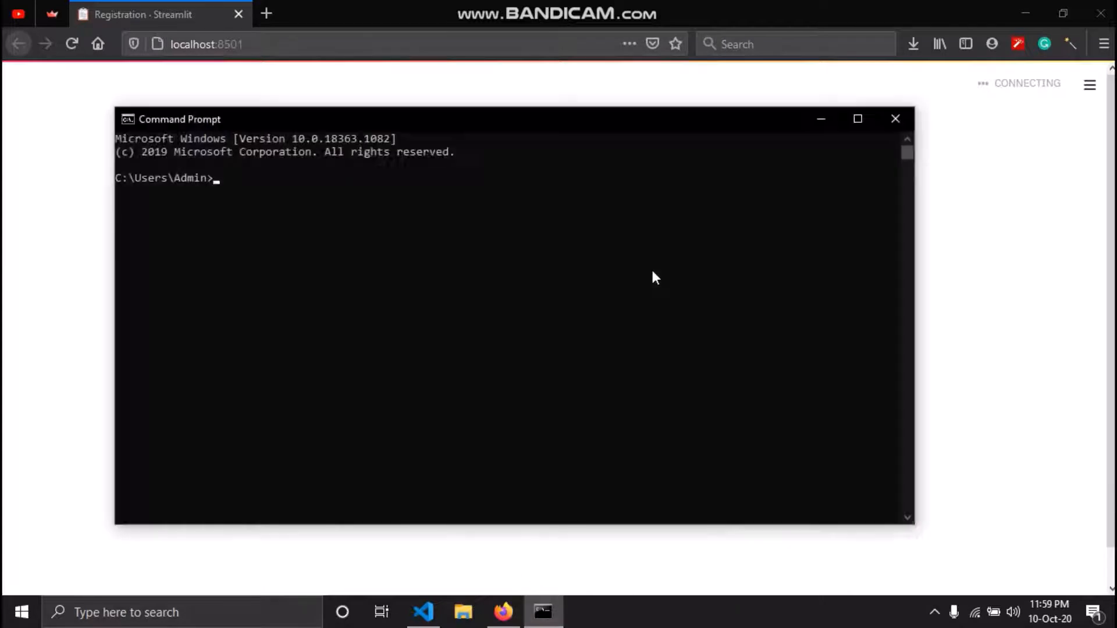
type("pip instal")
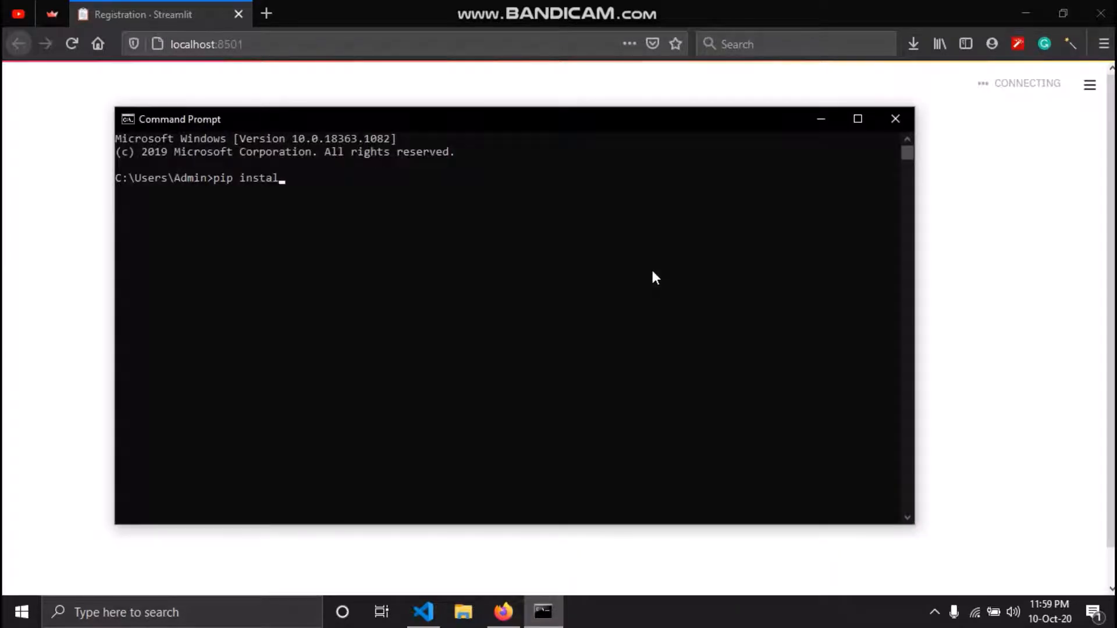
type("l streamlit")
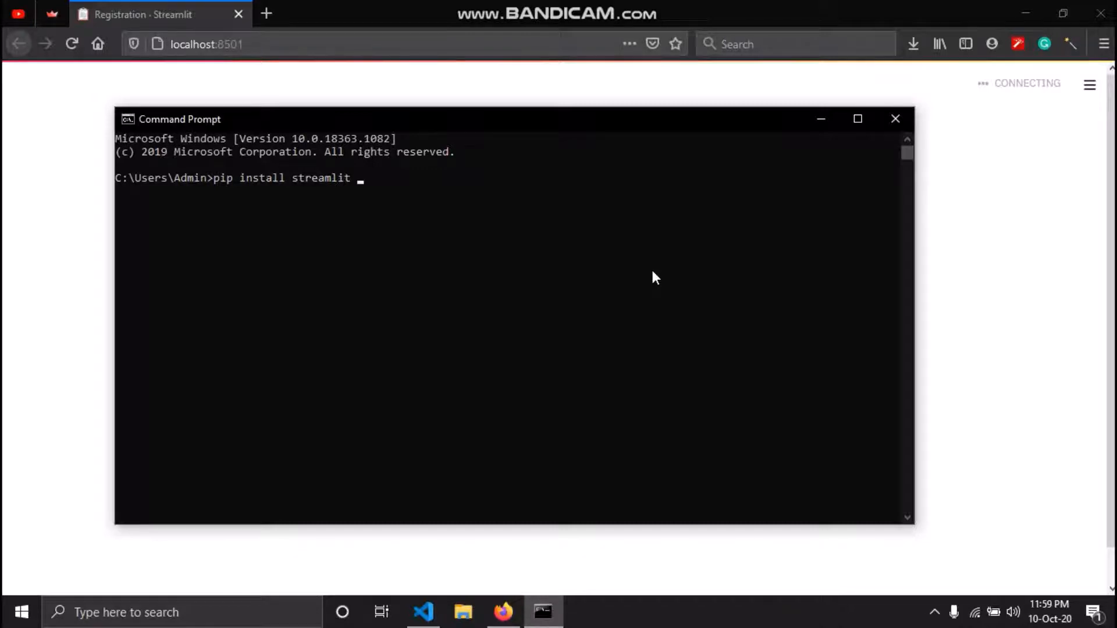
type("-U")
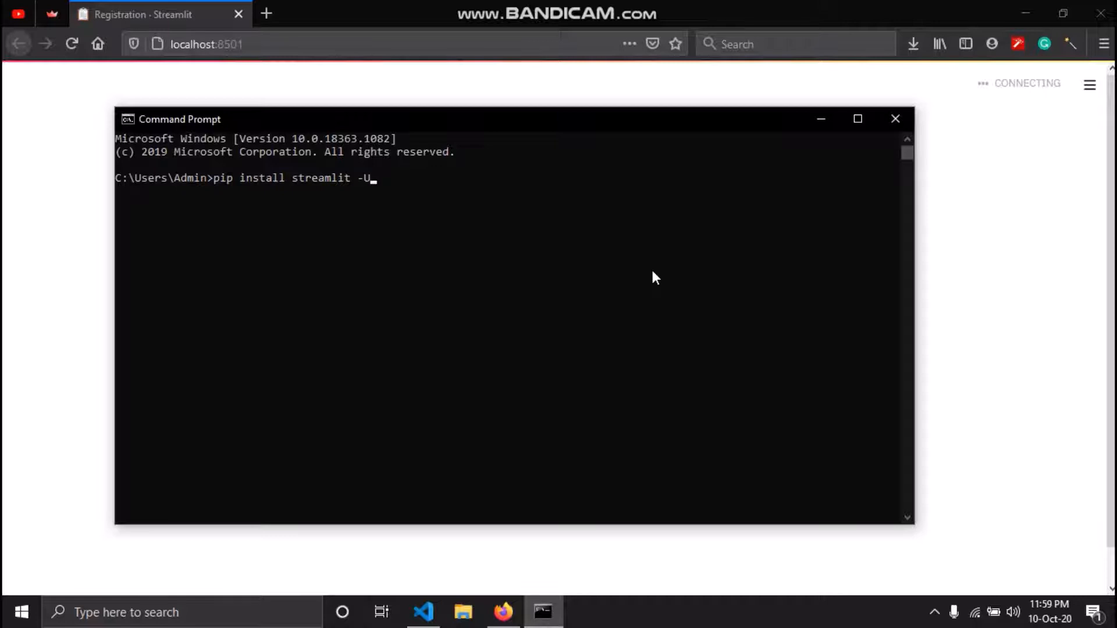
key("Return")
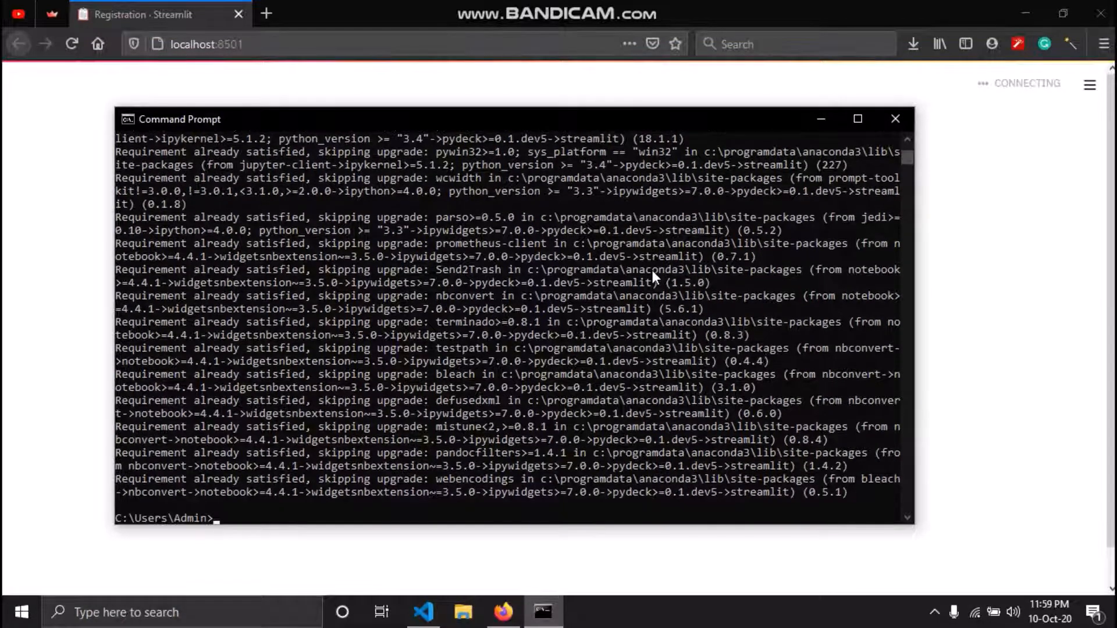
mouse_move(394, 530)
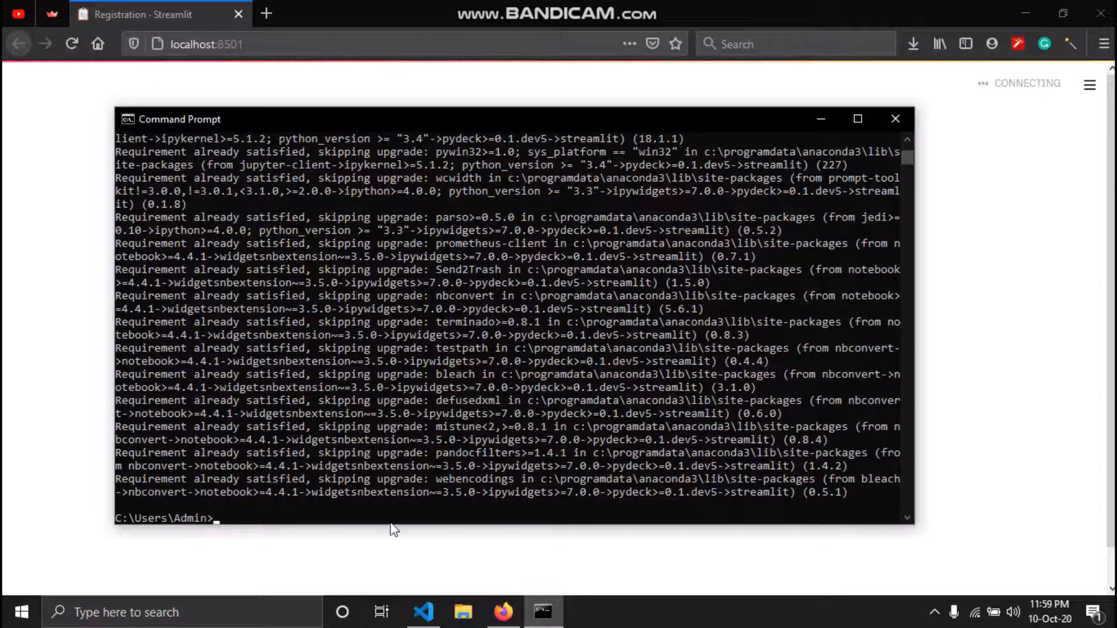
mouse_move(130, 492)
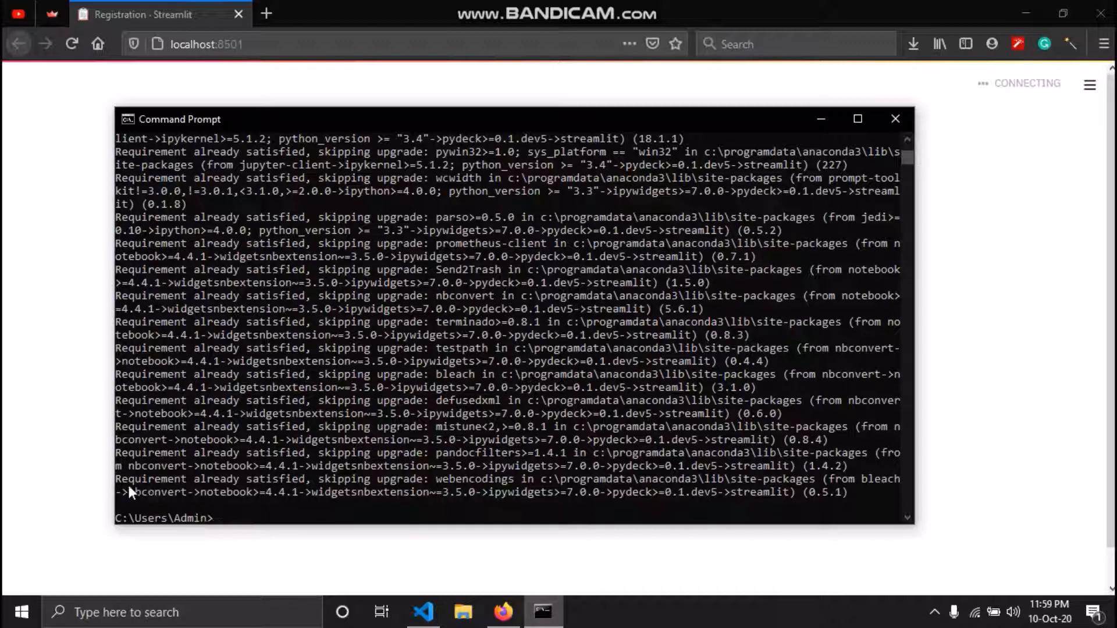
mouse_move(292, 491)
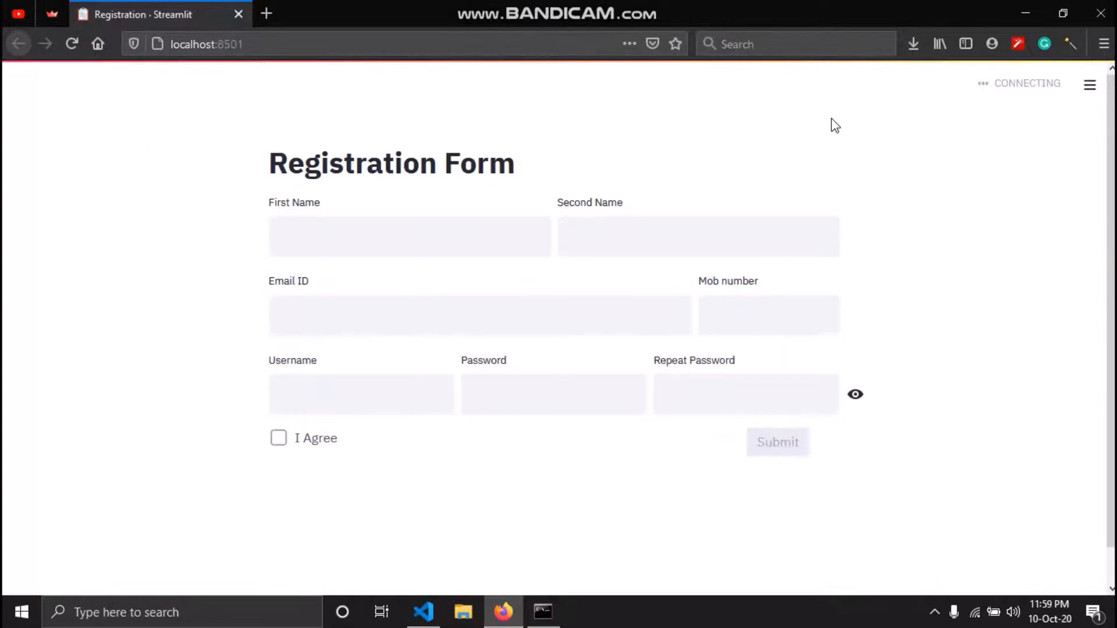
mouse_move(590, 169)
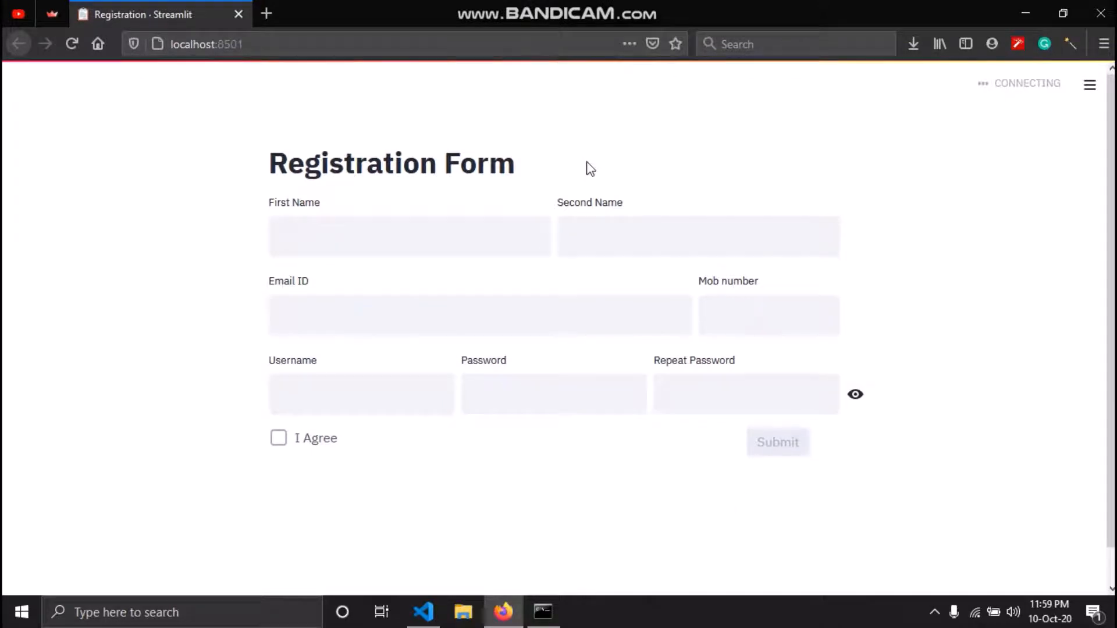
left_click(422, 612)
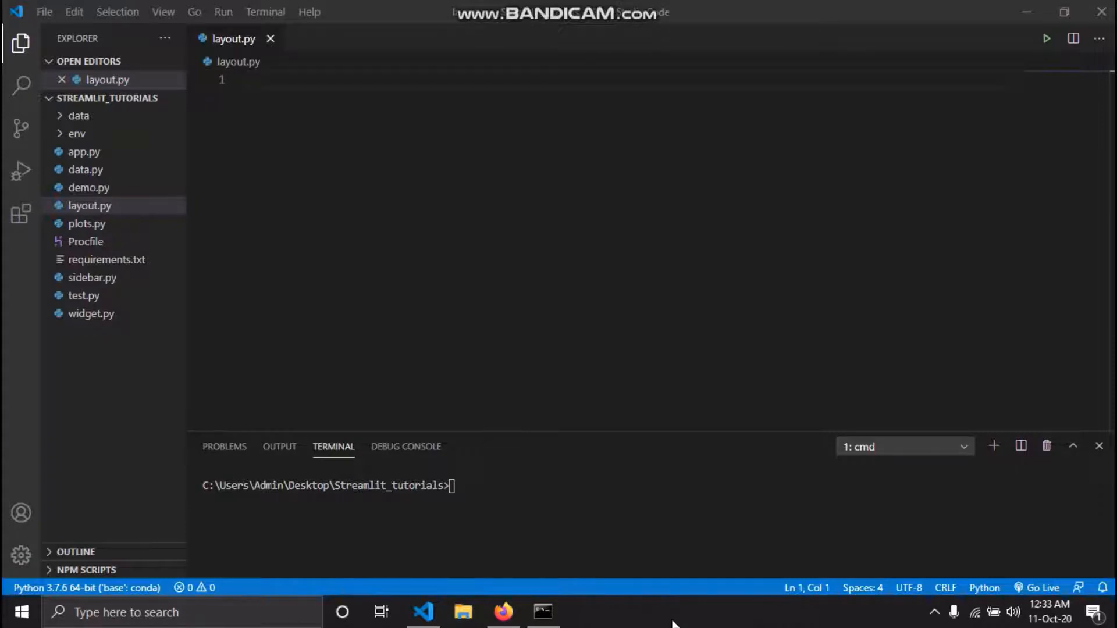
Step: Import streamlit in layout.py and add the 'Registration form' title
type("import streamlit as s")
type("st.")
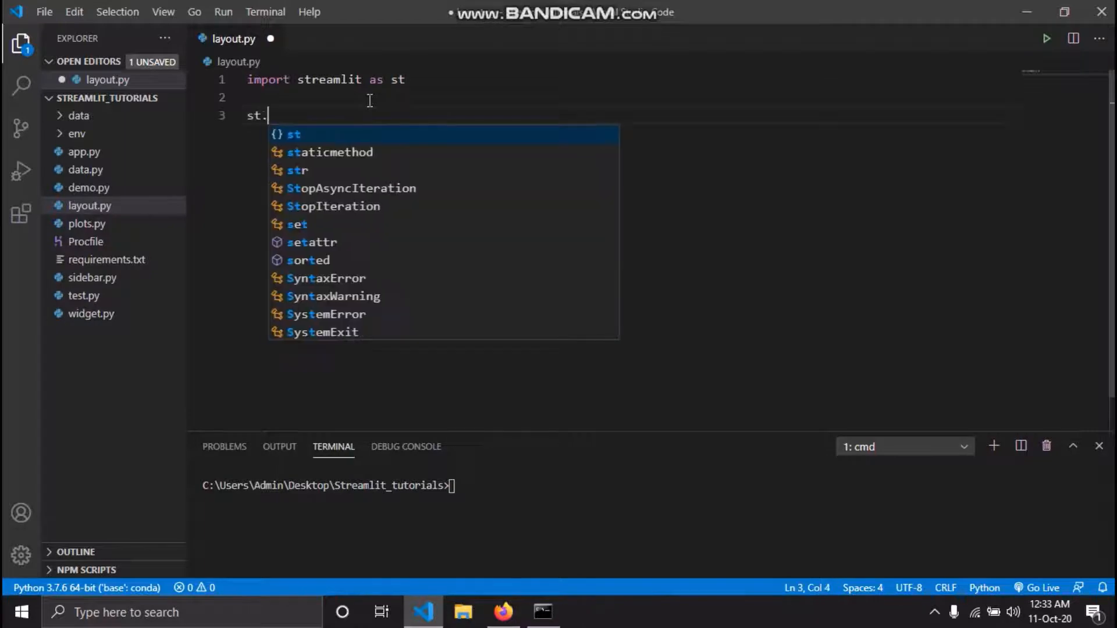
type("title()")
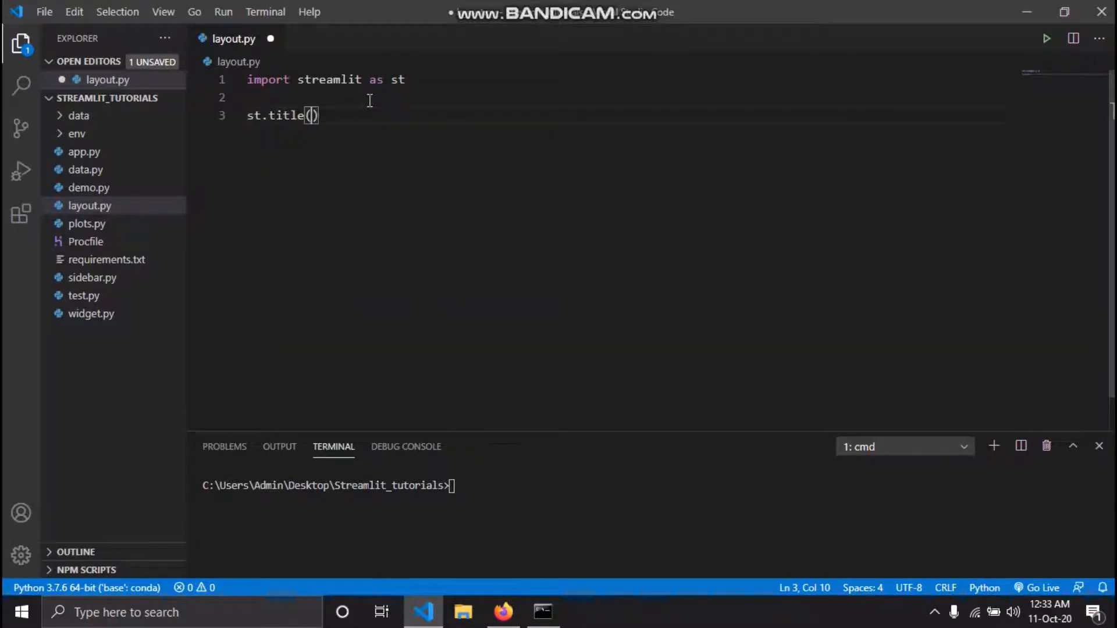
type("\"Registration\"")
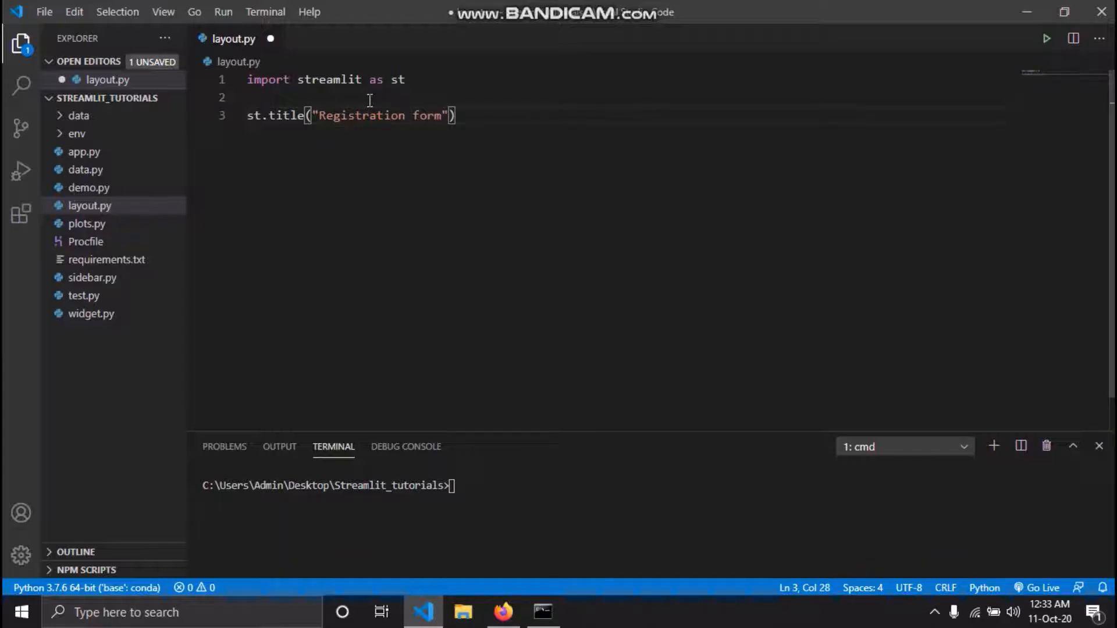
key("Enter")
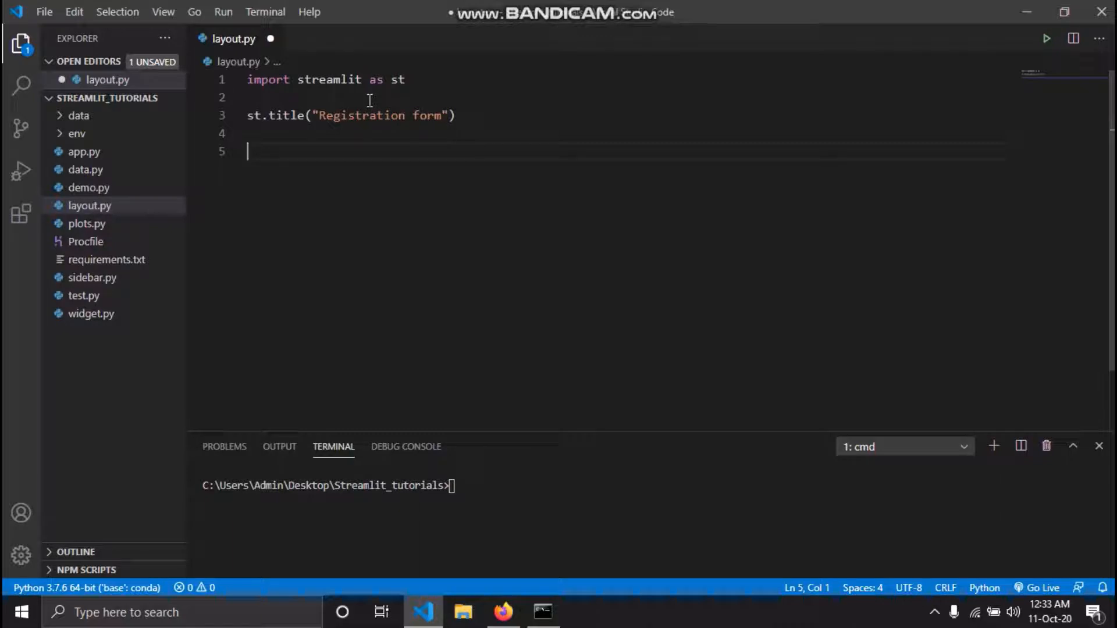
Step: Create two columns, first and last, with st.beta_columns(2)
type("st.")
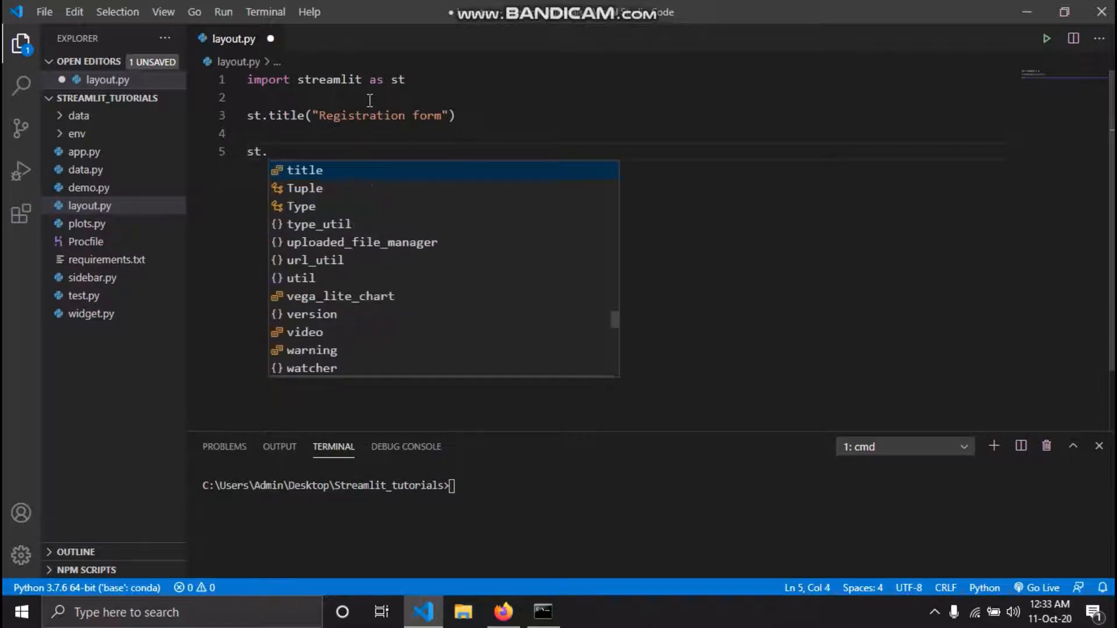
type("beta_columns(")
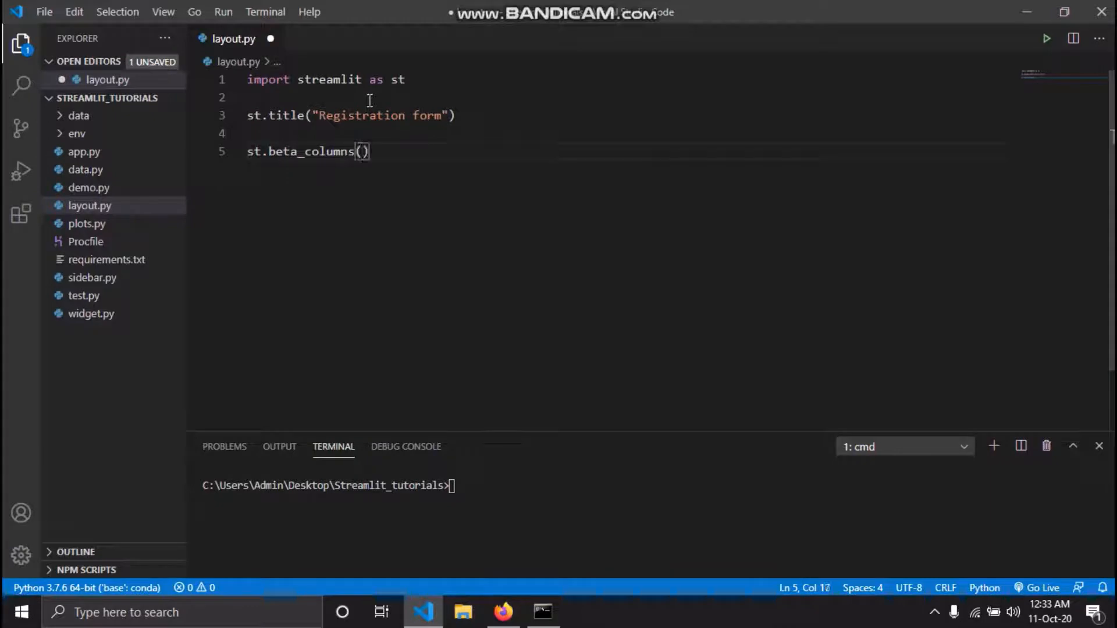
left_click(361, 151)
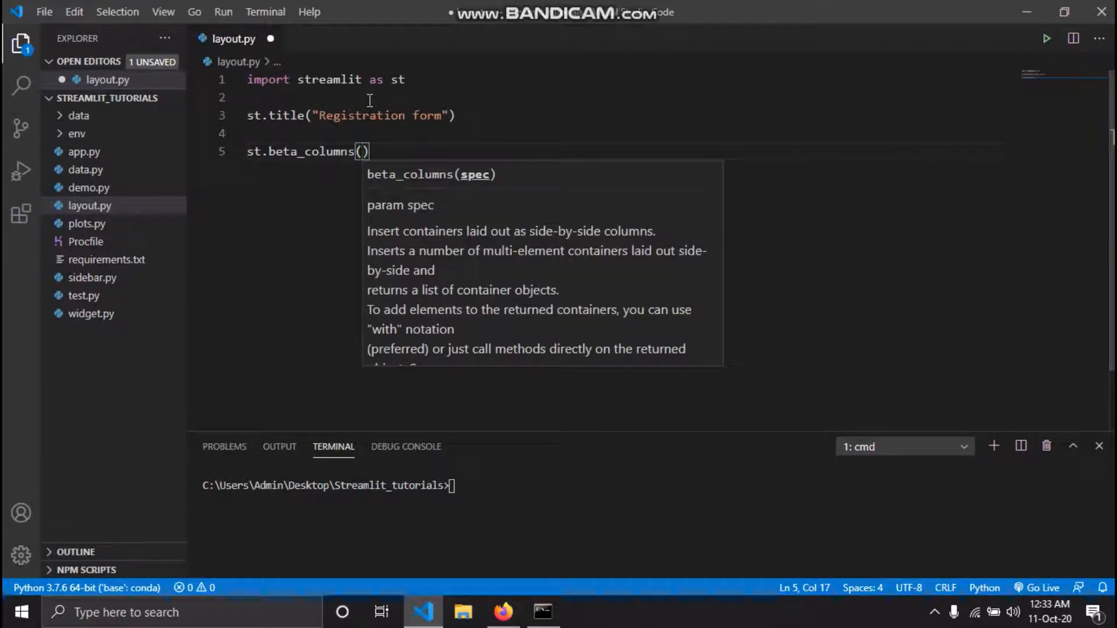
type("2")
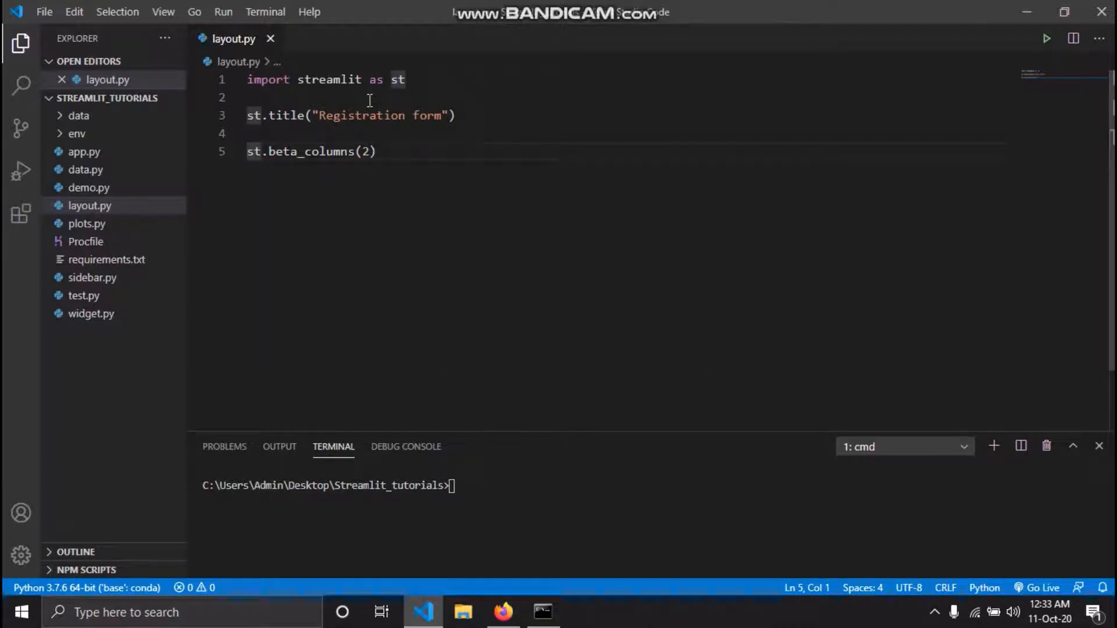
type("first,last =")
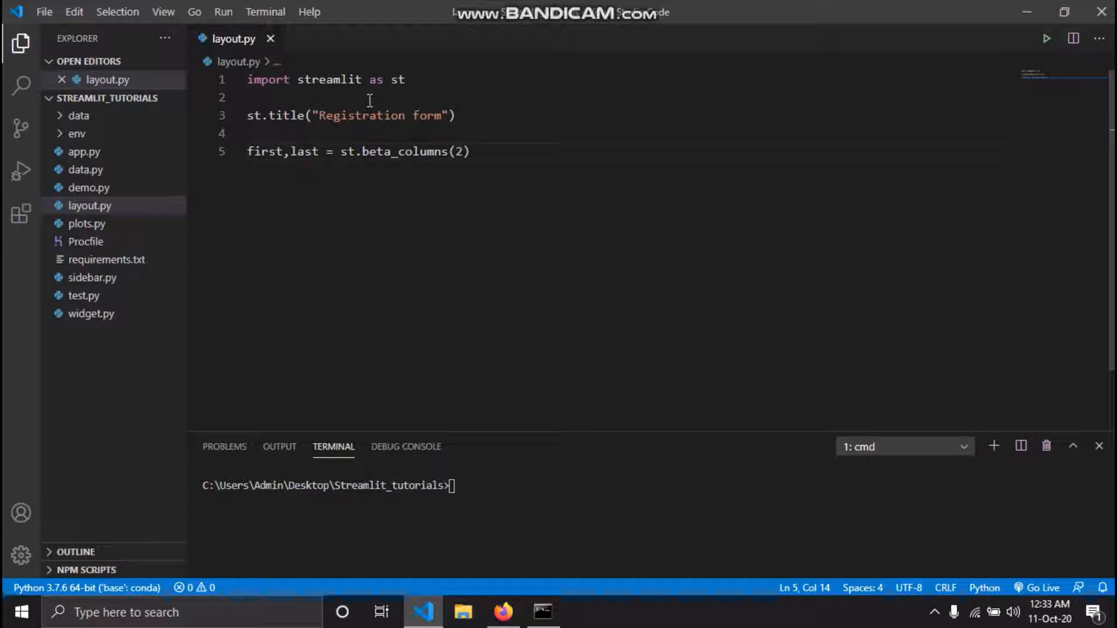
Step: Add a 'First Name' text input to the first column
key("Enter")
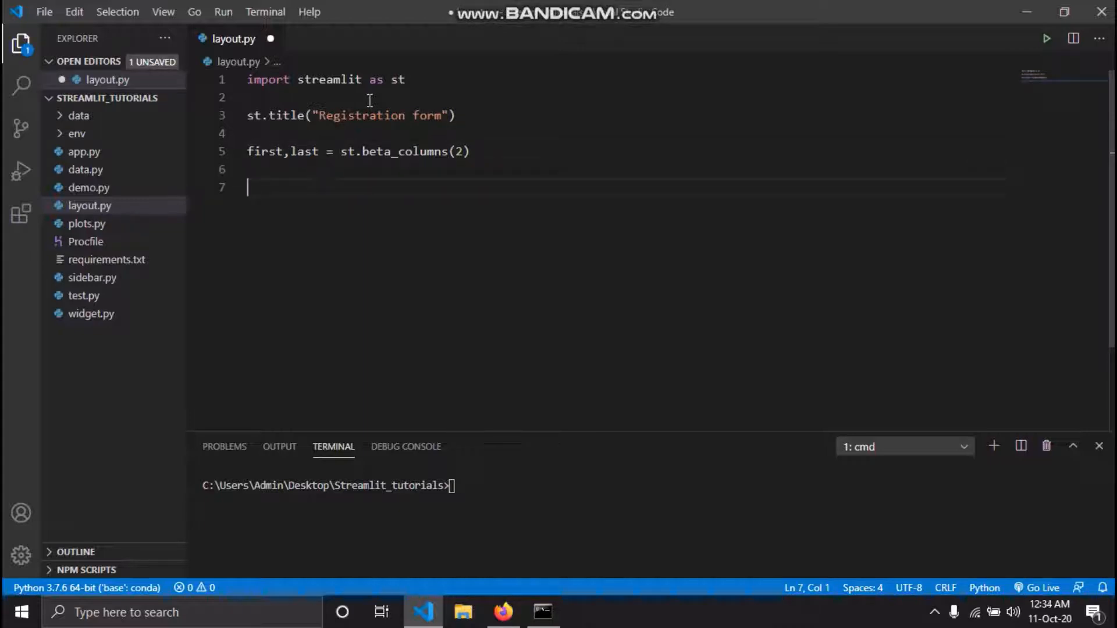
type("first")
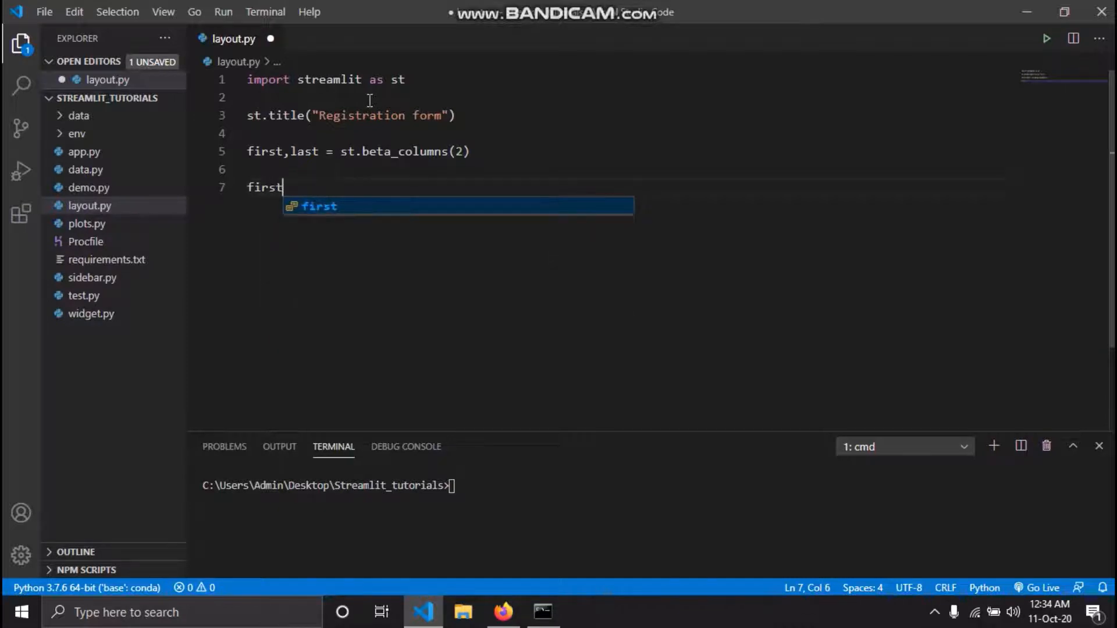
type(".")
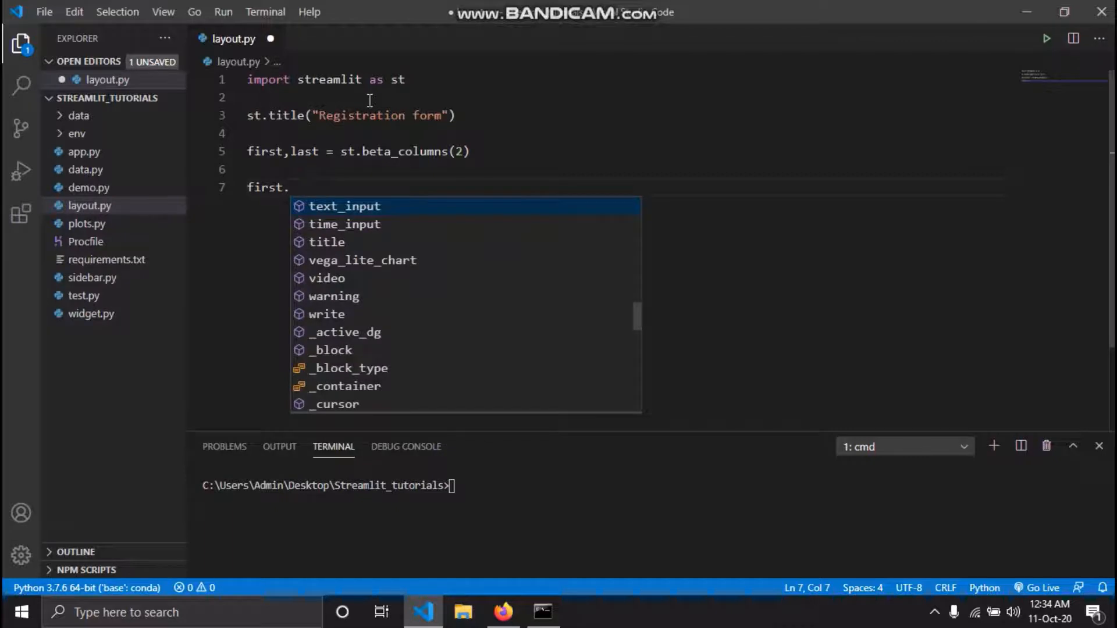
type("text_input")
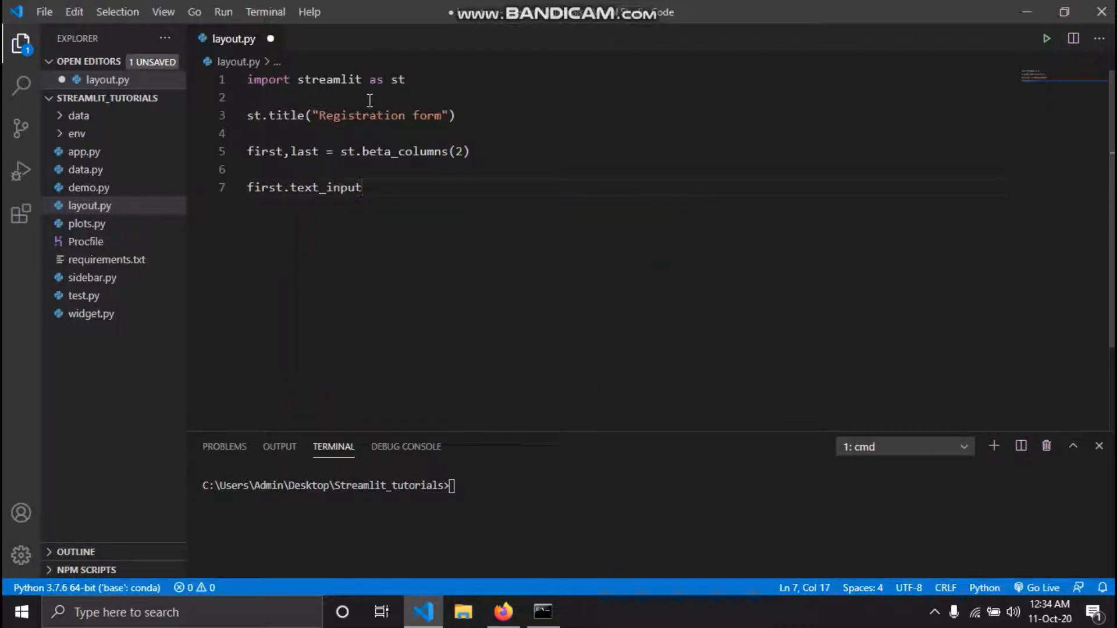
type("(\"First \")")
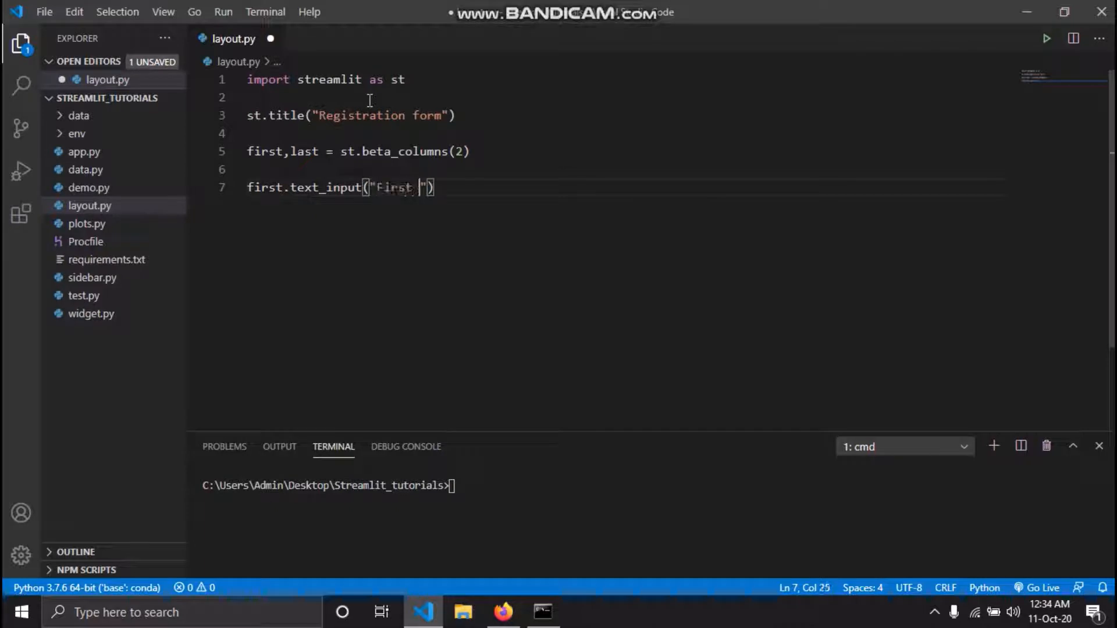
type("Name")
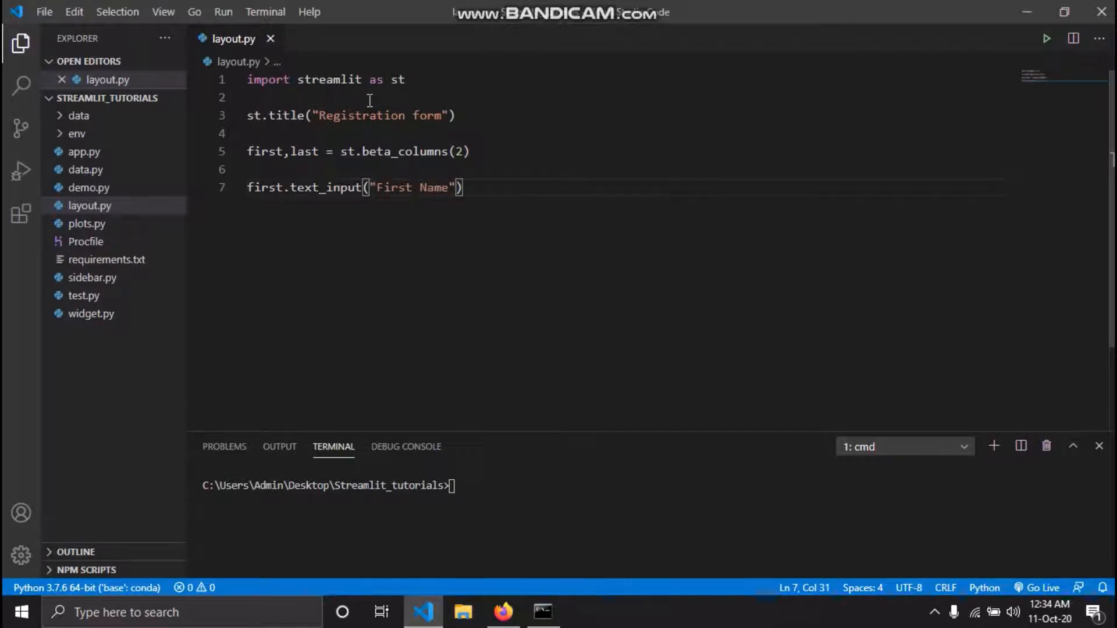
key("Return")
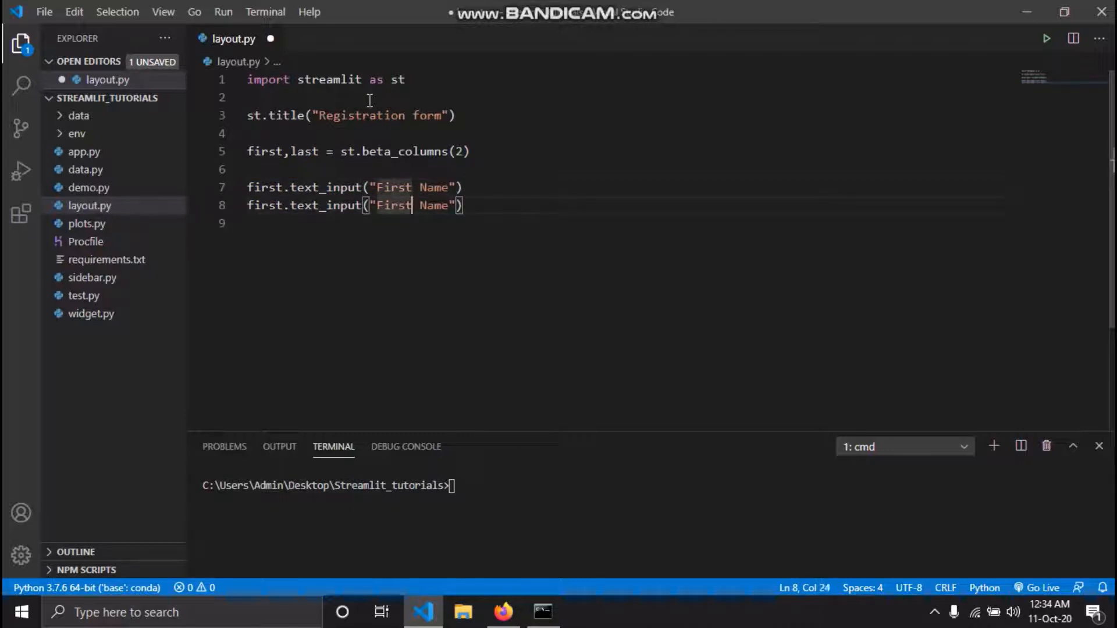
Step: Duplicate it as a 'Last Name' input in the last column, adding a blank line below
type("Lats")
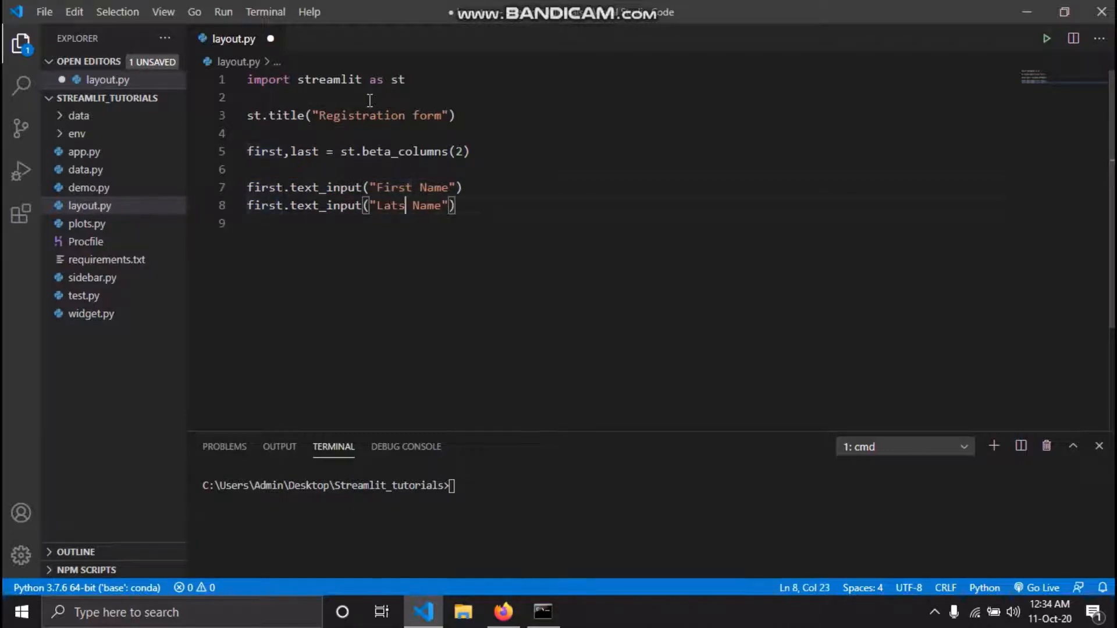
type("Last")
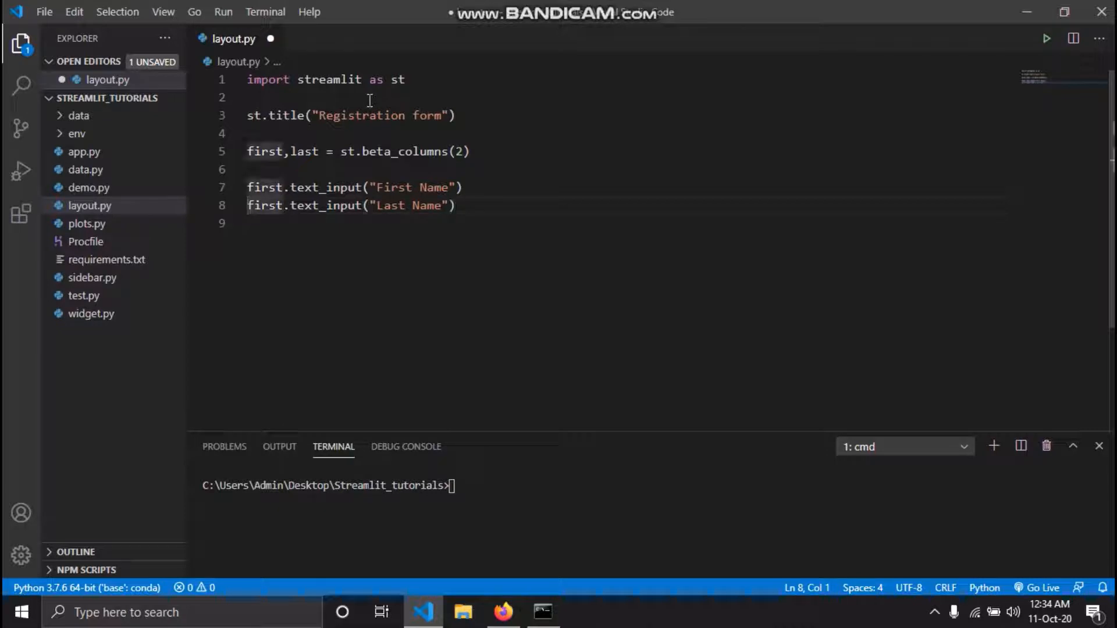
type("last")
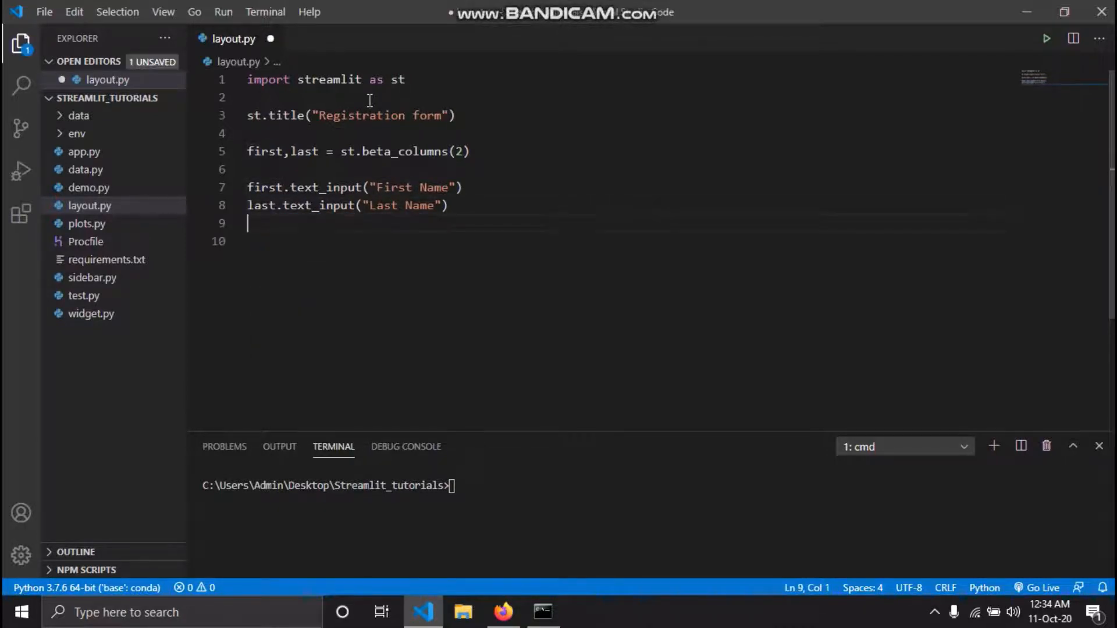
key("Return")
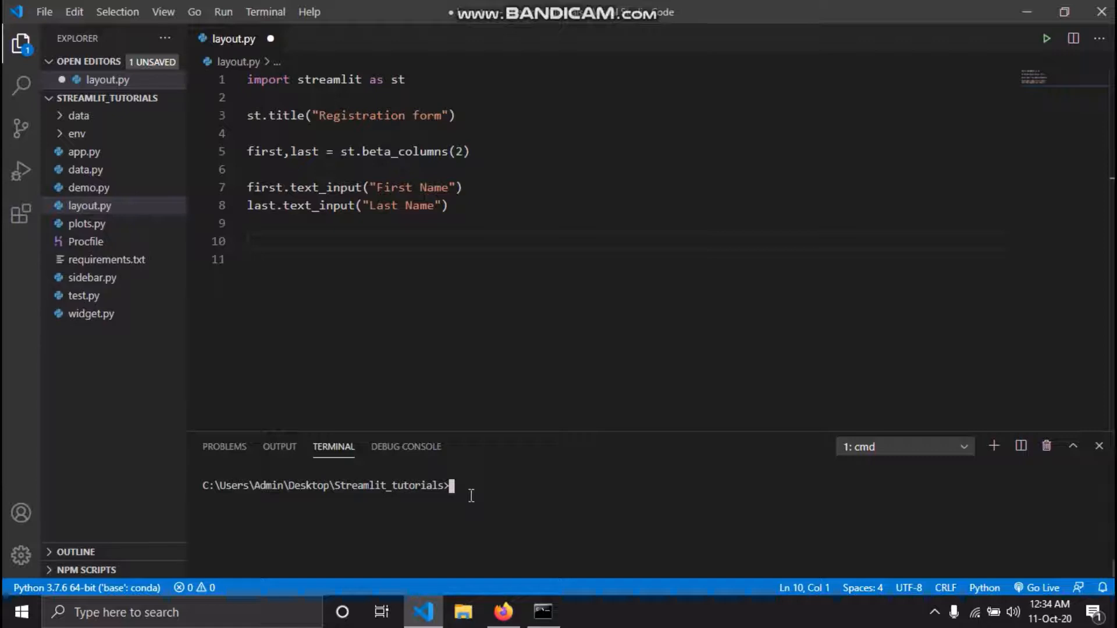
Step: Activate env\scripts\activate, run streamlit run layout.py, and open the app in the browser
type("env\\scrip")
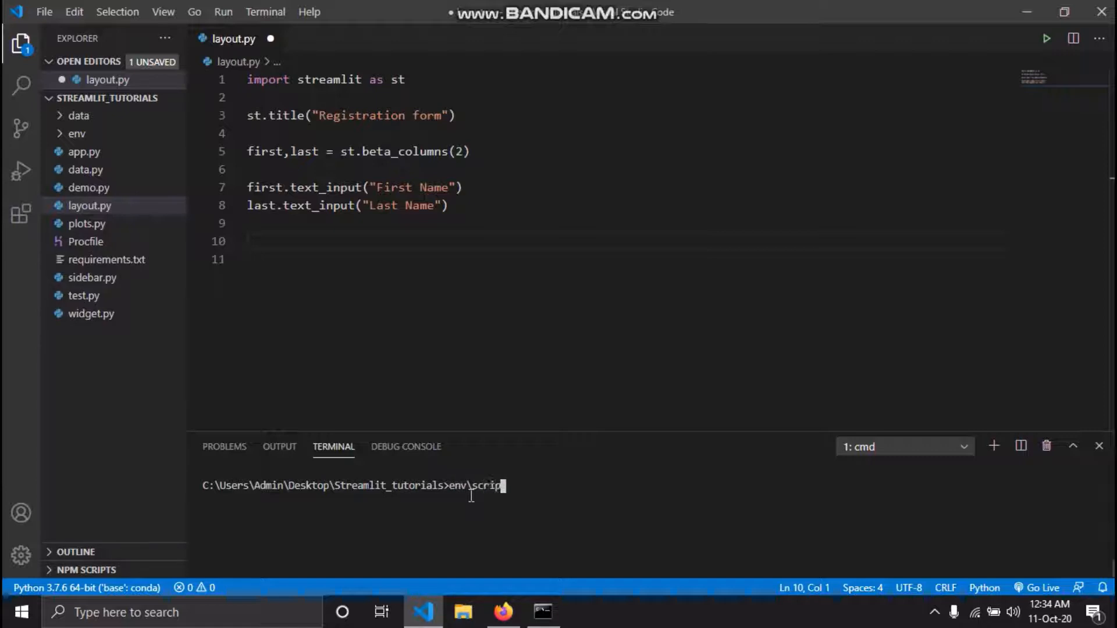
type("ts\\activate")
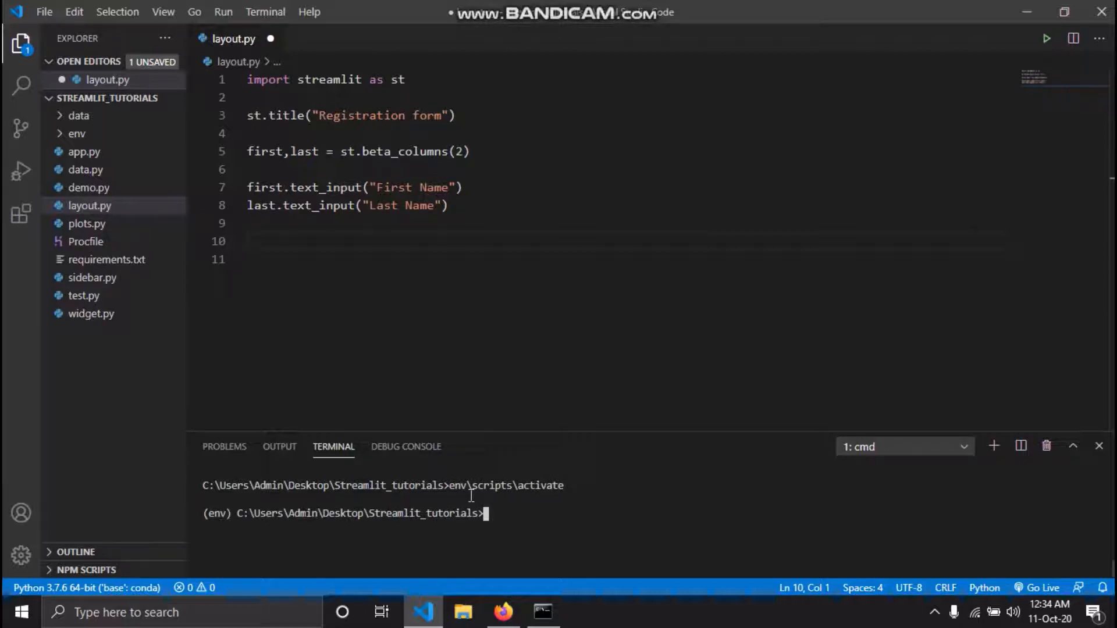
type("streamlit run lay")
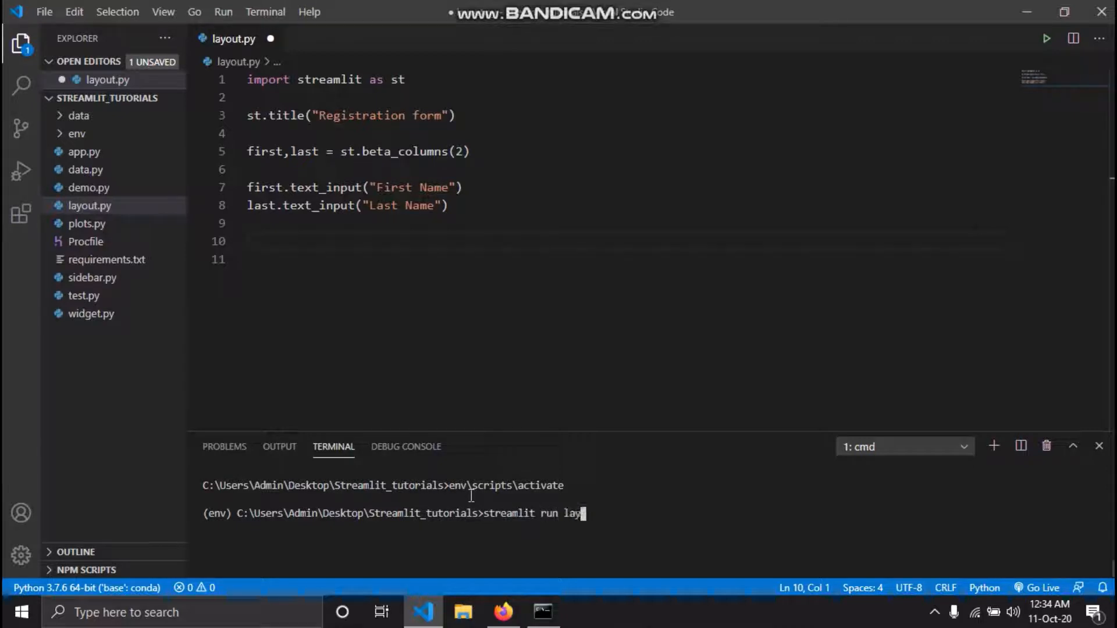
type("out.py")
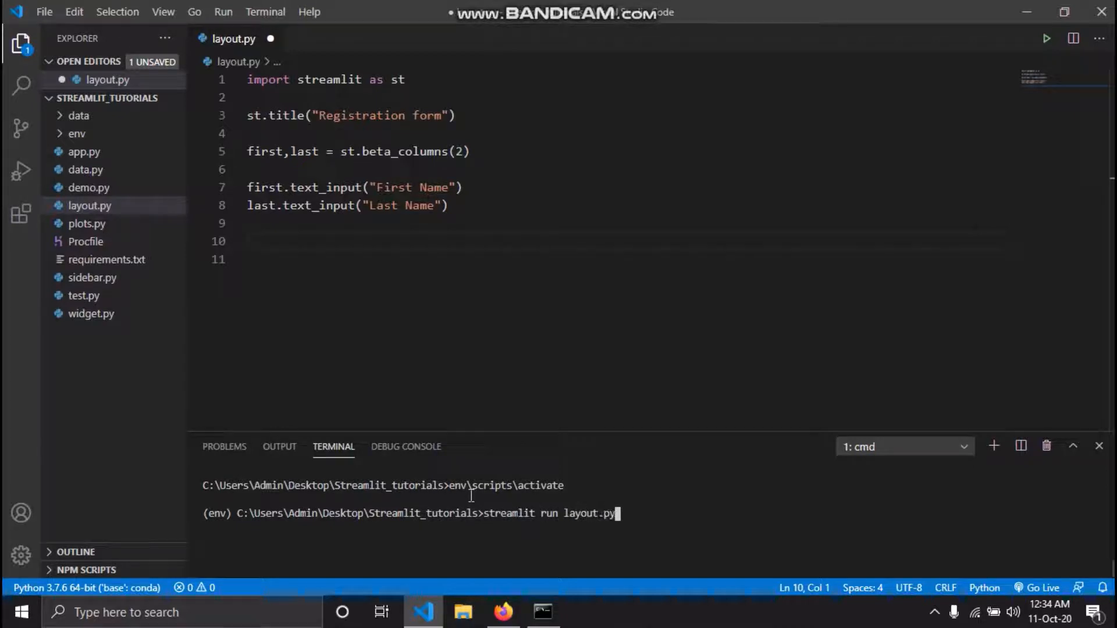
key("Return")
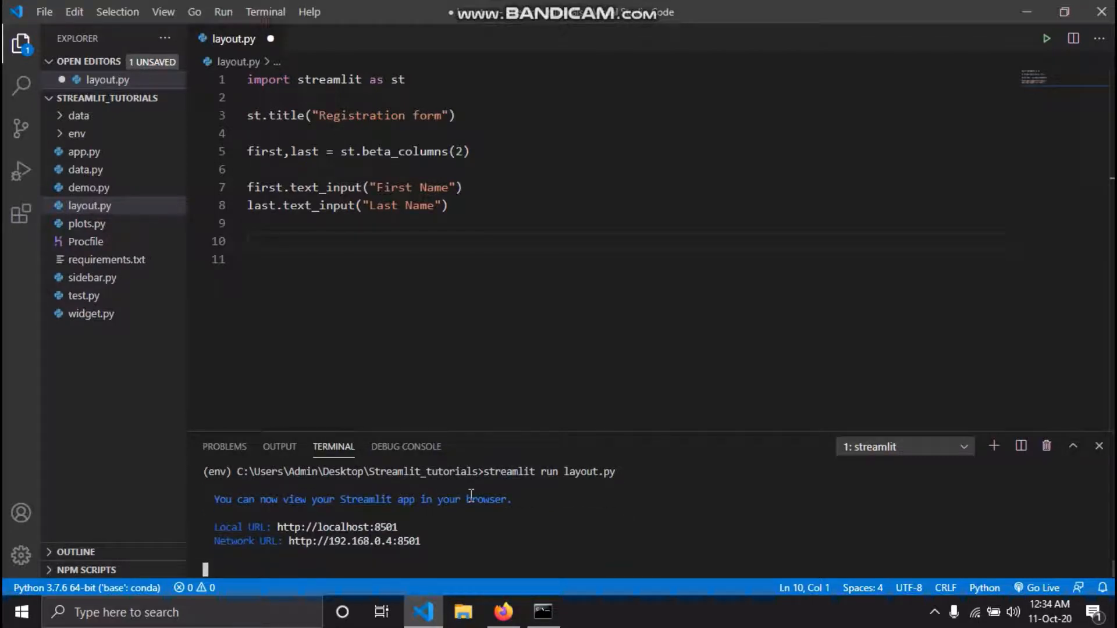
left_click(502, 611)
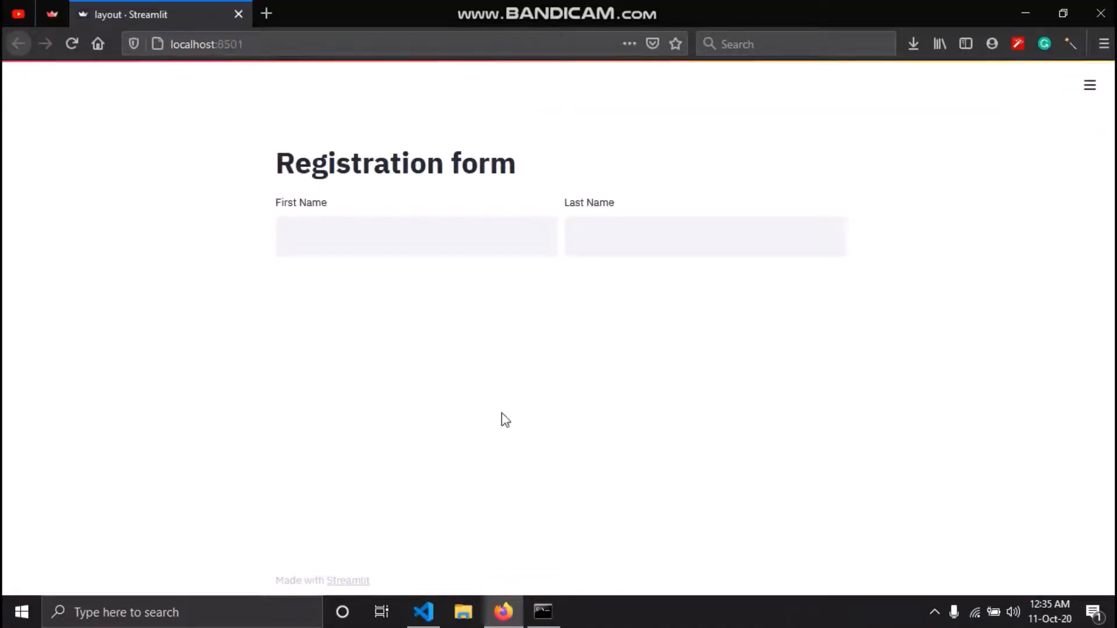
mouse_move(274, 232)
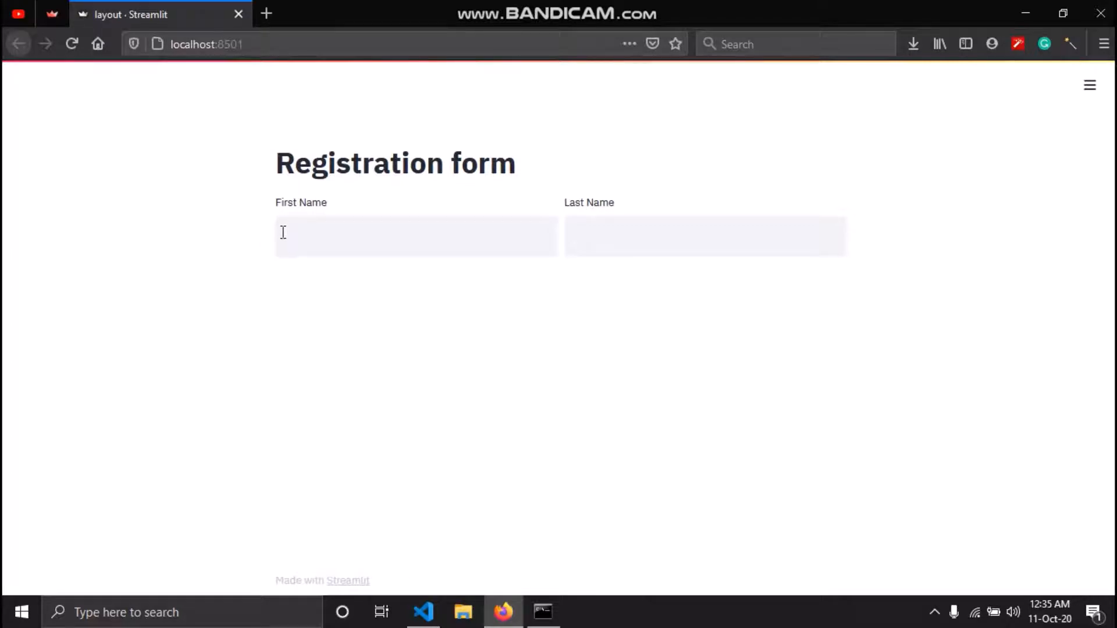
Step: Try the Last Name field in Firefox, then return to VS Code
left_click(705, 235)
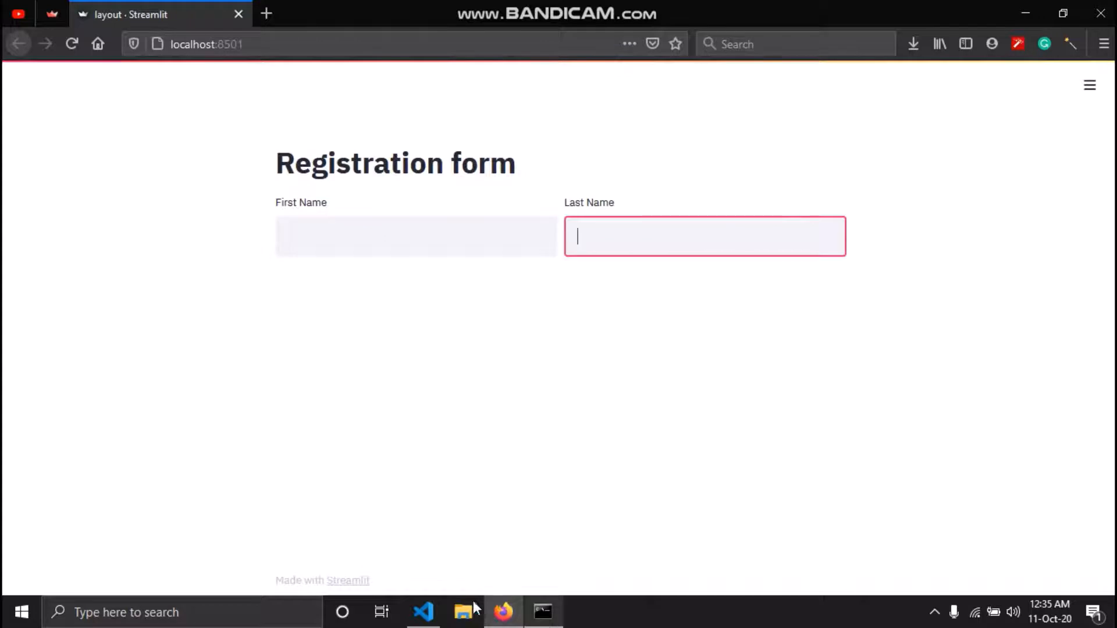
left_click(422, 612)
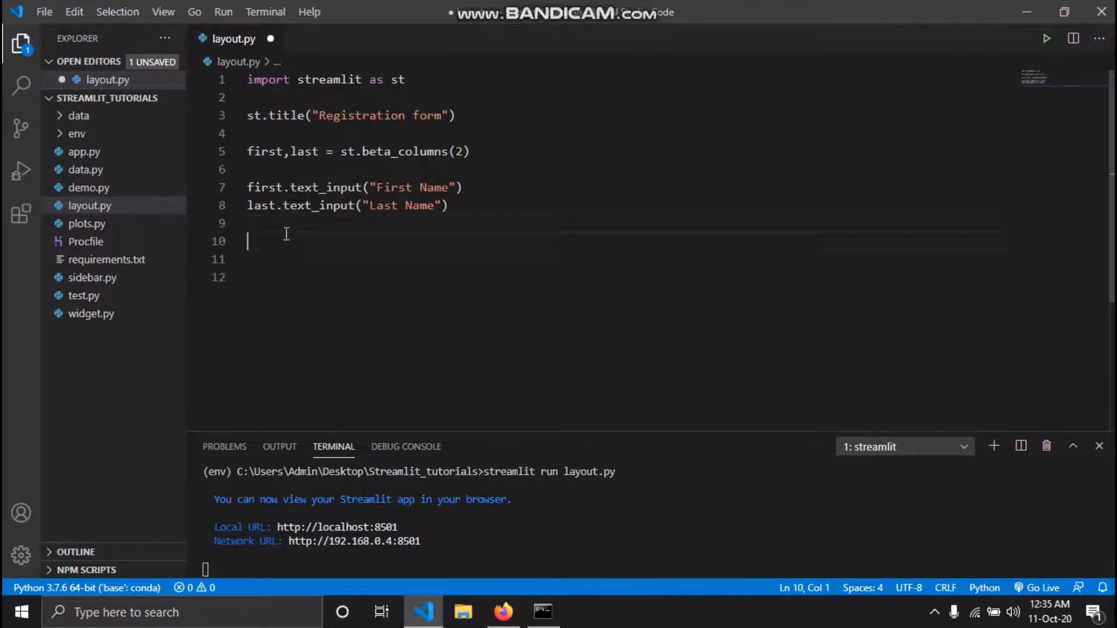
Step: Define email and mob columns with st.beta_columns([3,1]) below the name inputs
type("email,")
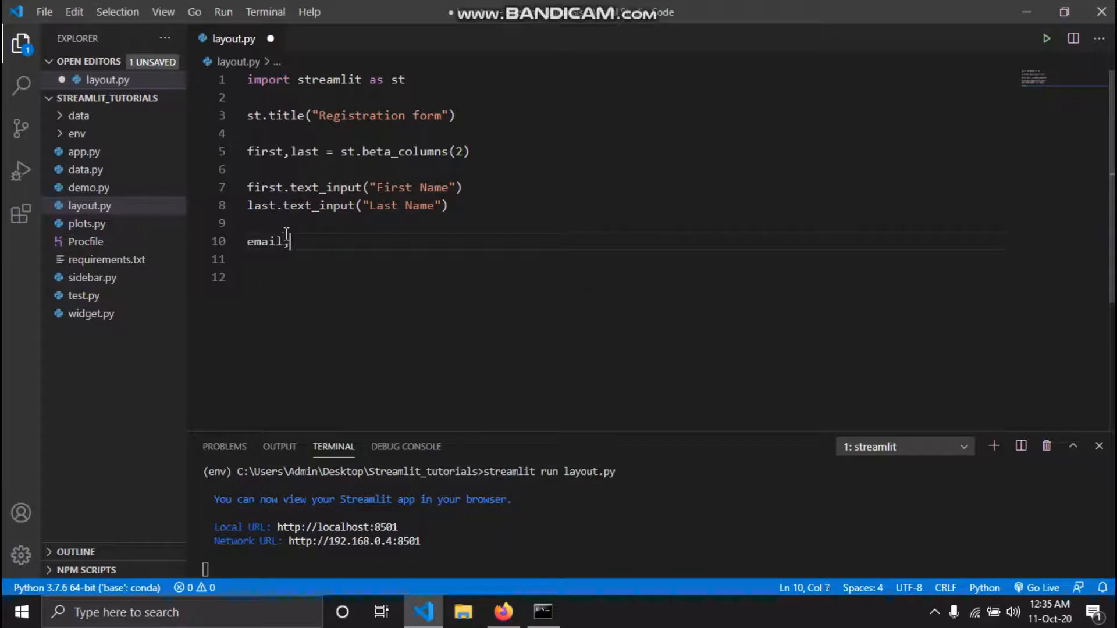
type(",mob = st")
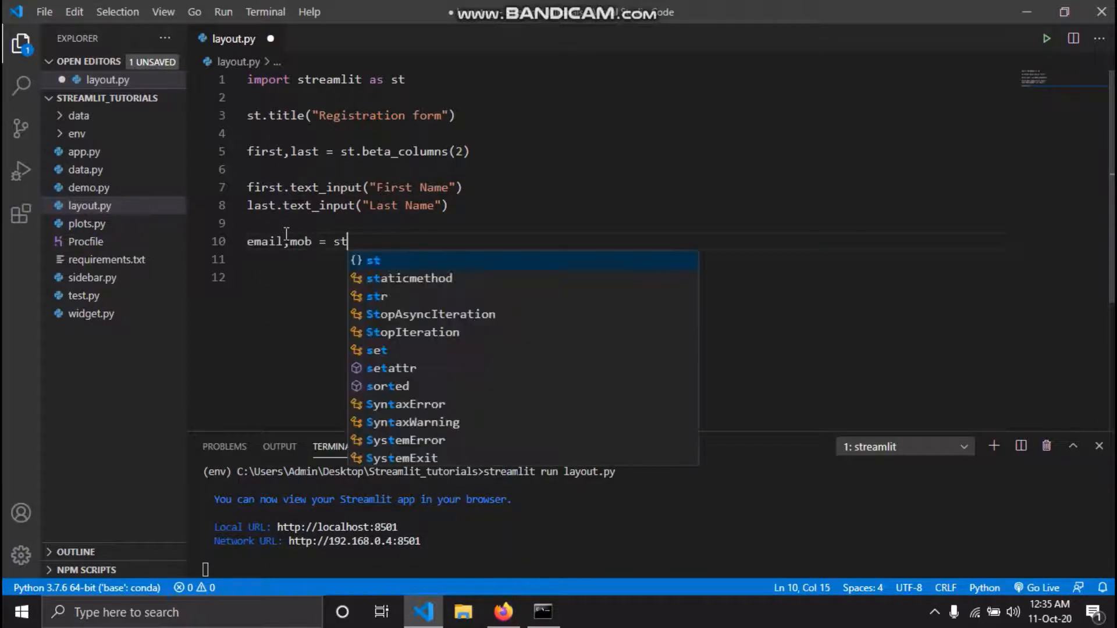
type(".be")
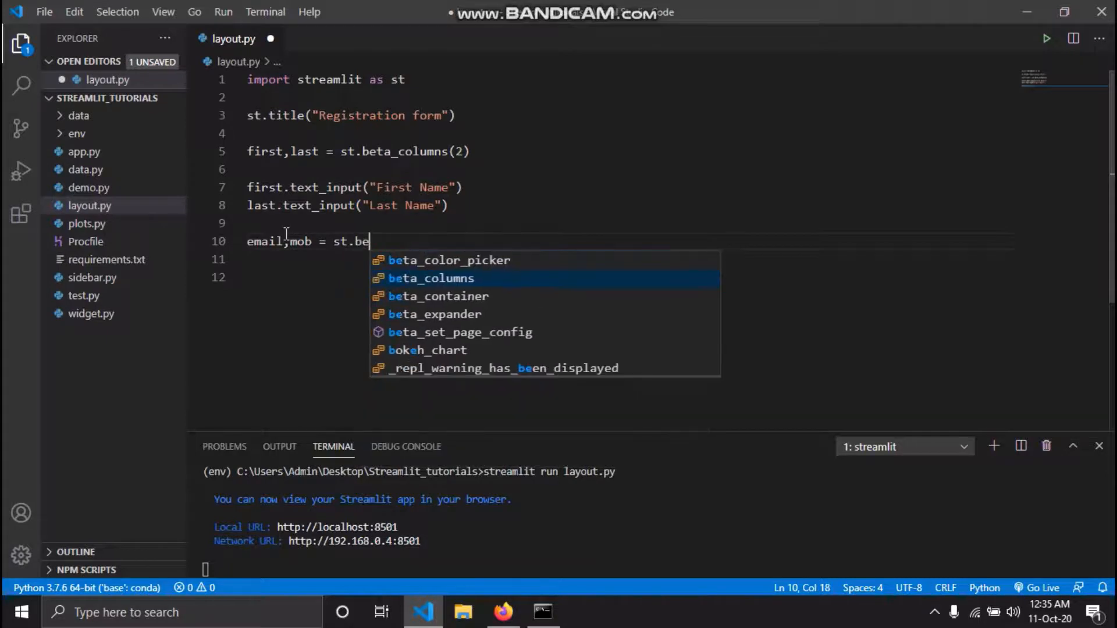
left_click(431, 278)
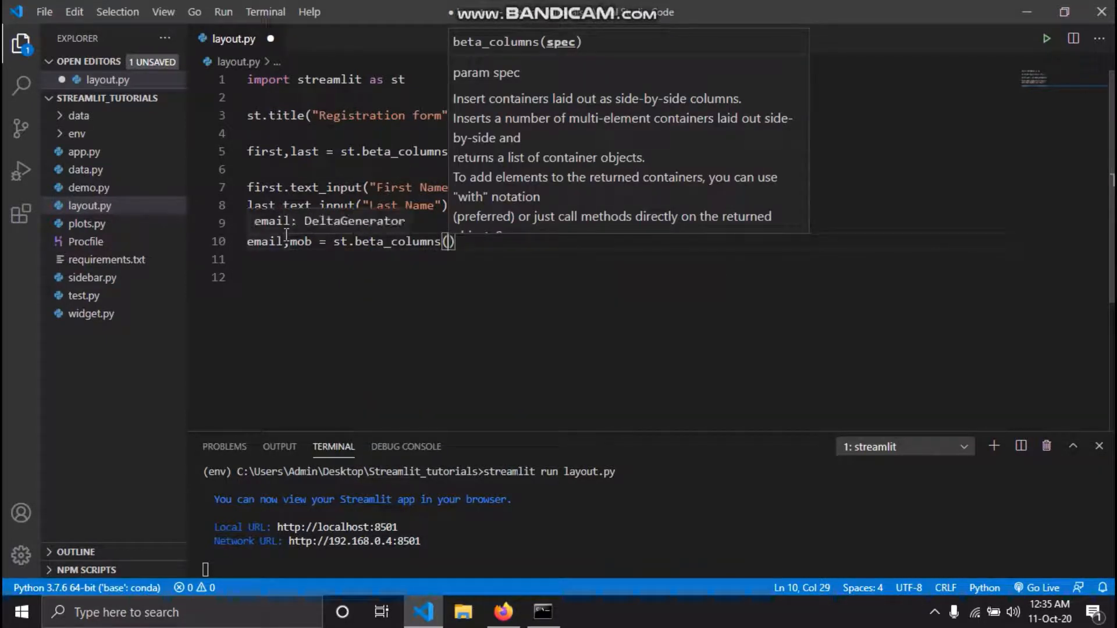
type("[]")
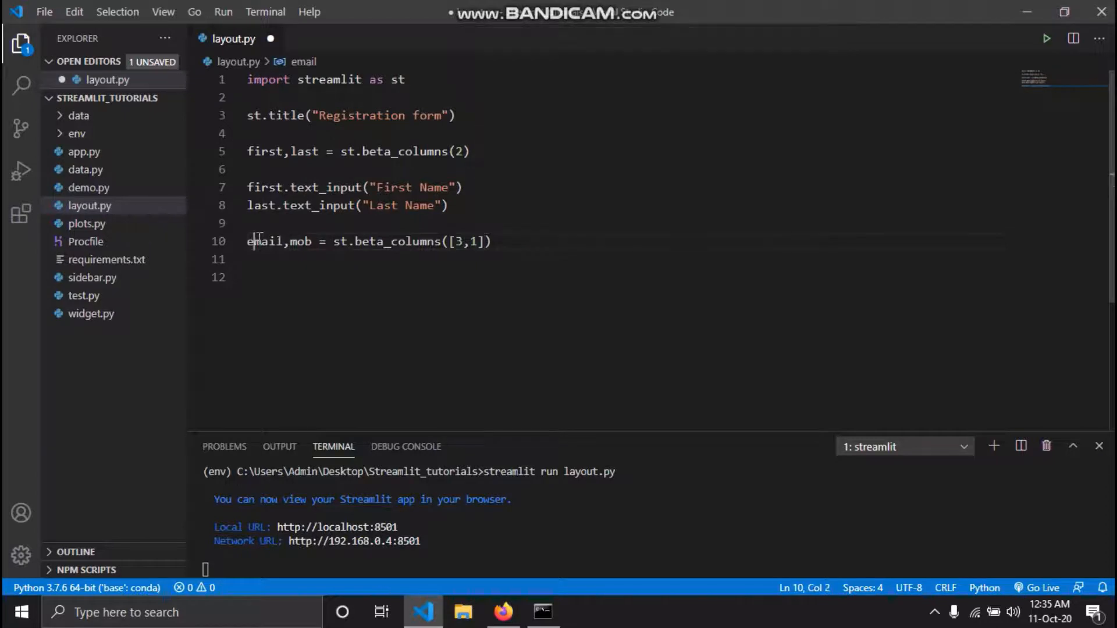
mouse_move(492, 241)
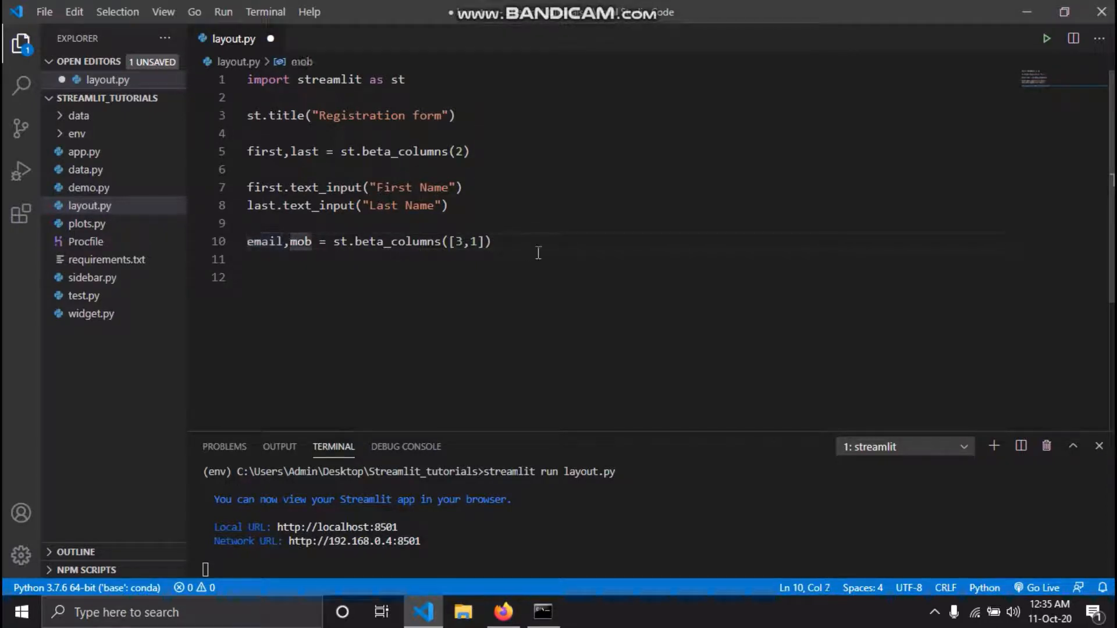
left_click(460, 151)
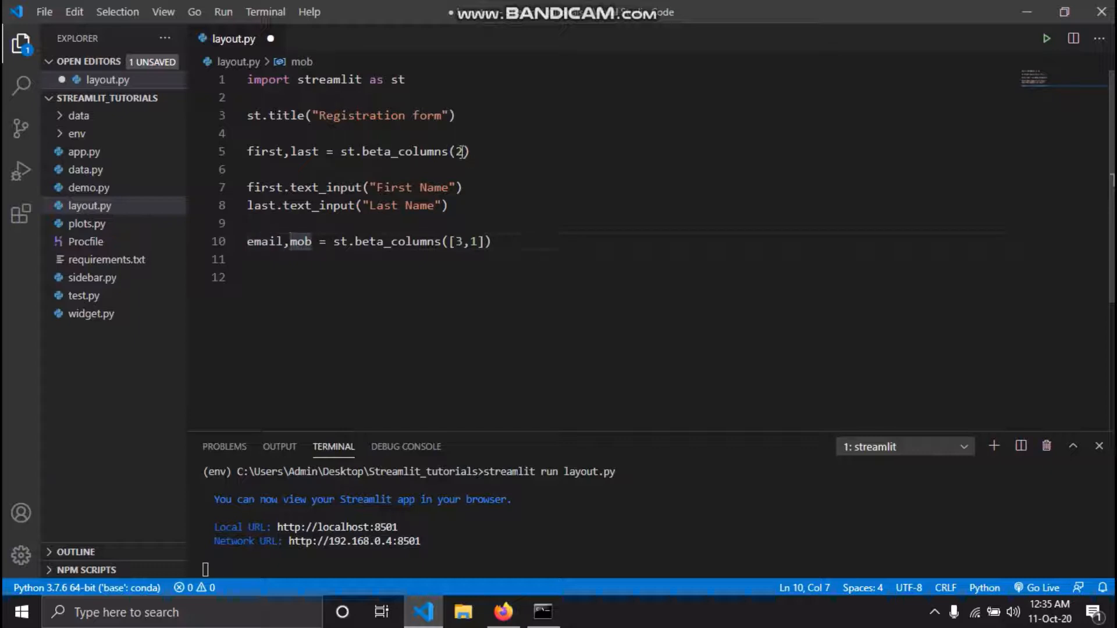
left_click(459, 151)
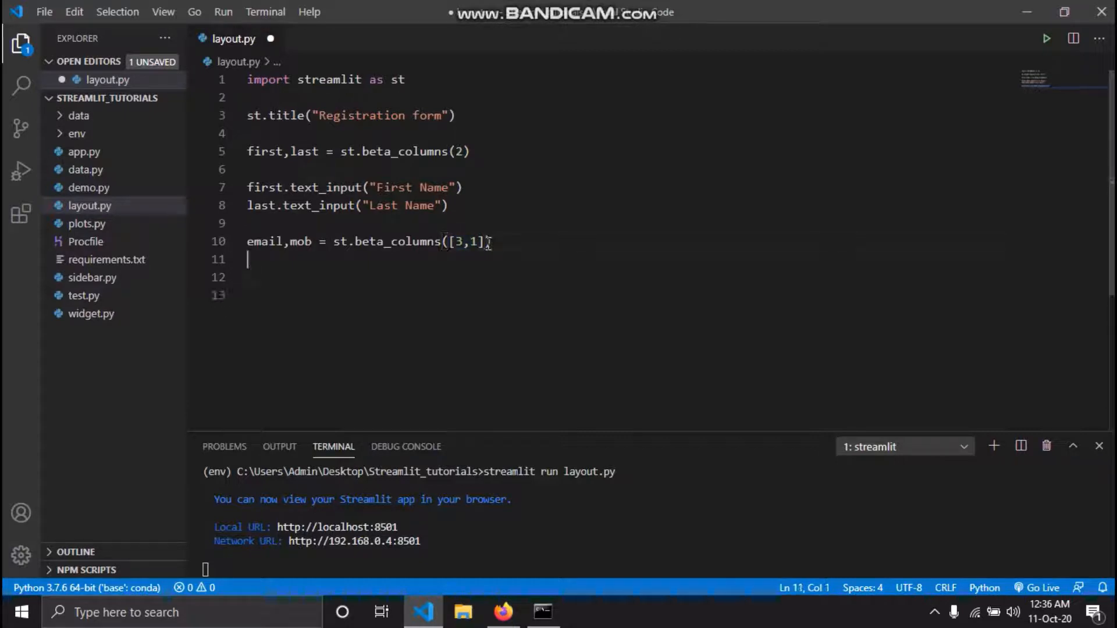
Step: Add 'Email ID' and 'Mob Number' text inputs to the email and mob columns
type("email")
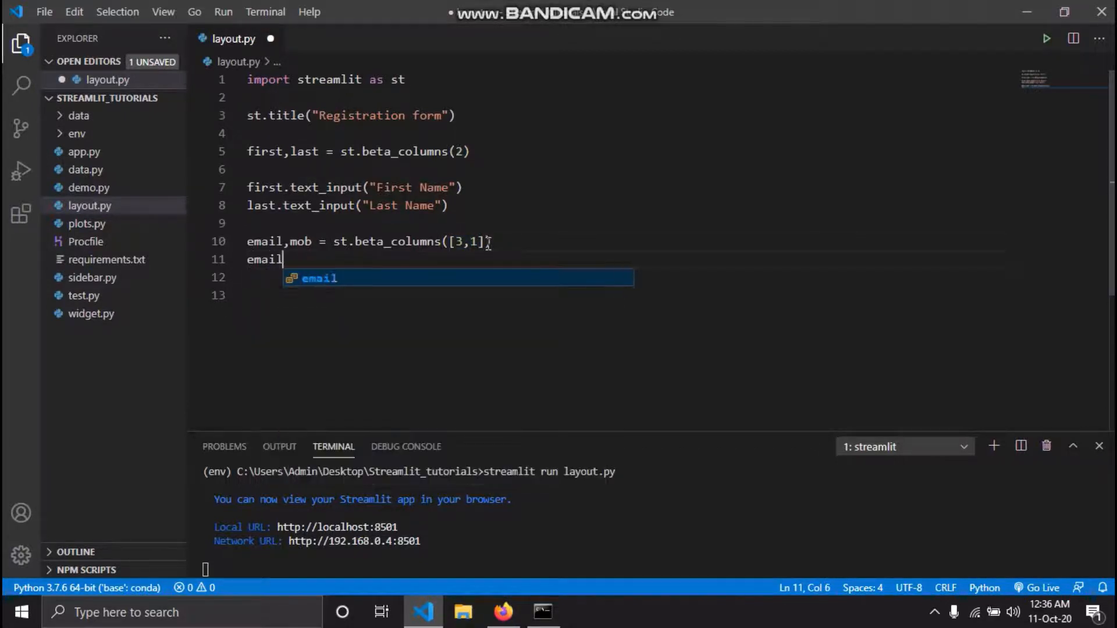
type(".tex")
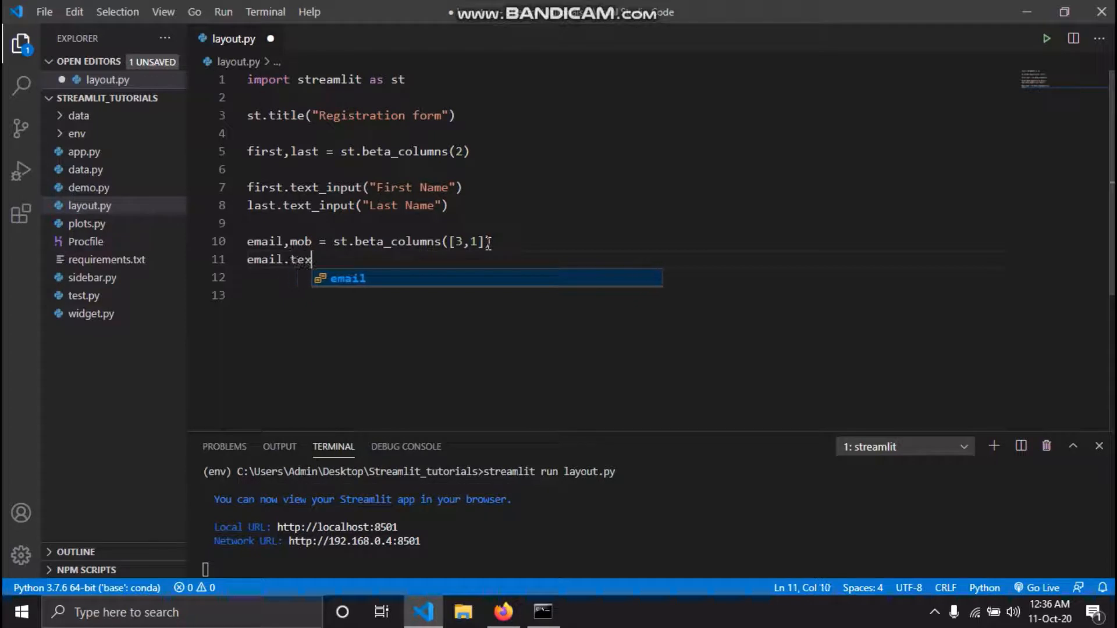
type("t_input(")
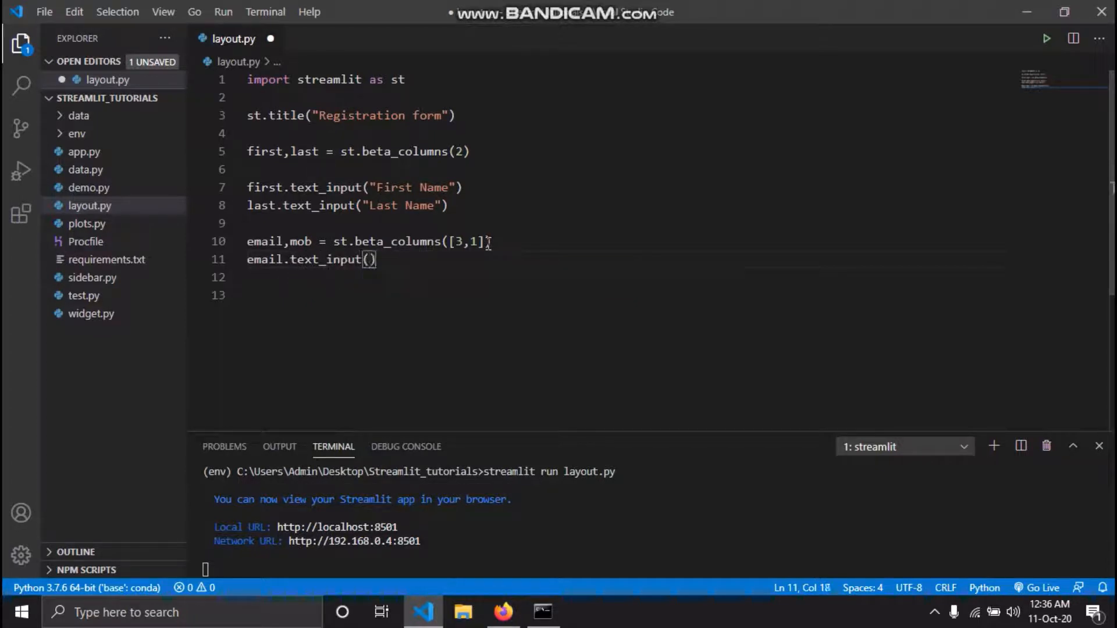
type("\"Email\"")
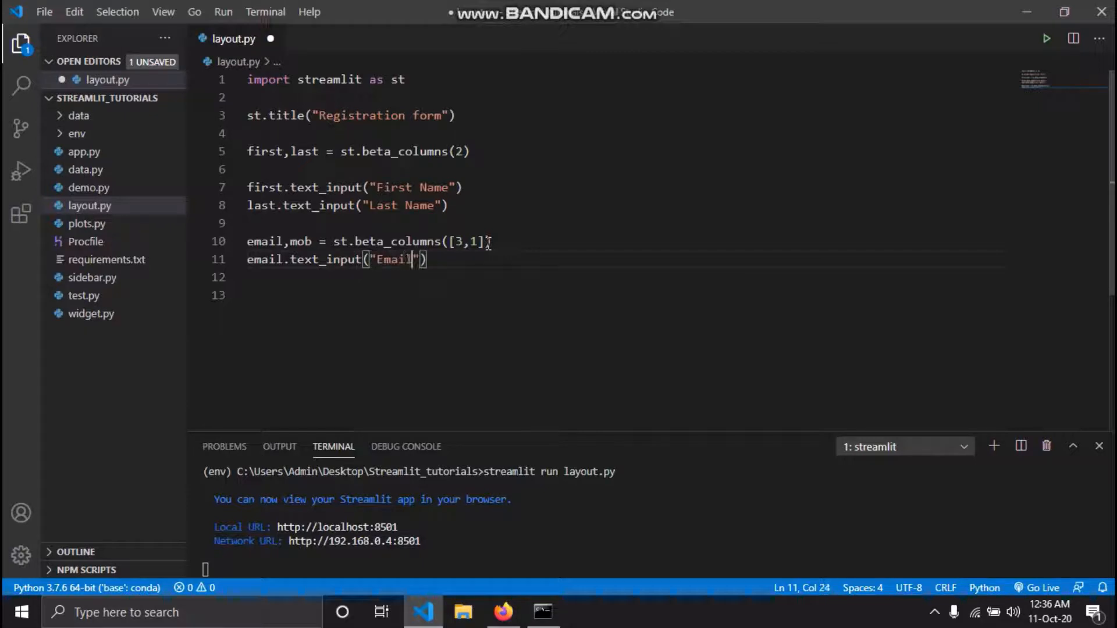
type("ID")
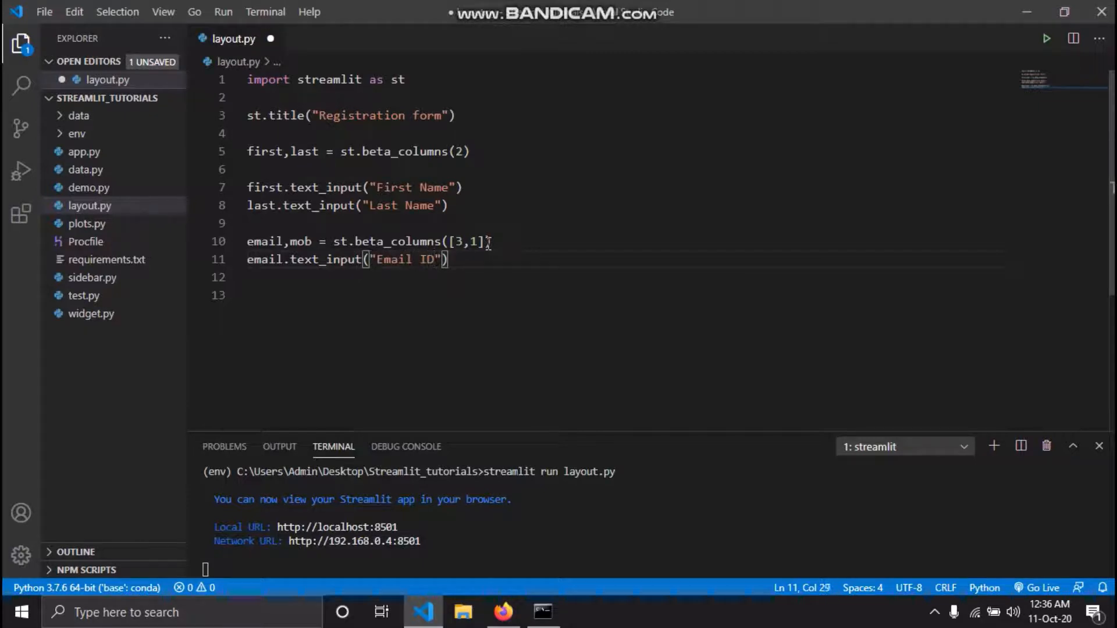
type("mob.")
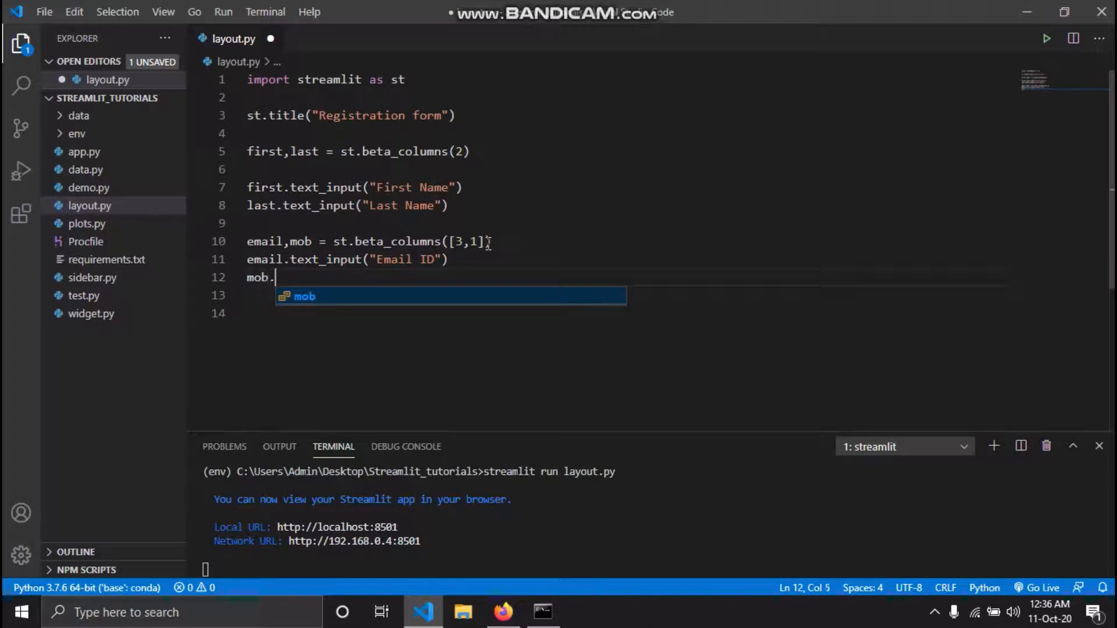
type("text")
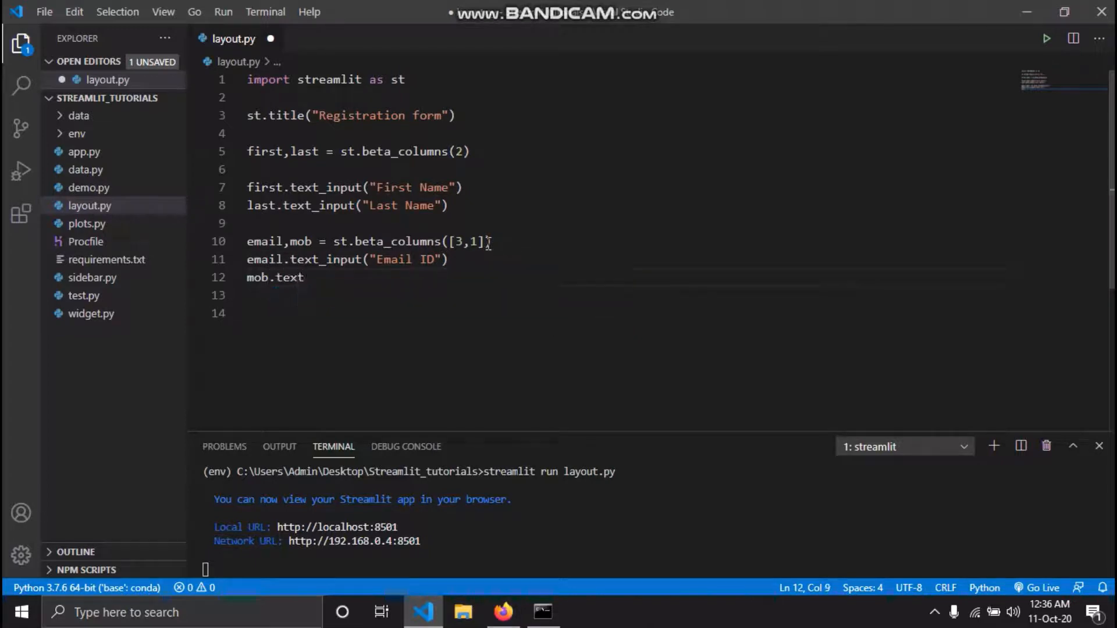
type("_input(\"")
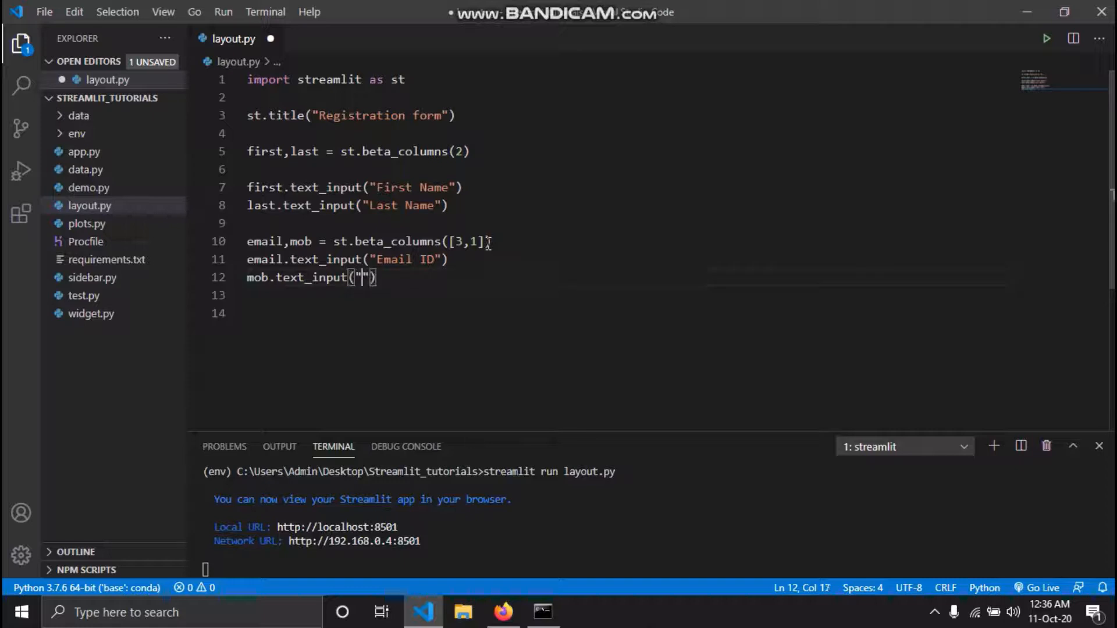
type("Mob Number")
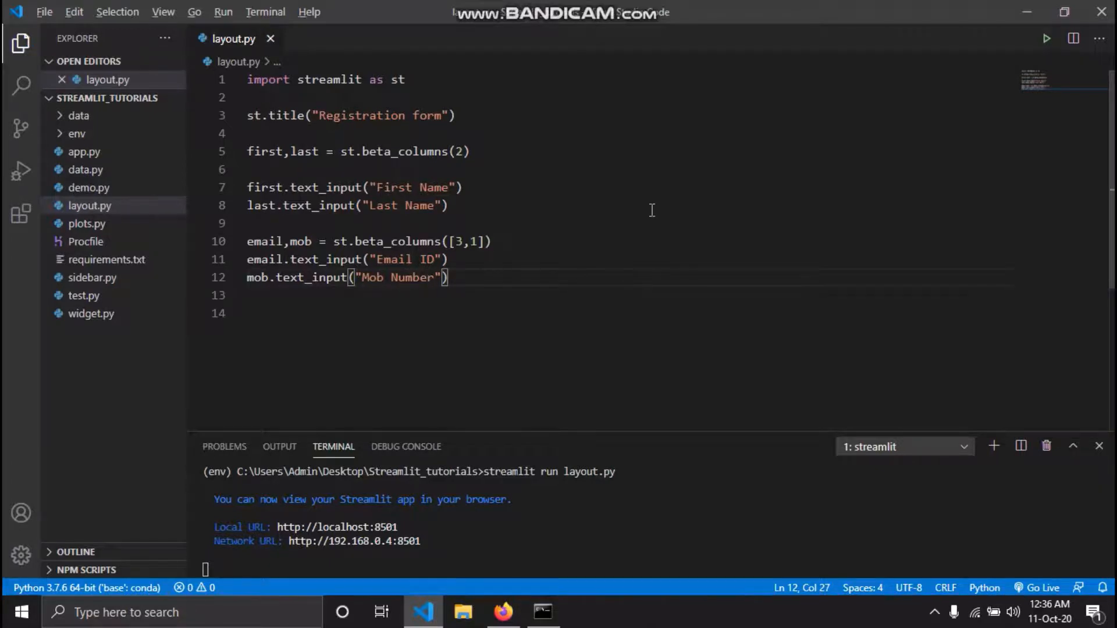
left_click(503, 612)
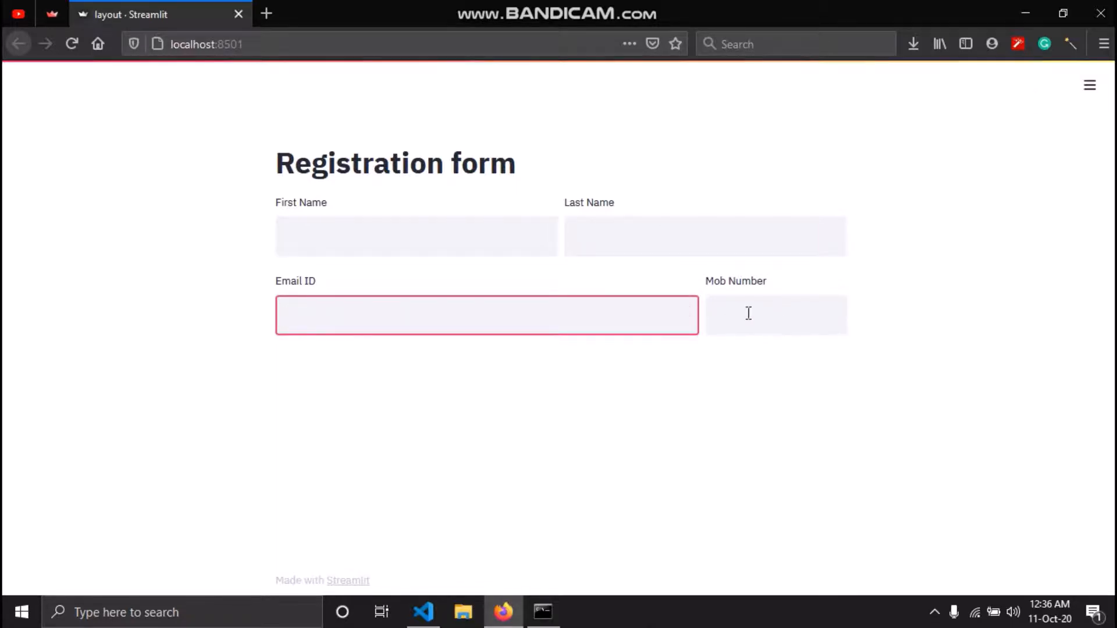
Step: Try the Mob Number field in Firefox, then return to the editor
left_click(776, 315)
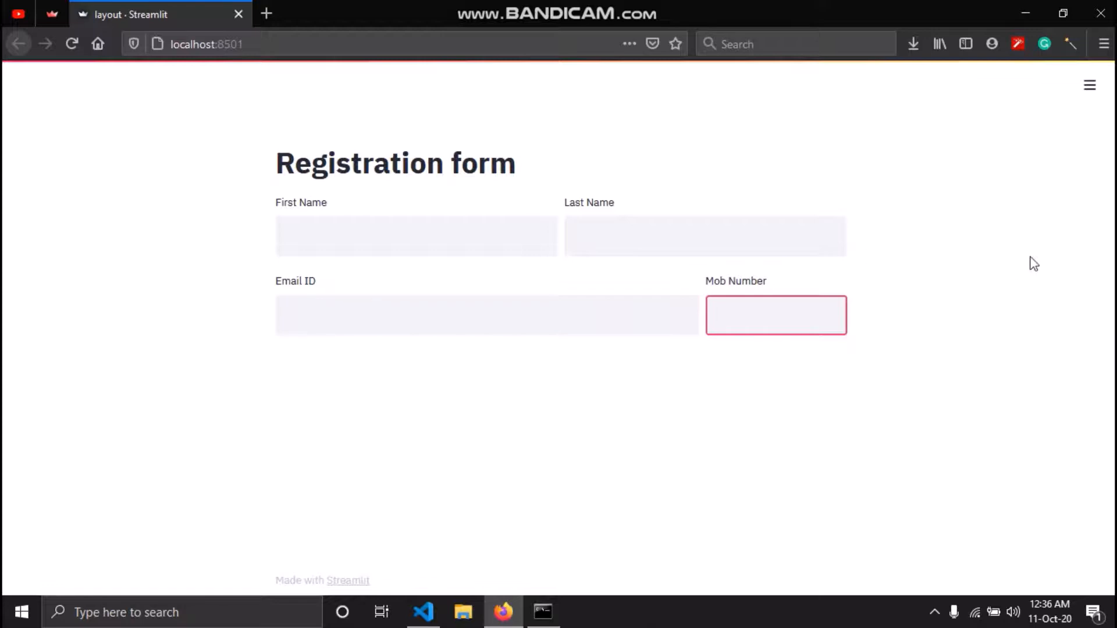
mouse_move(1029, 9)
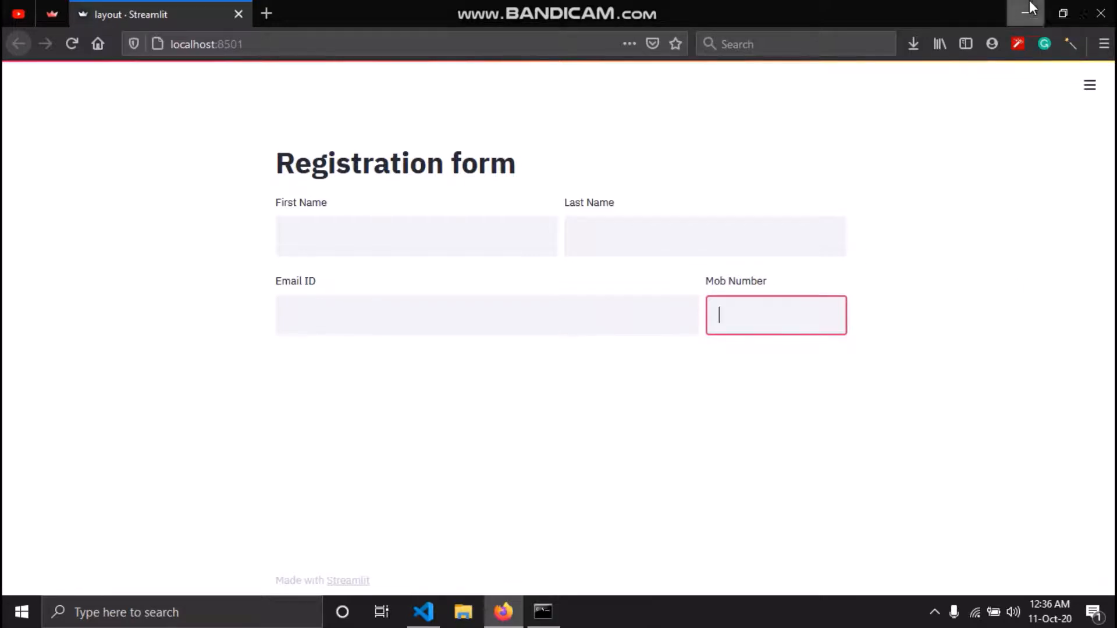
left_click(422, 612)
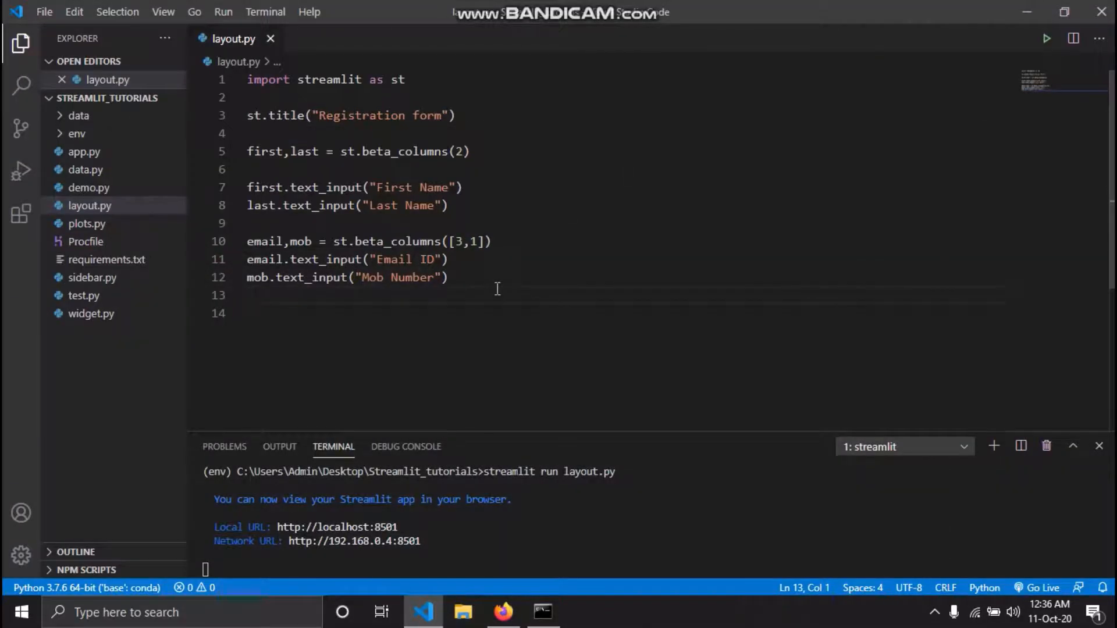
Step: On a new line, define user, pw and pw2 columns with st.beta_columns(3)
key("Return")
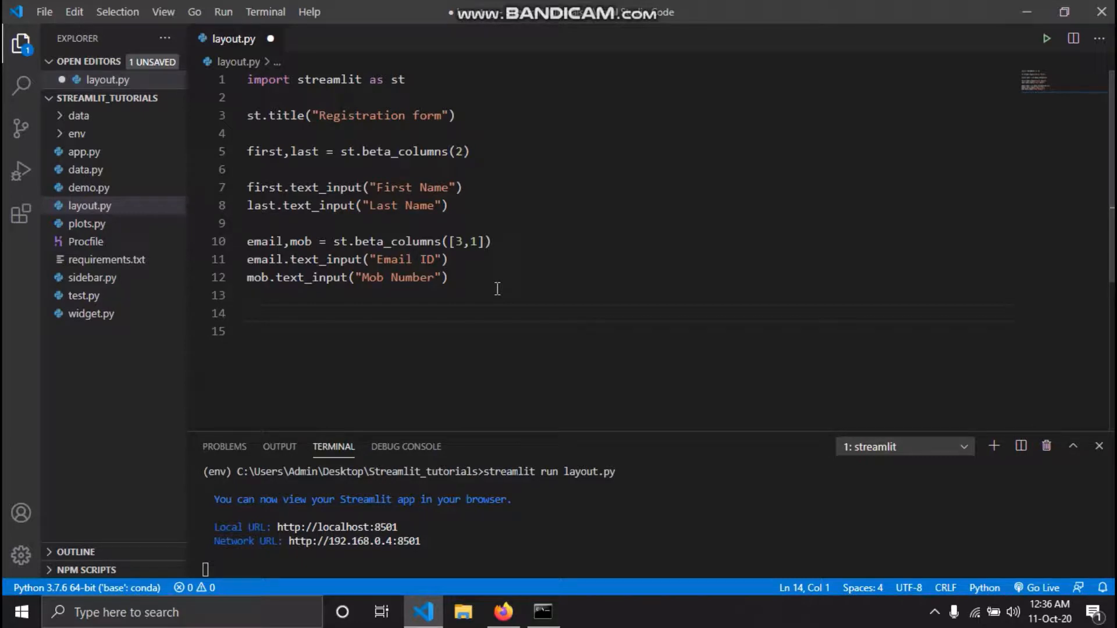
type("user,")
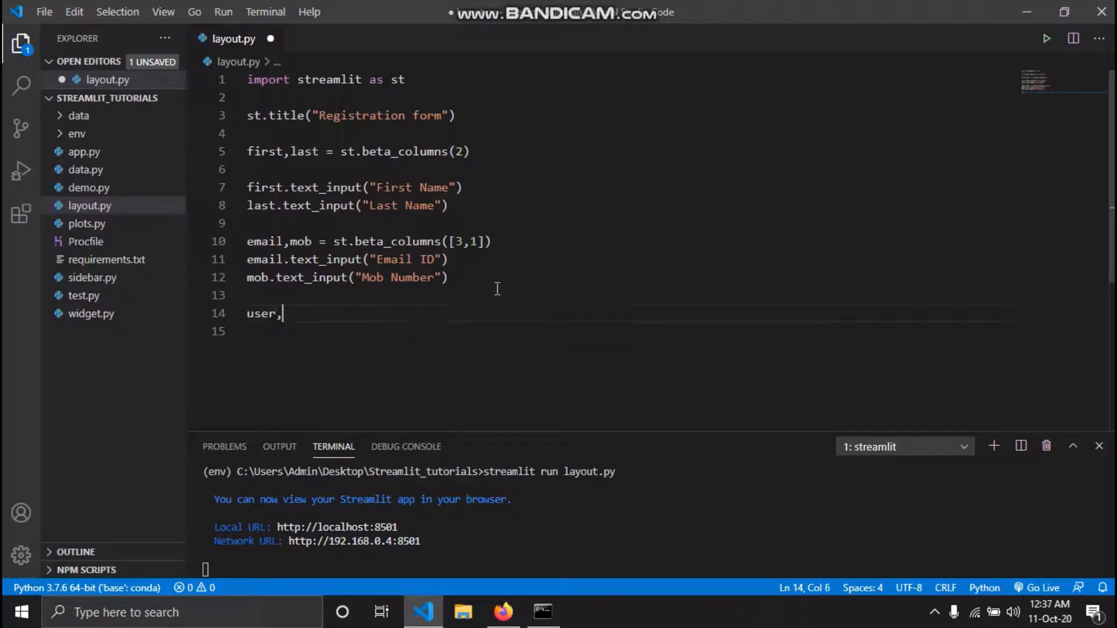
type("pw,")
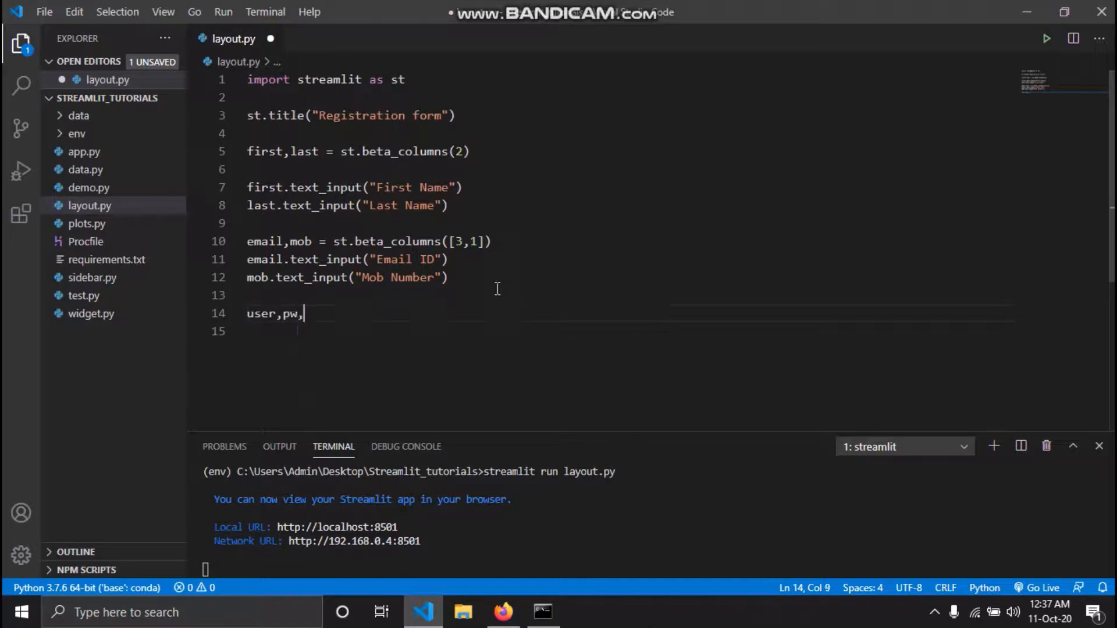
type("pw2")
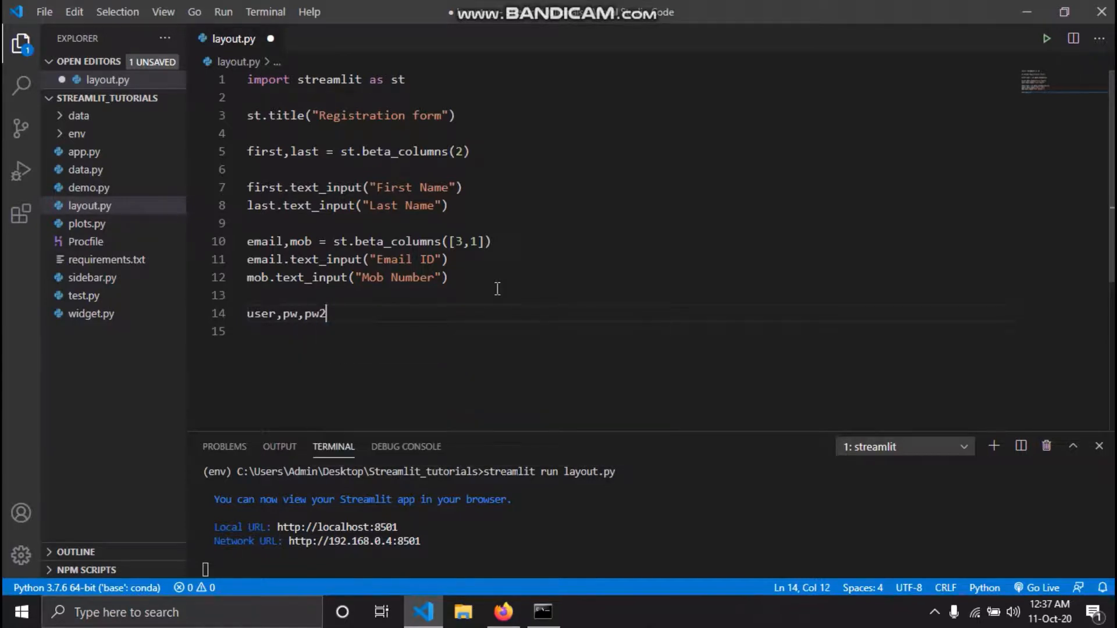
type("= st,")
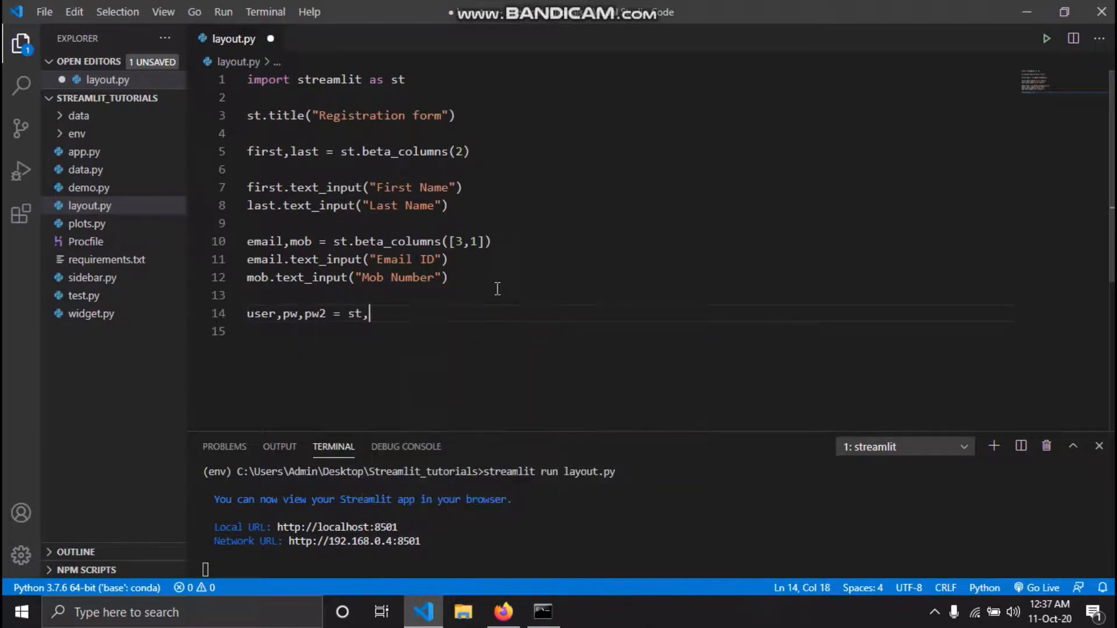
type("beta_columns(")
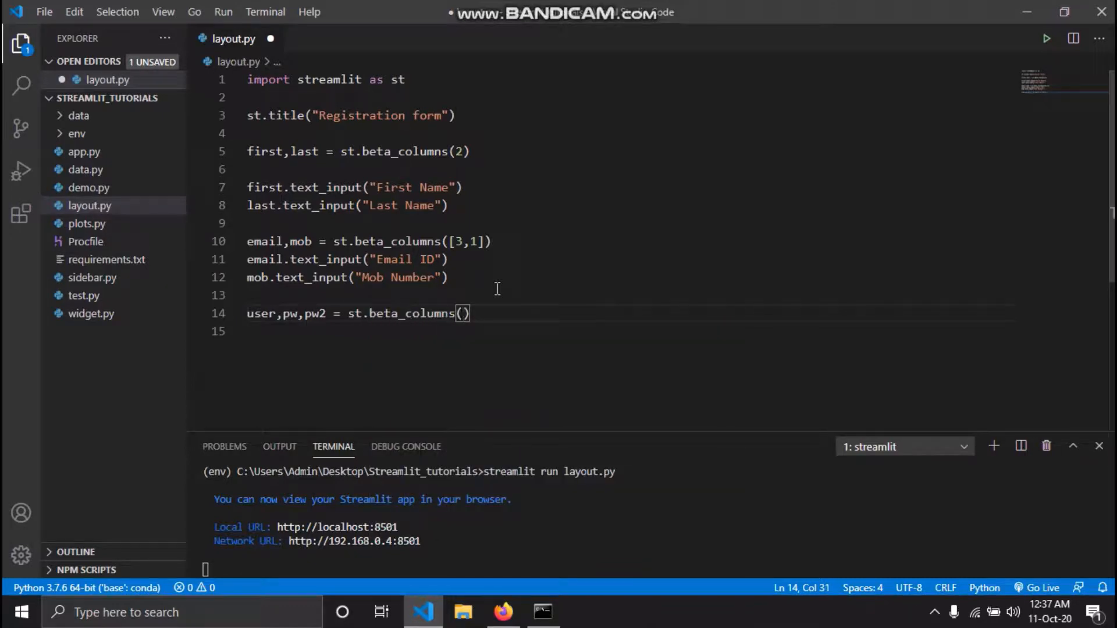
type("3")
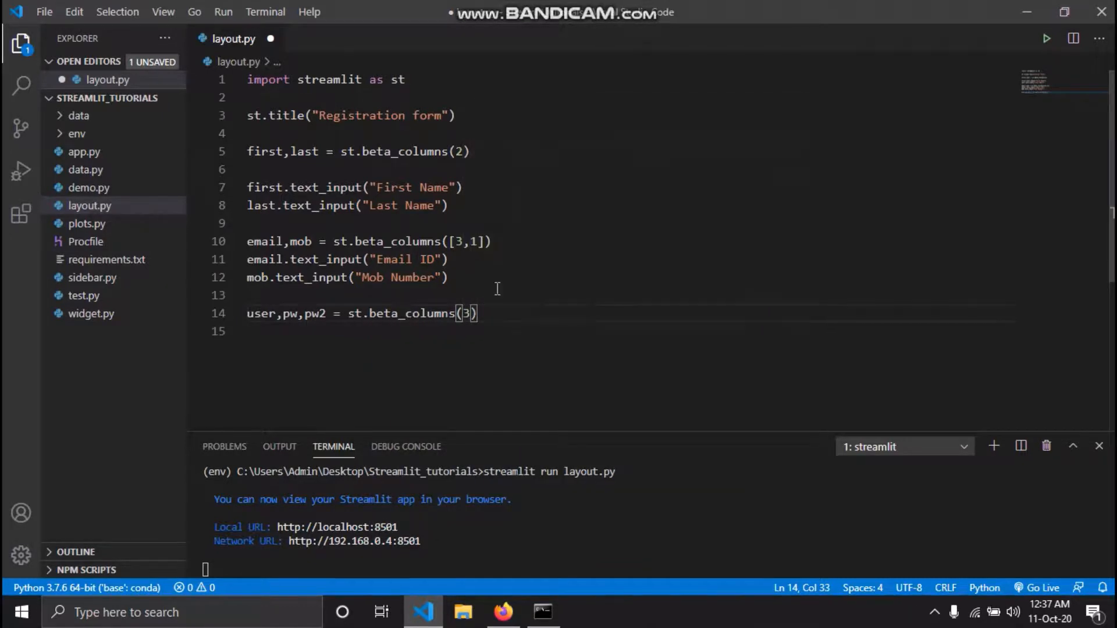
type("user")
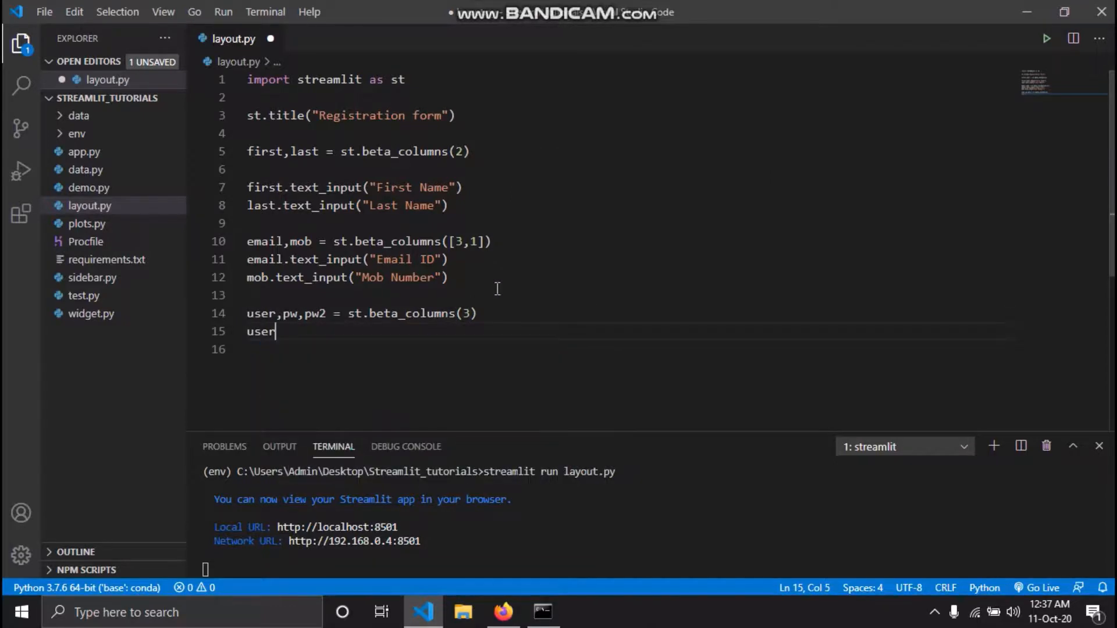
Step: Add a Username input and a Password input masked with type="password"
type(".text_input(\"")
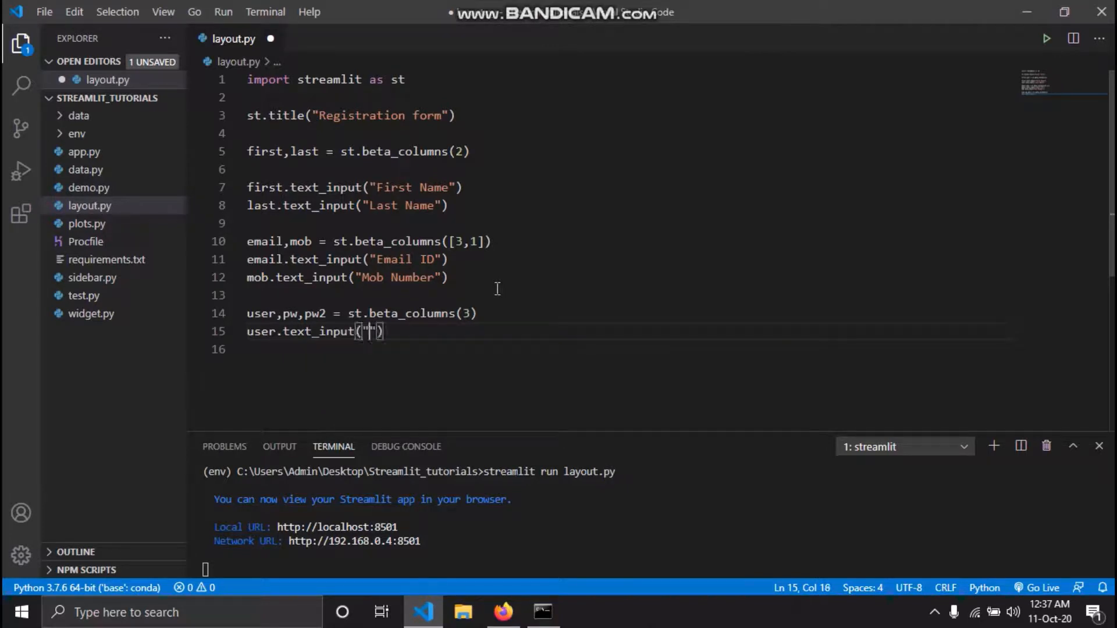
type("Username")
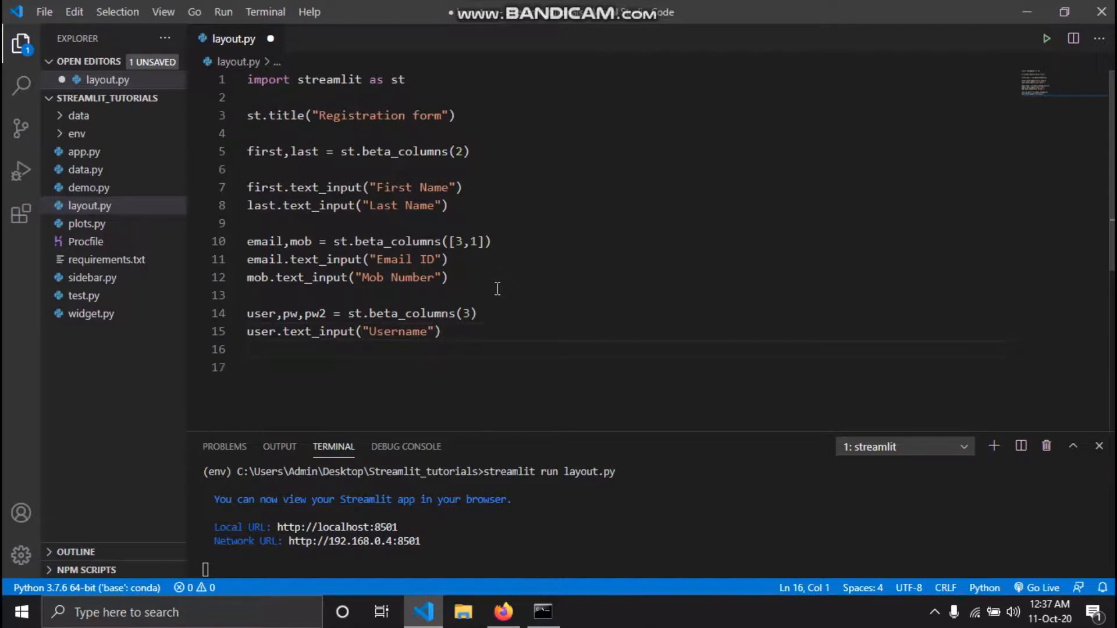
type("p")
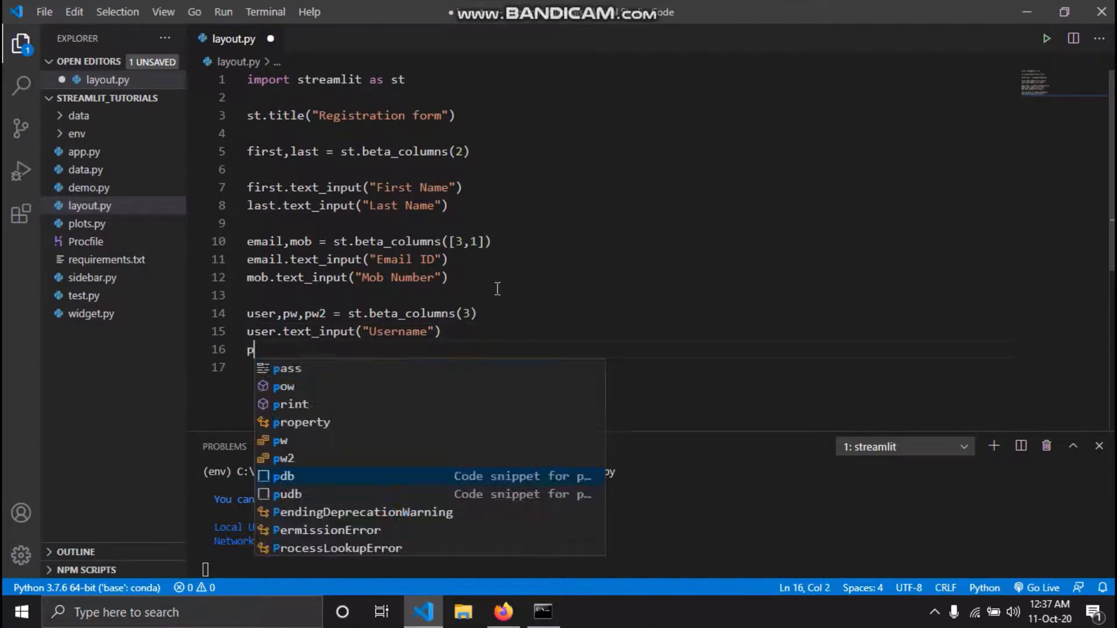
type("w.")
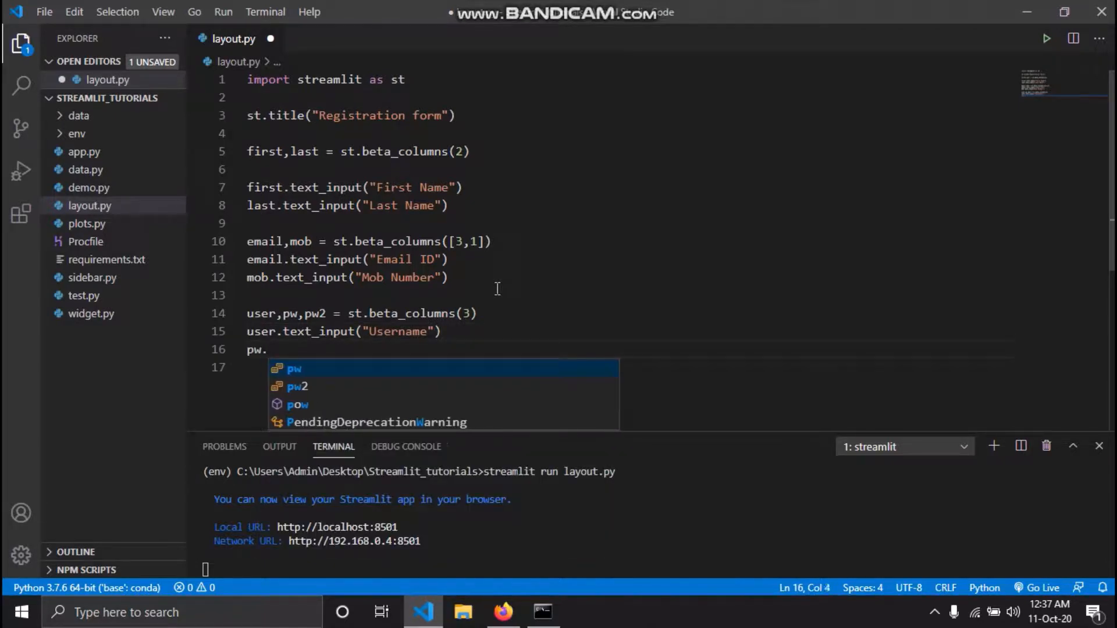
type("text_")
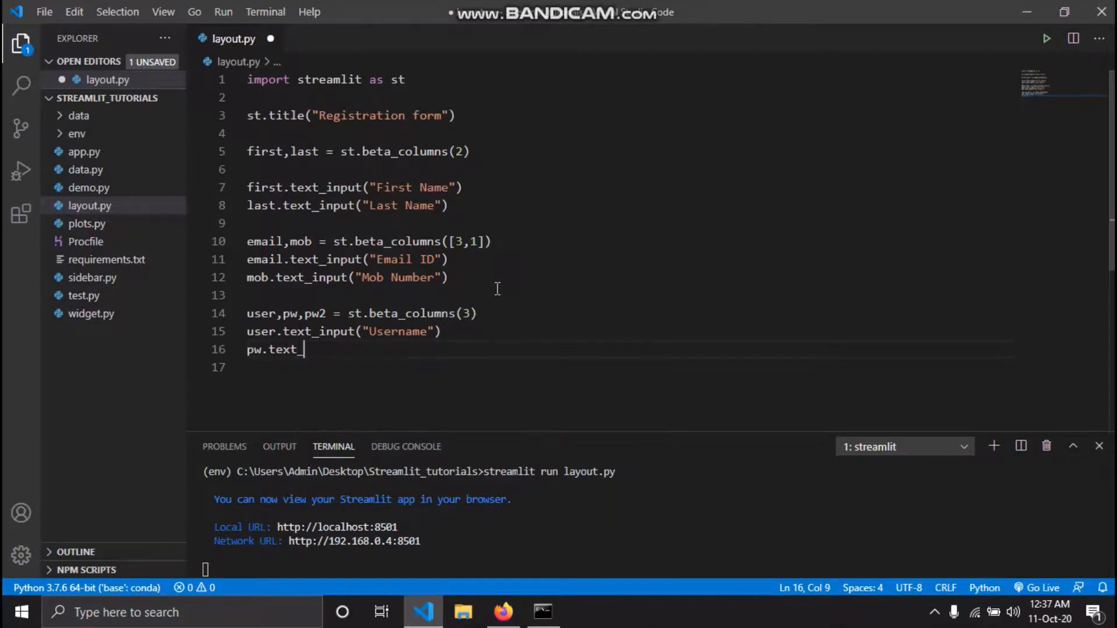
type("_input(\"")
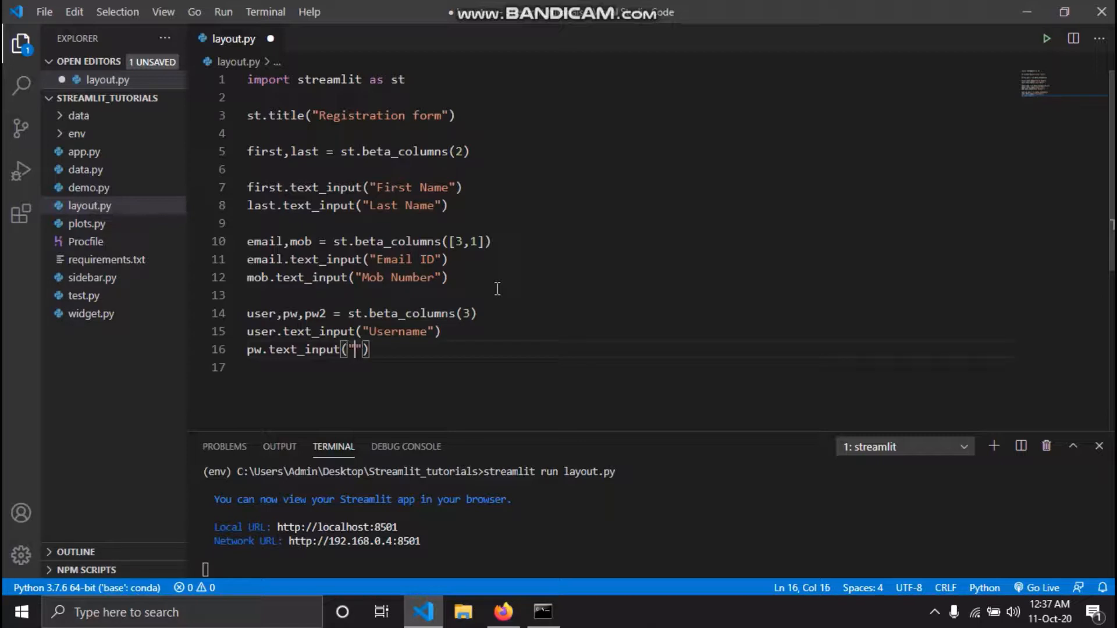
type("Passw")
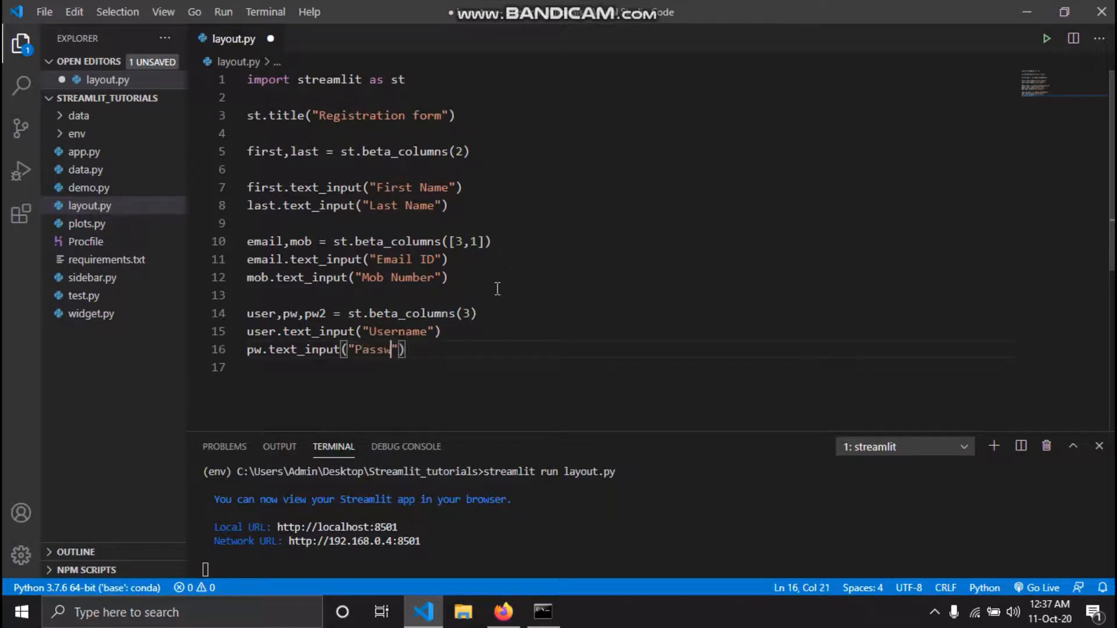
type("ord")
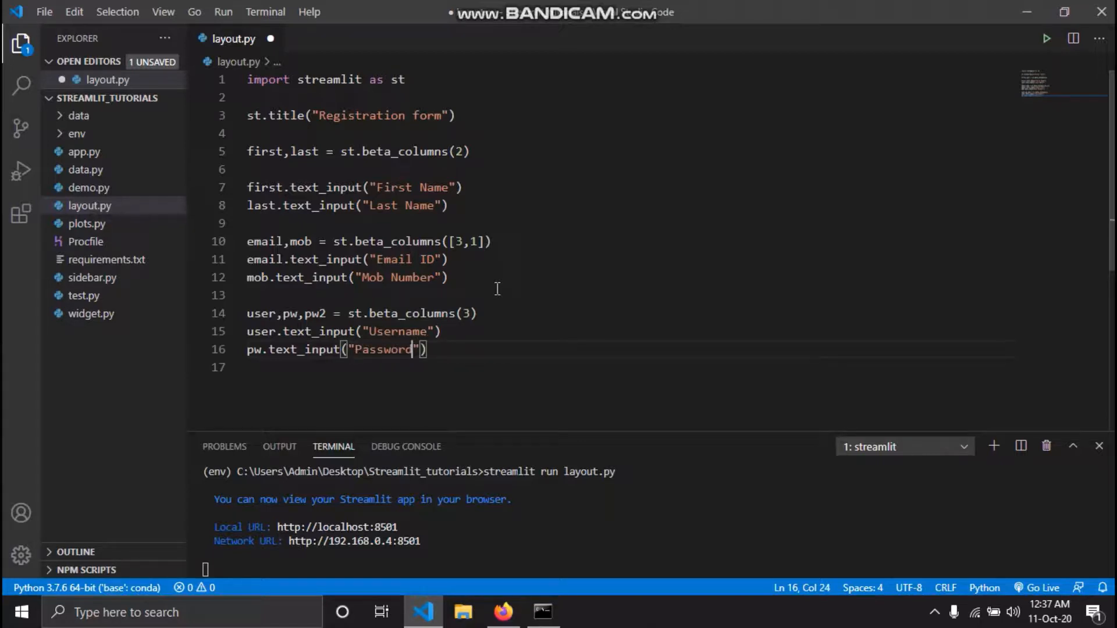
type(",")
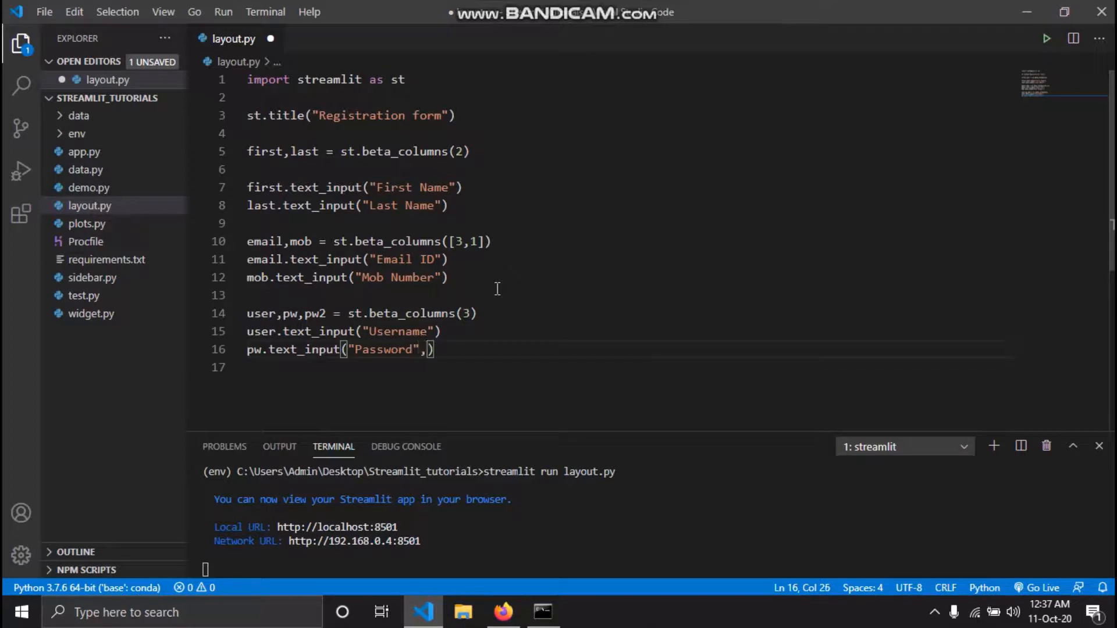
type("type")
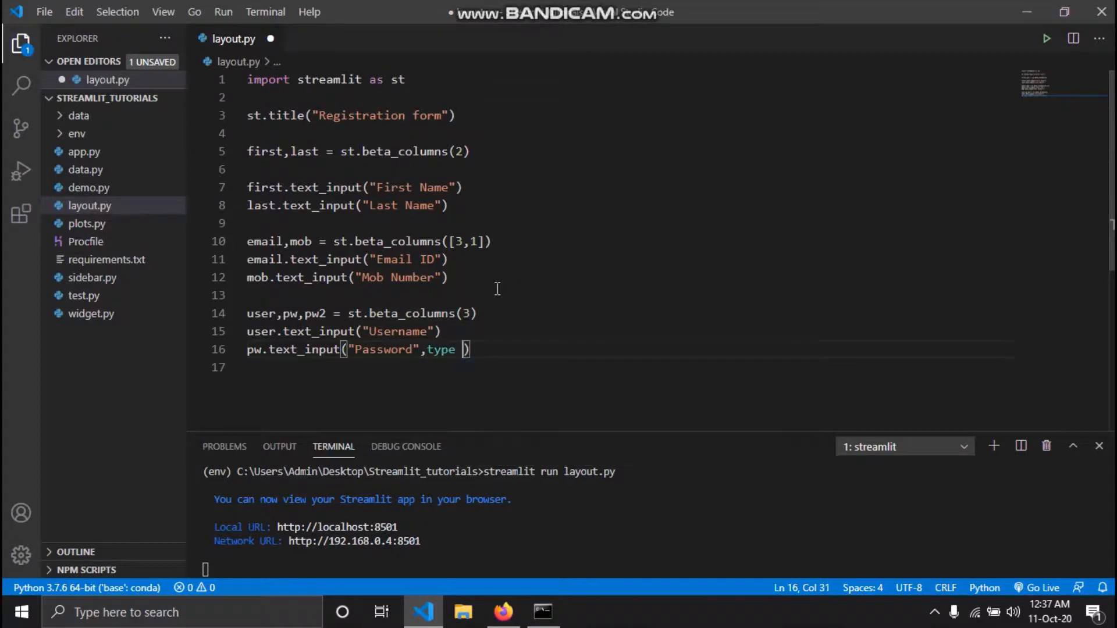
type("= \"\"")
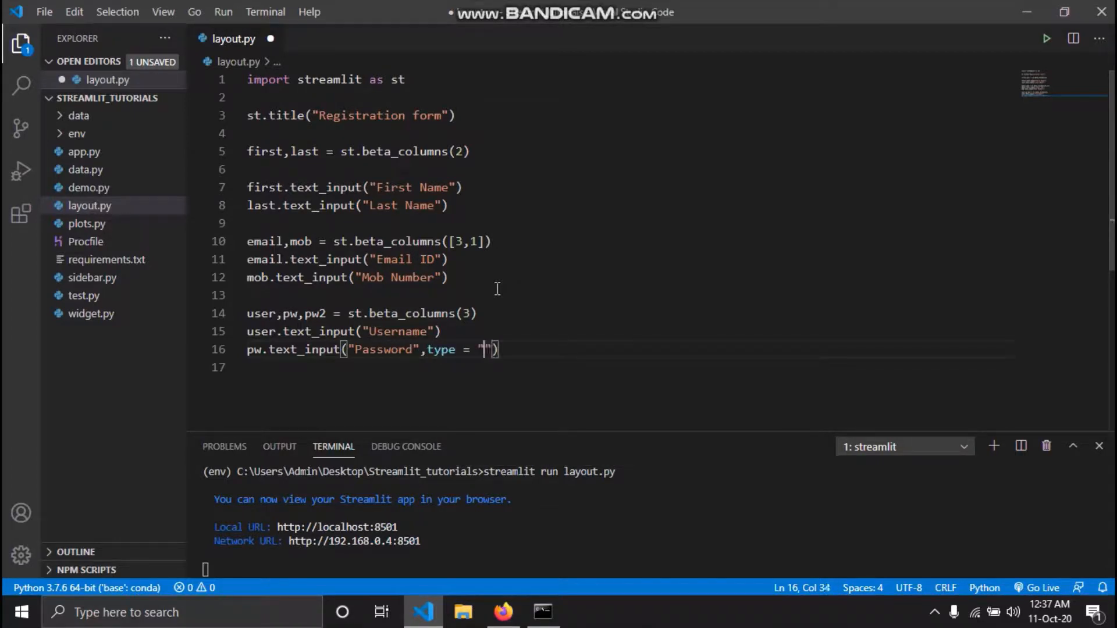
type("passw")
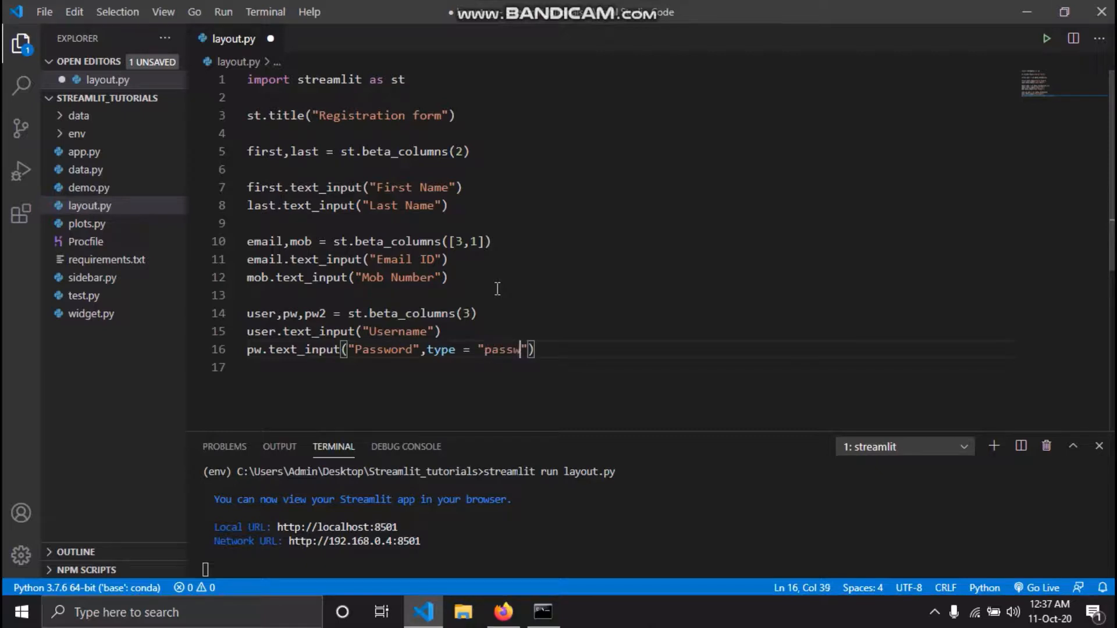
type("ord")
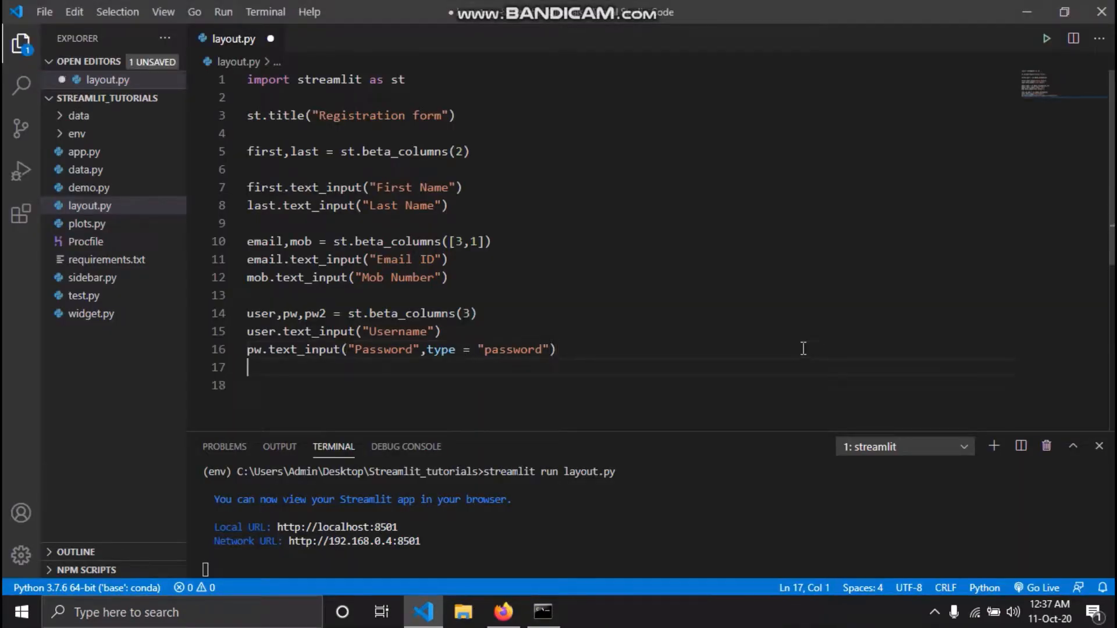
Step: Add a masked 'Retype your Password' input to the pw2 column
type("pw2.tex")
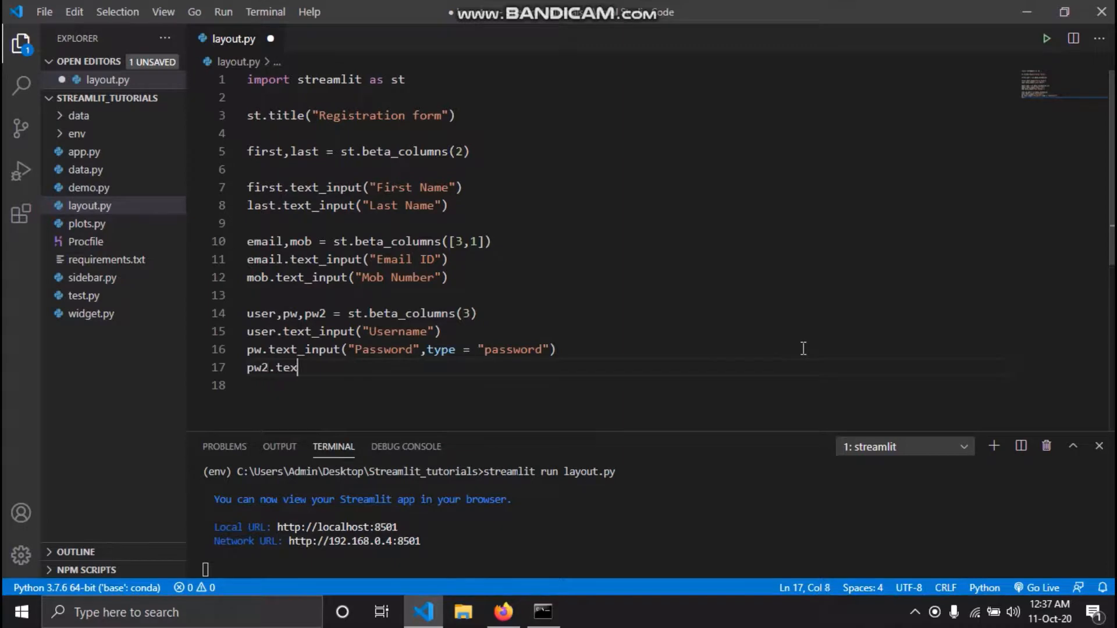
type("_")
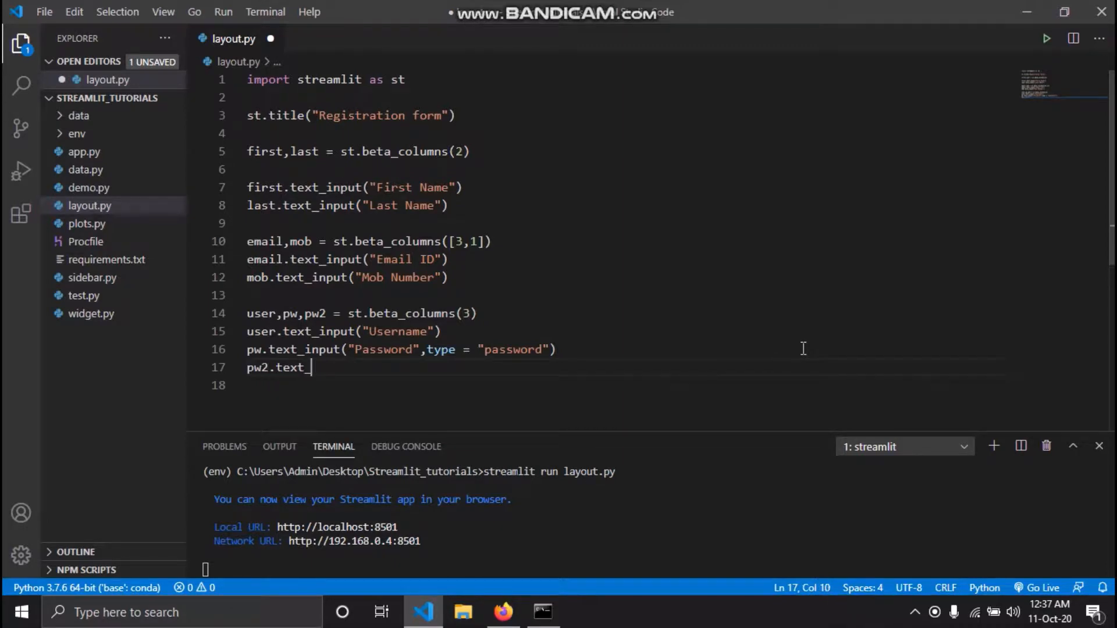
type("_input()")
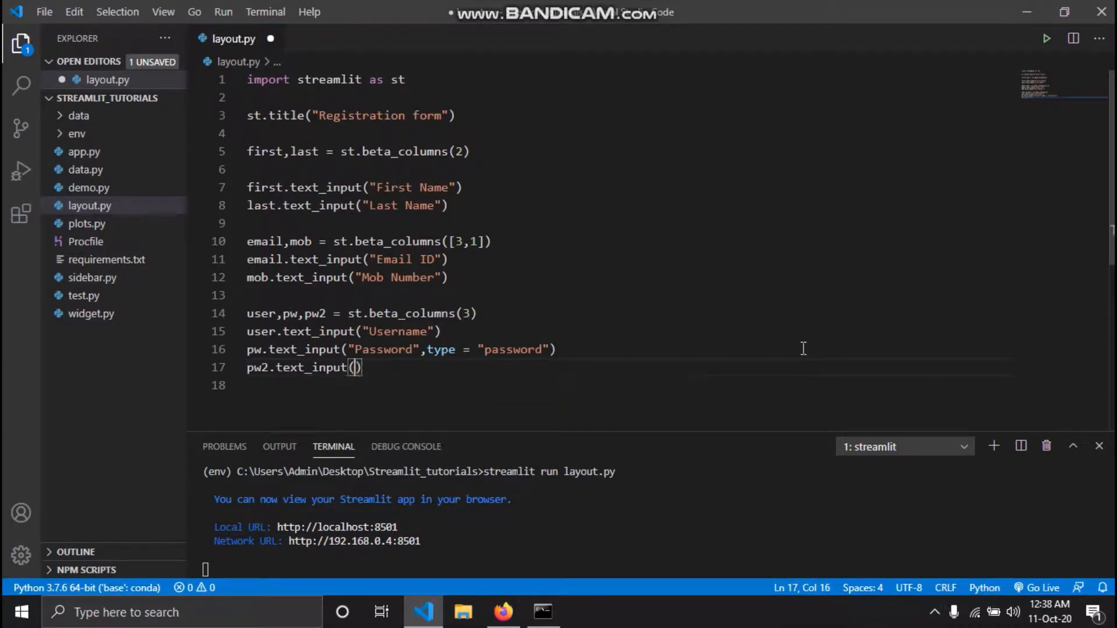
type("\"Retype your")
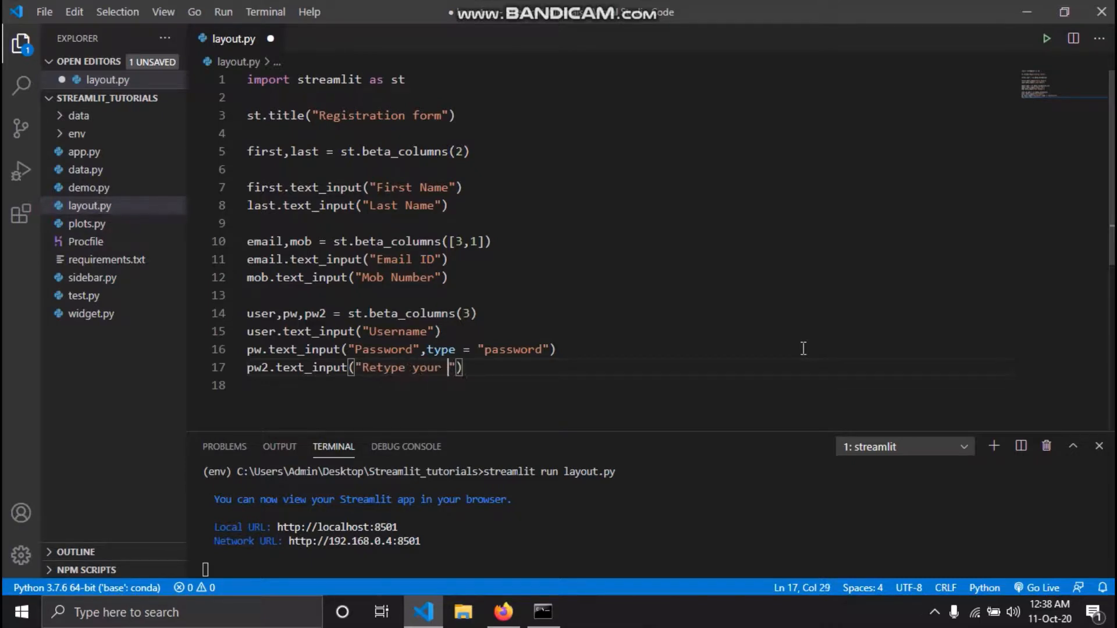
type("Password")
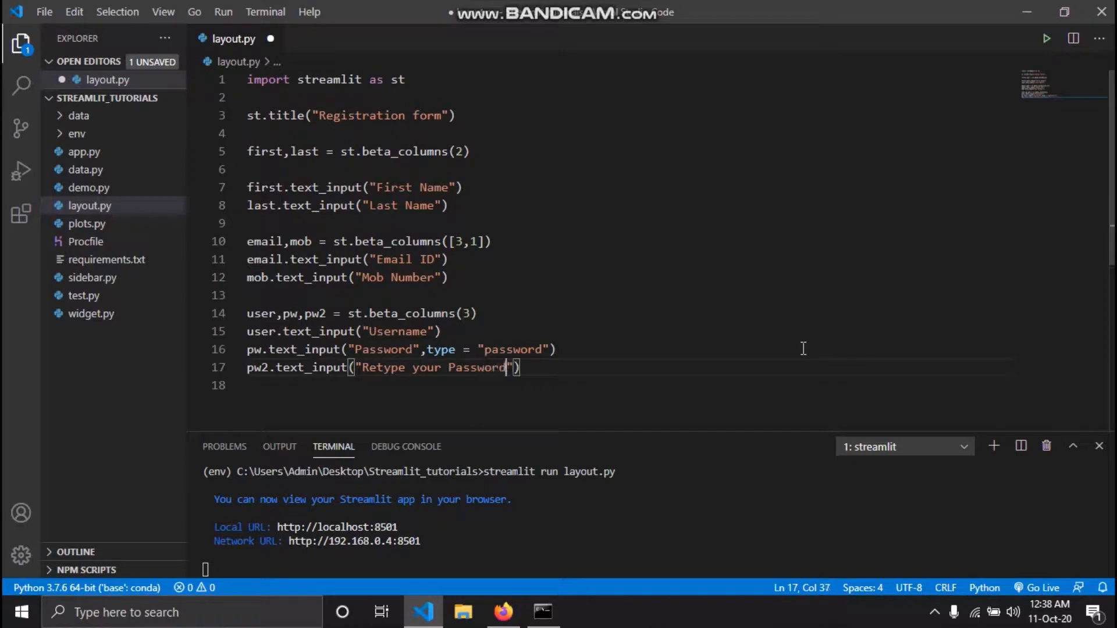
type(",")
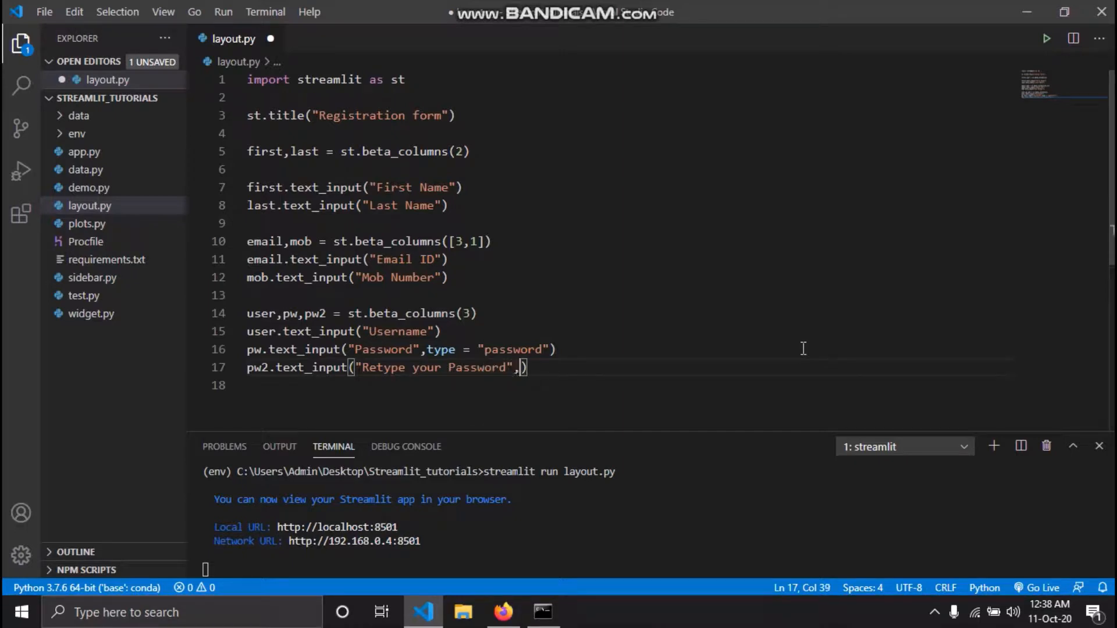
type("type")
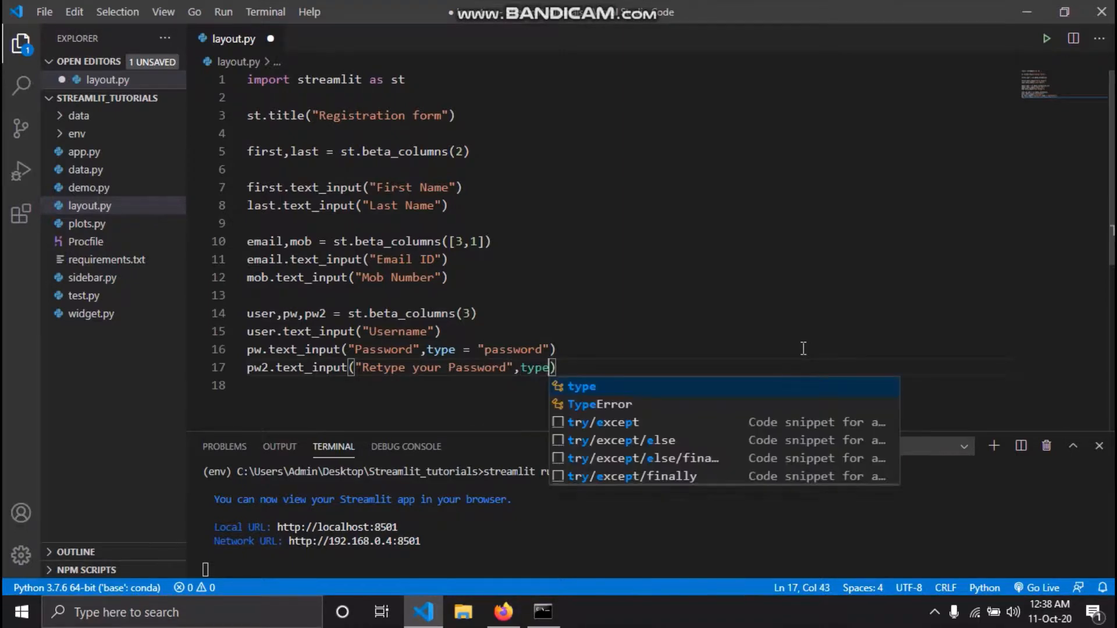
type("= \"pass\"")
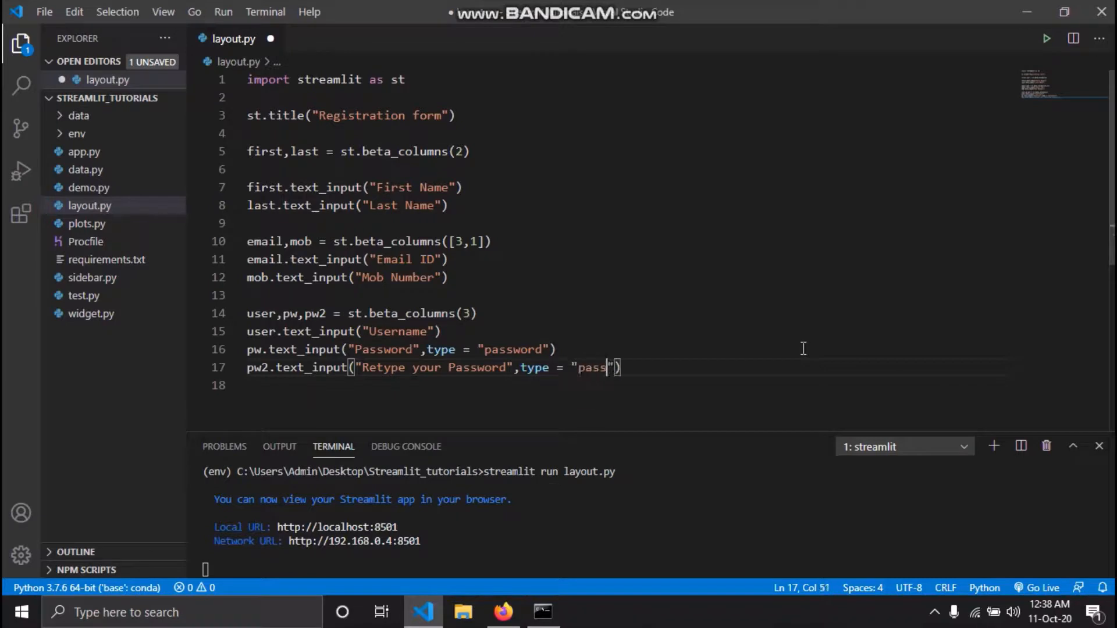
type("word")
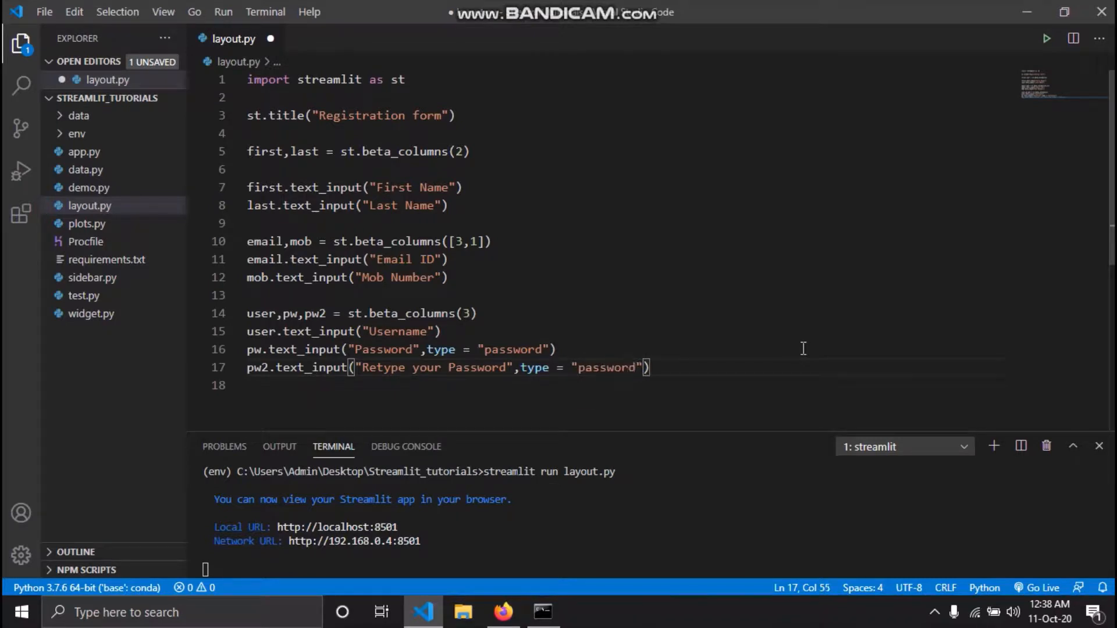
Step: Check the Username, Password and Retype your Password row at localhost:8501, then return to the editor
left_click(502, 612)
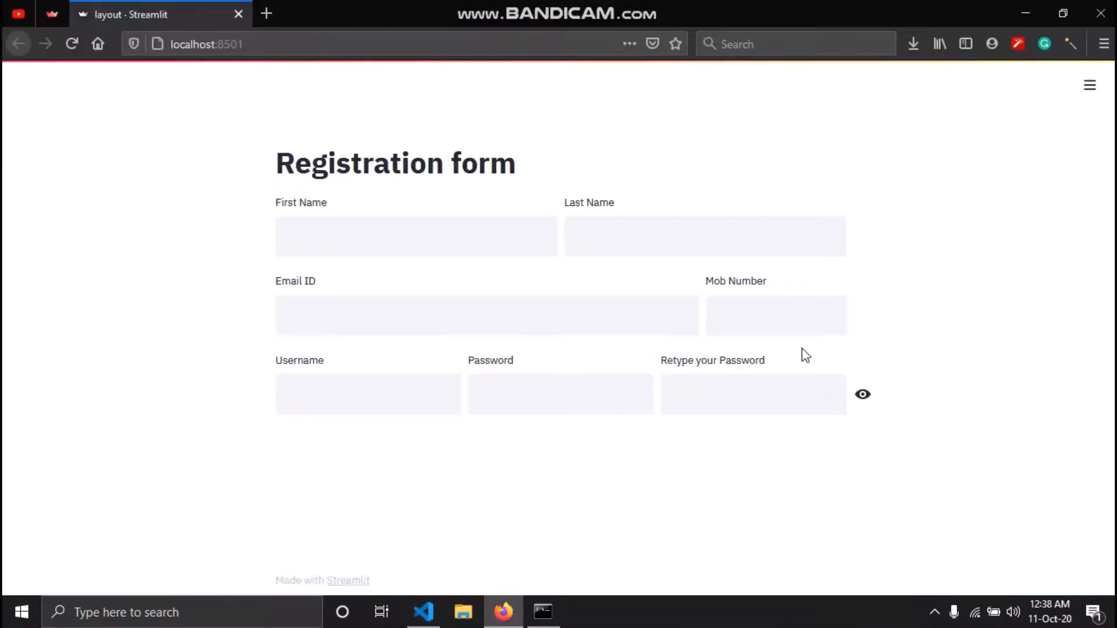
mouse_move(742, 106)
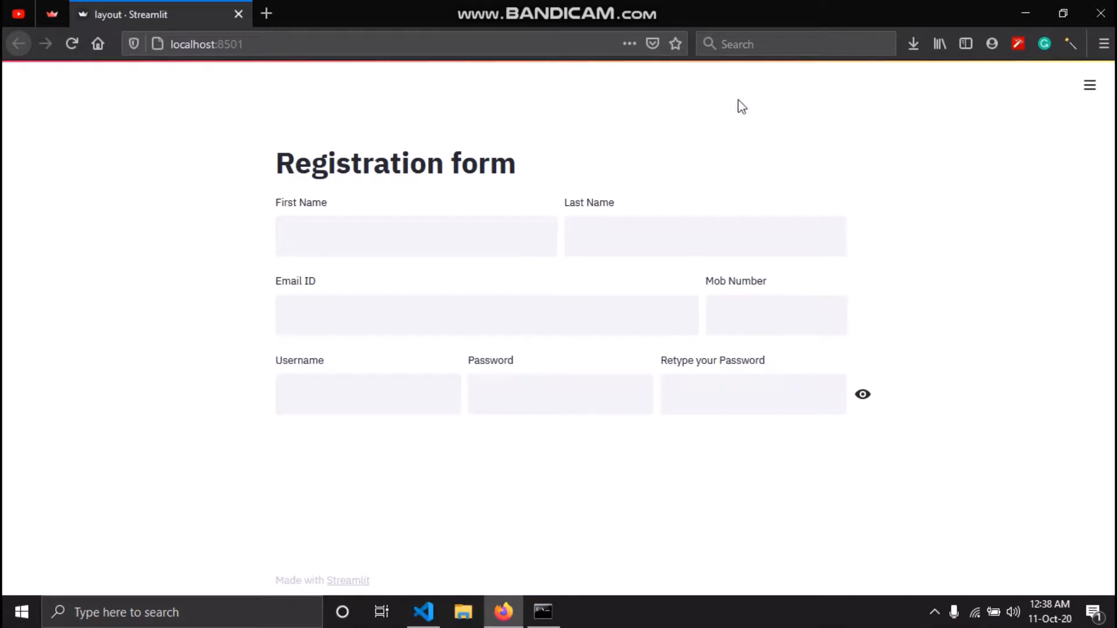
left_click(559, 394)
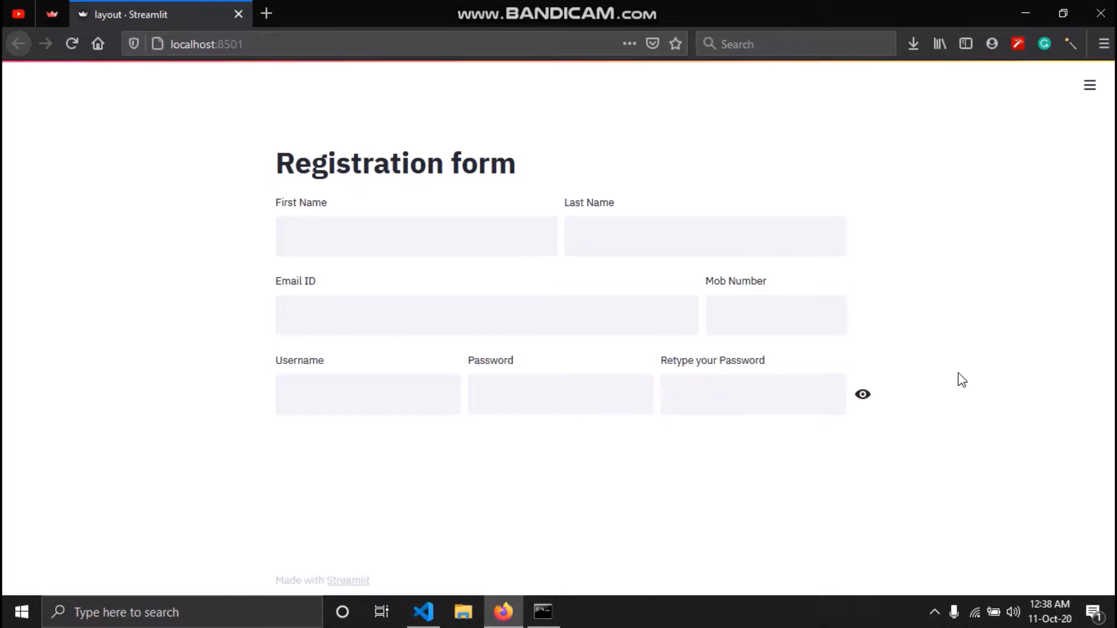
left_click(422, 611)
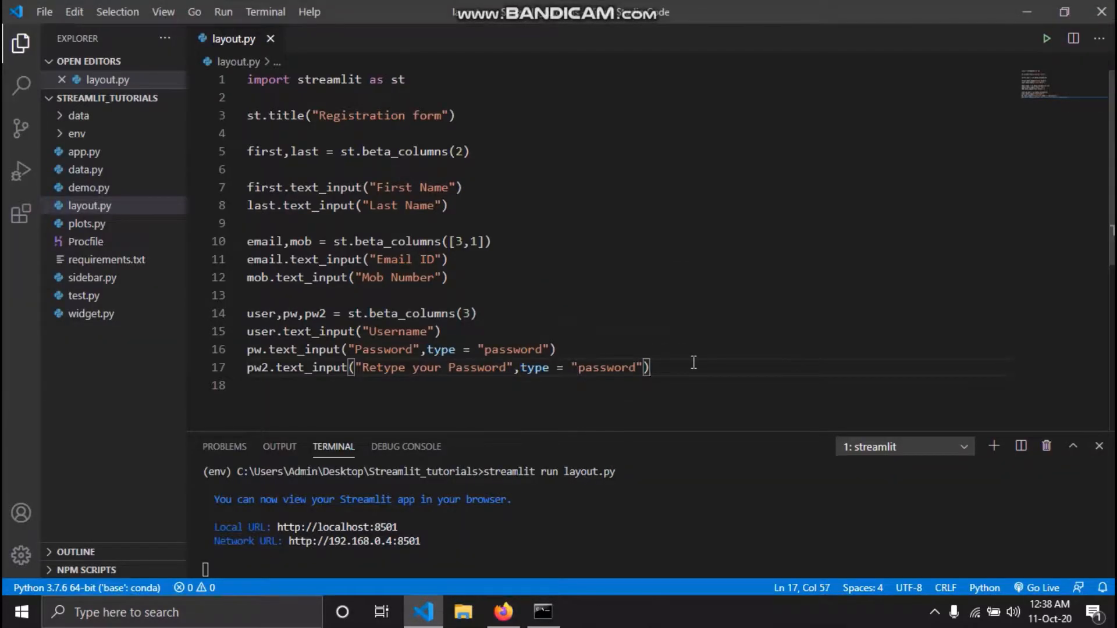
Step: Add two blank lines below the password row and re-check the three-row form in Firefox
key("enter")
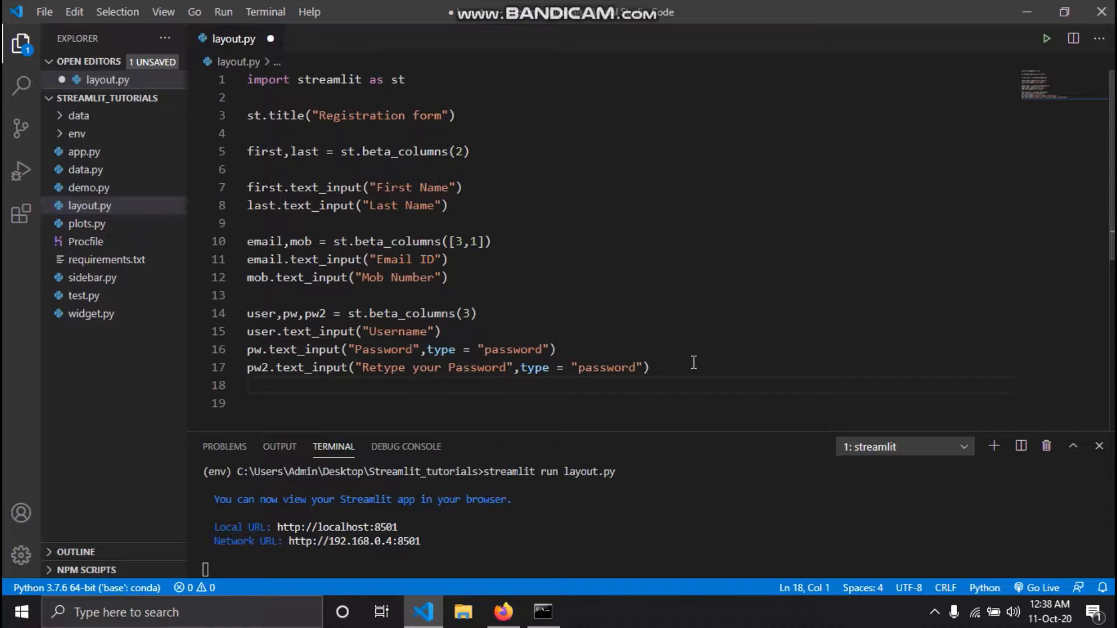
key("enter")
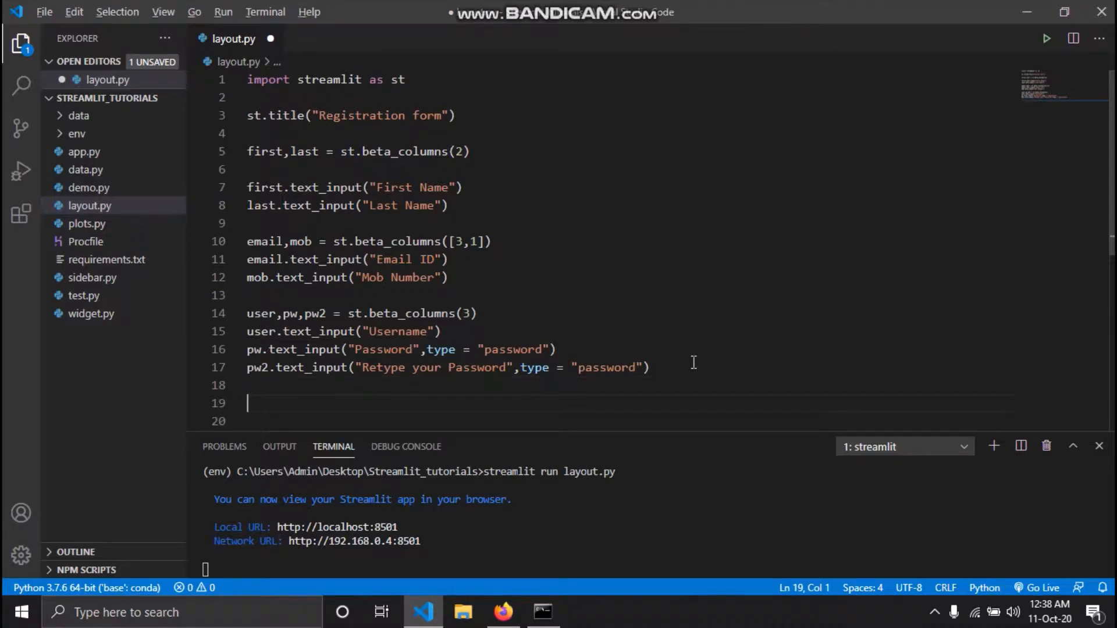
left_click(502, 612)
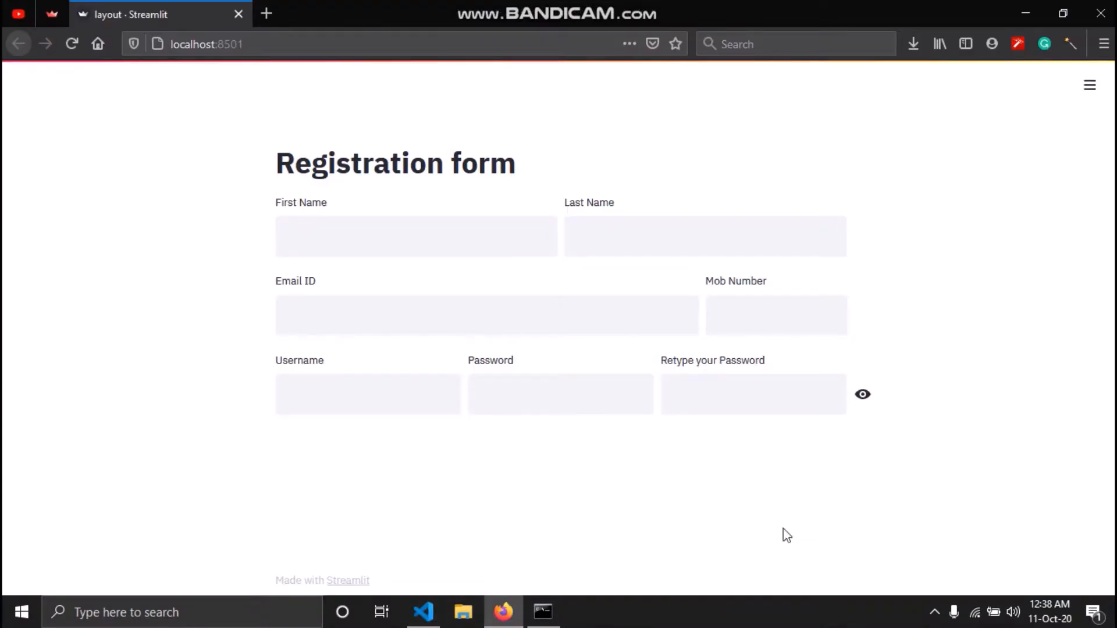
mouse_move(575, 356)
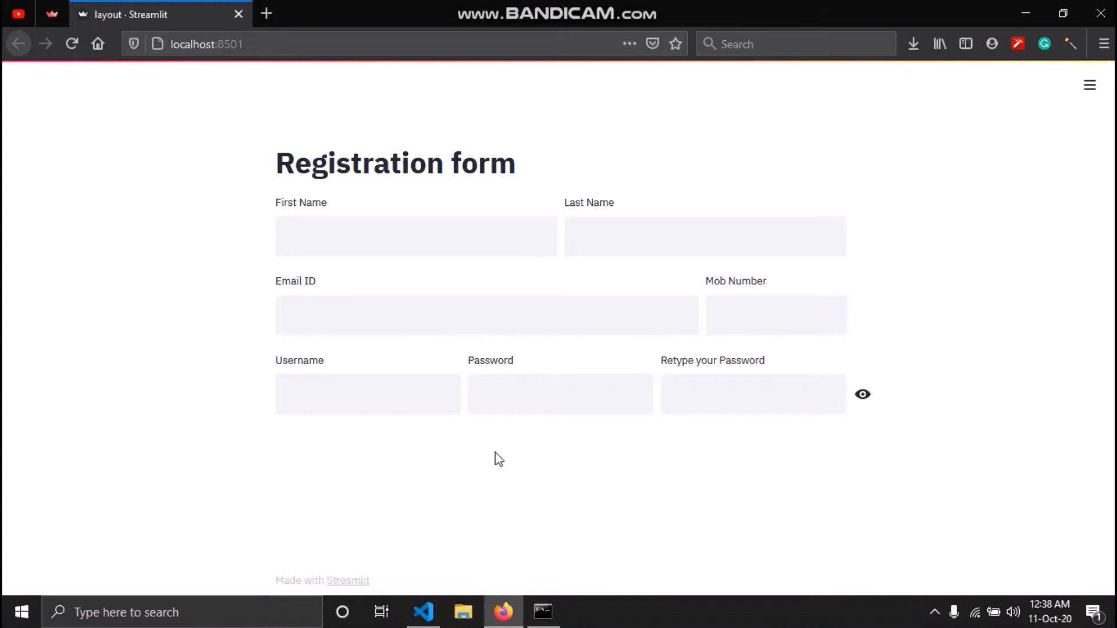
mouse_move(522, 460)
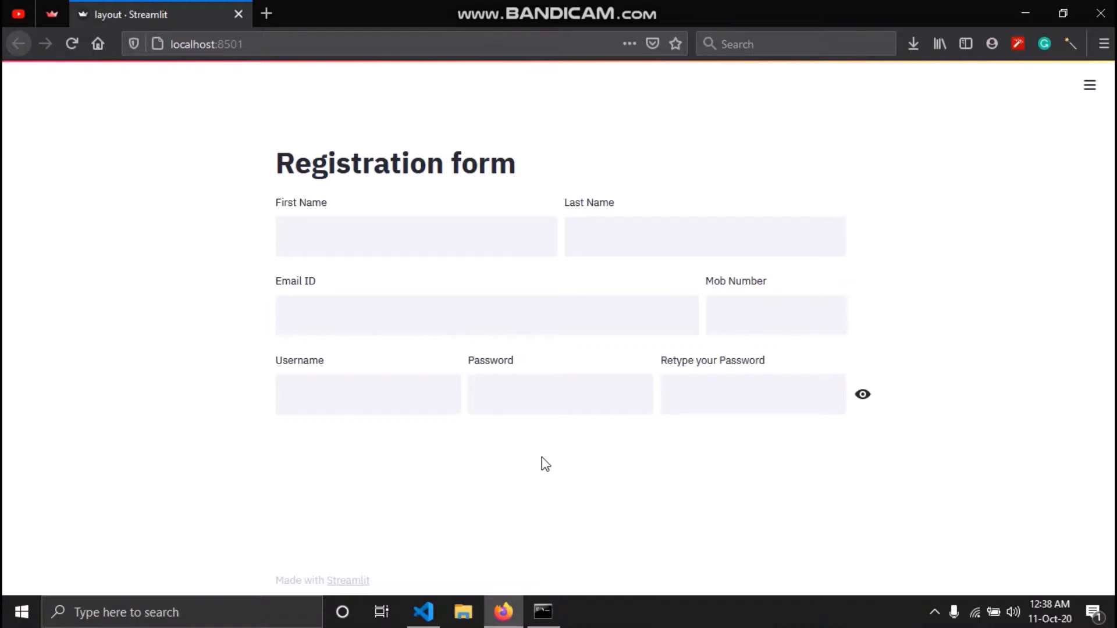
mouse_move(299, 468)
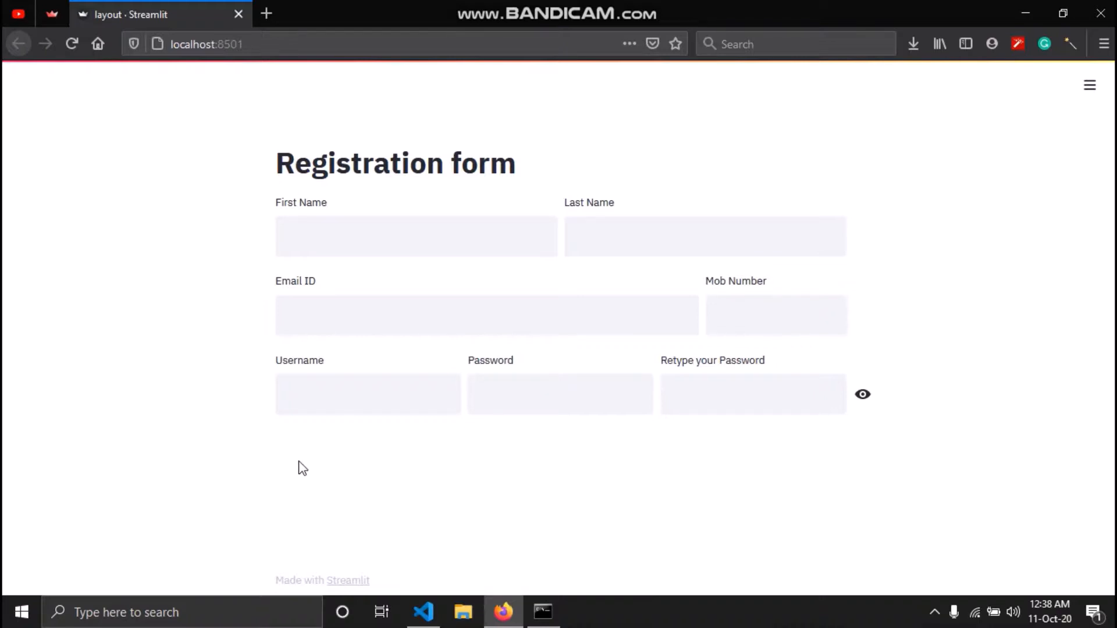
mouse_move(291, 455)
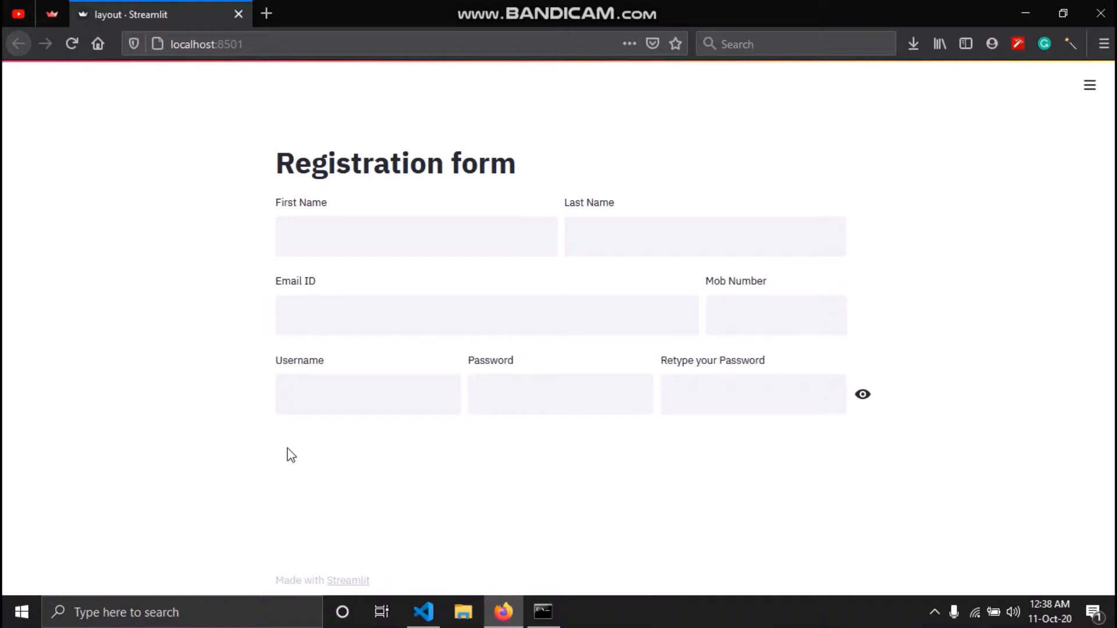
mouse_move(595, 454)
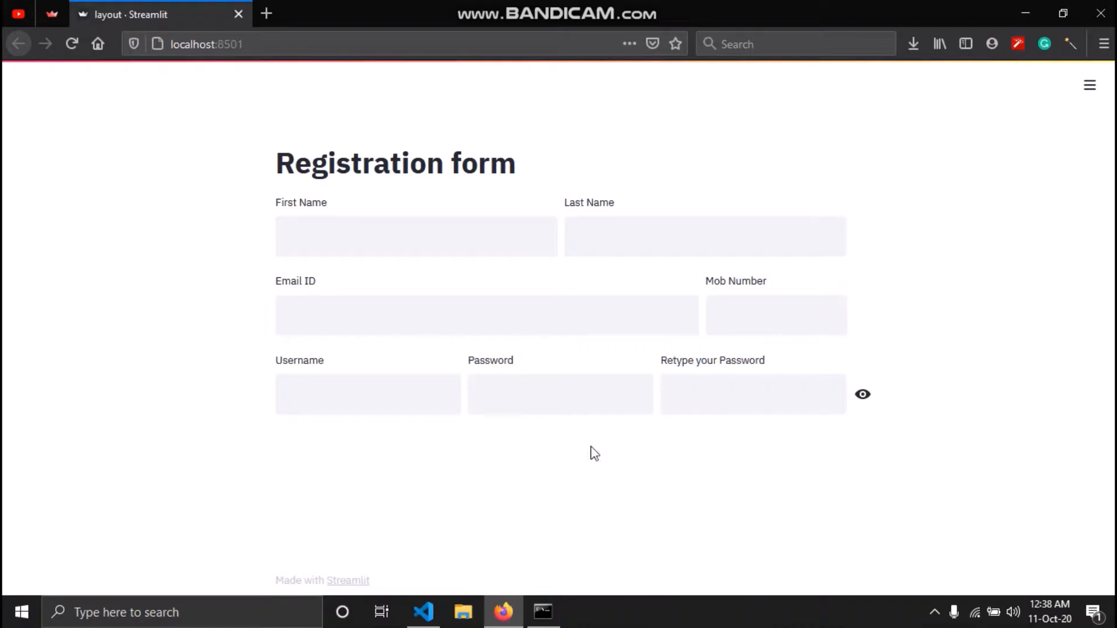
left_click(423, 612)
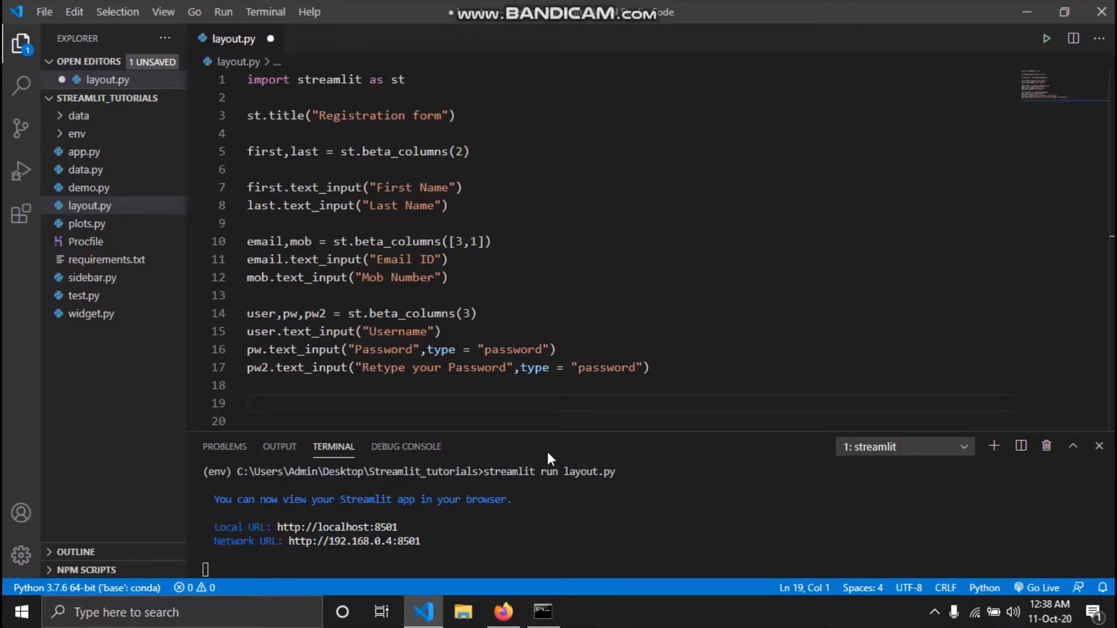
Step: Define a new row with ch, bl, sub = st.beta_columns(3)
type("ch")
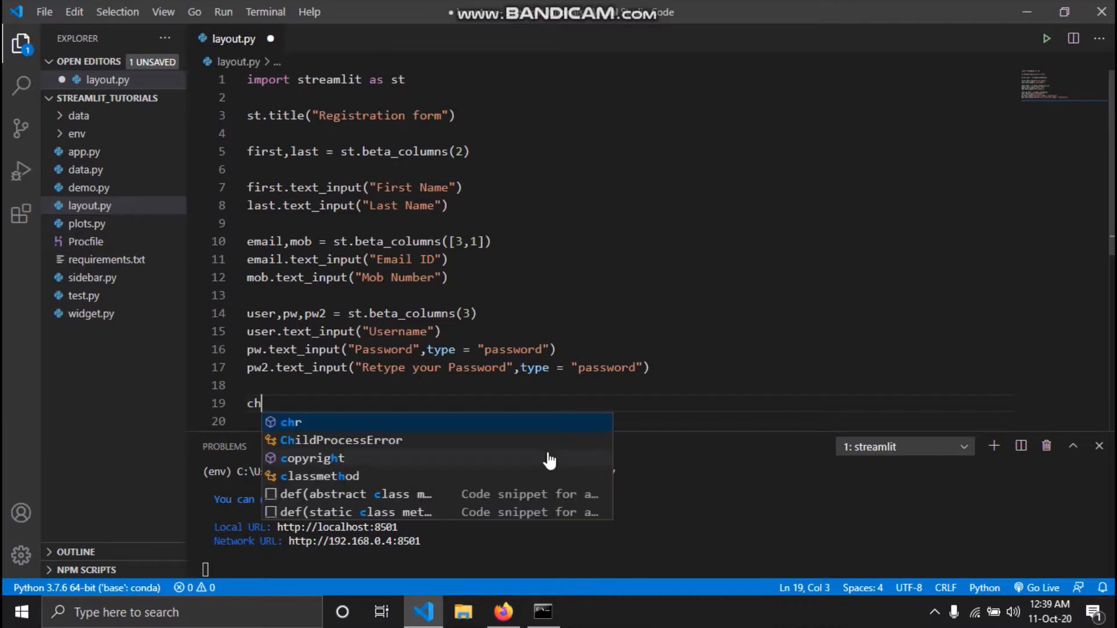
type(",bl,")
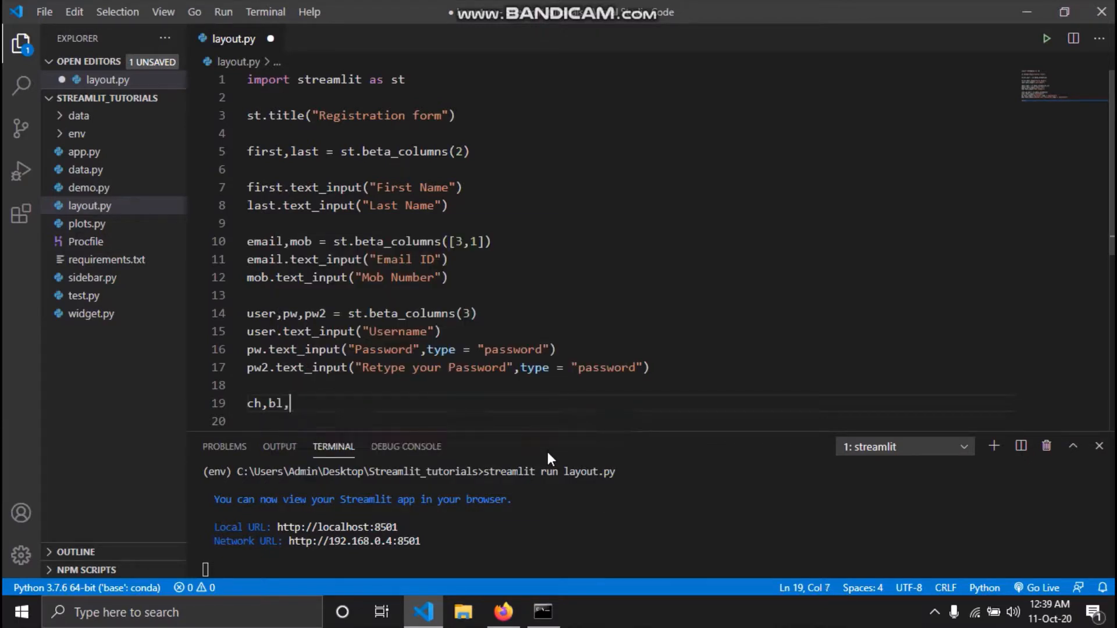
type("sub")
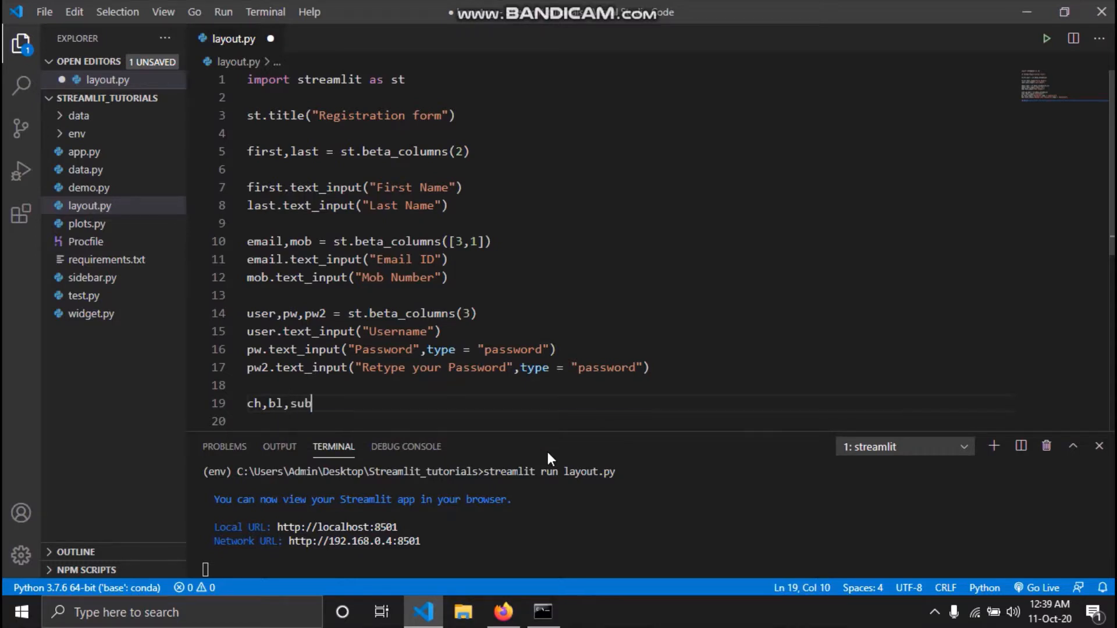
type("= st.beta")
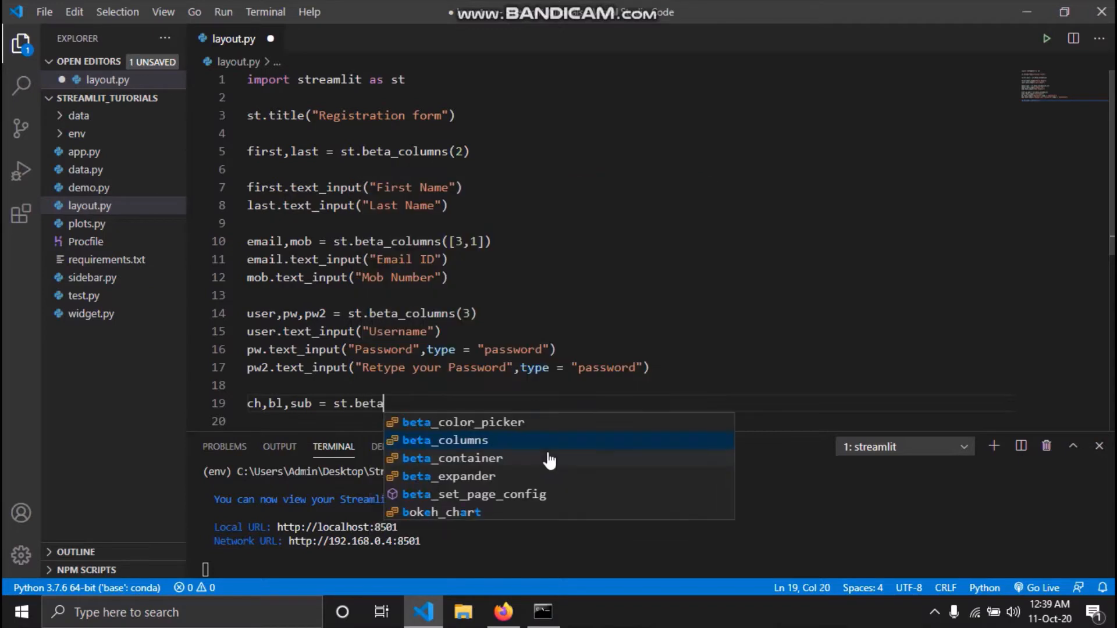
left_click(445, 440)
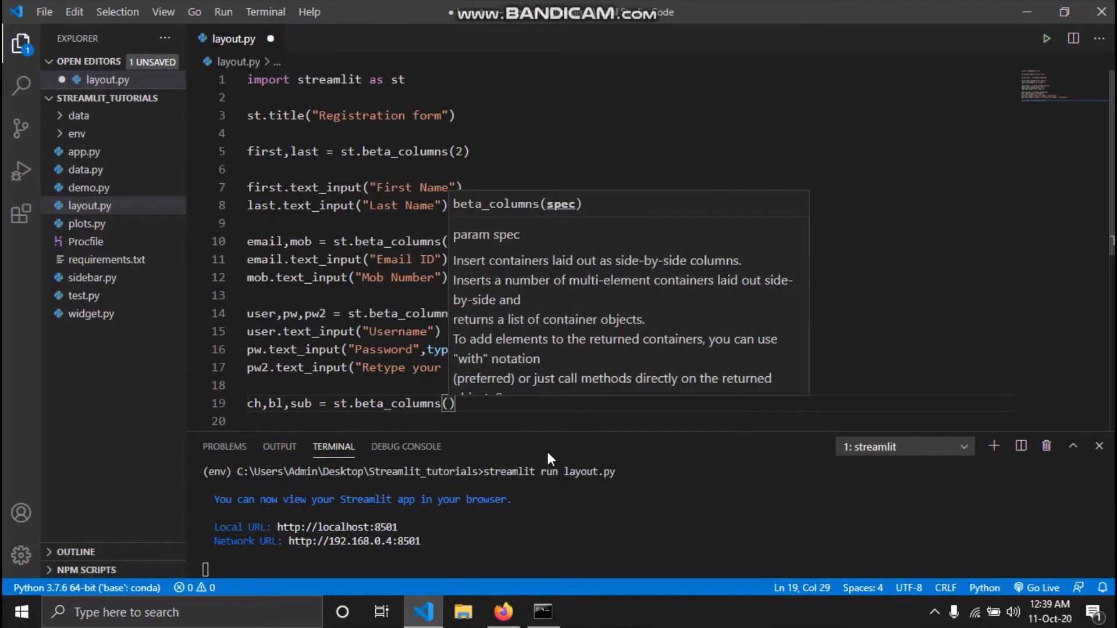
type("3")
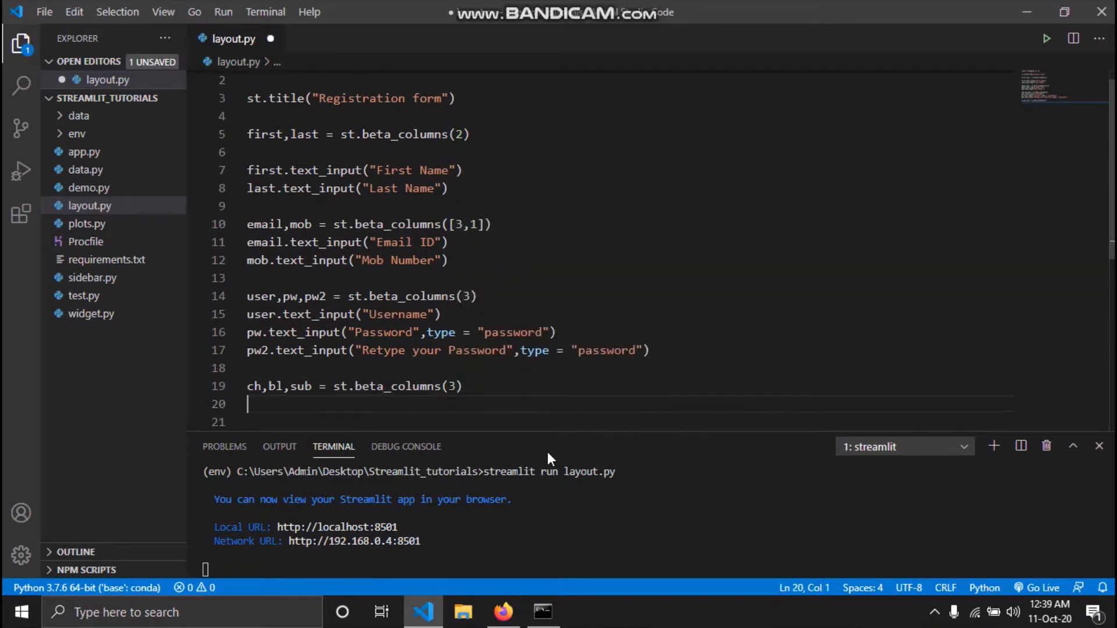
Step: Put ch.checkbox("I Agree") and sub.button("Submit") in the row and view it in Firefox
type("ch")
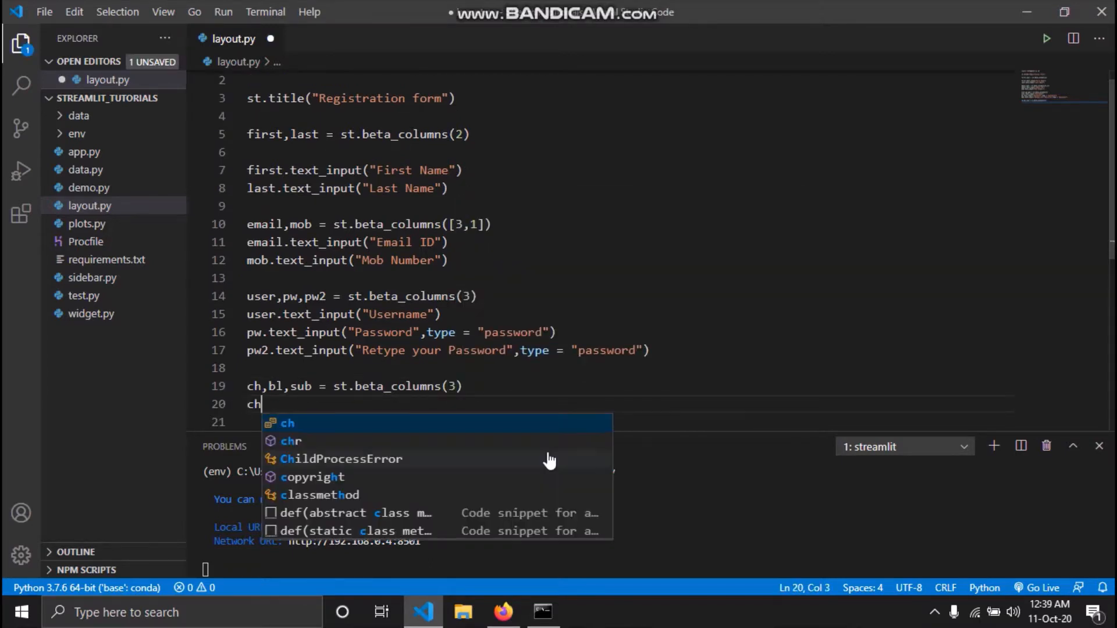
type(".checkbox(\"")
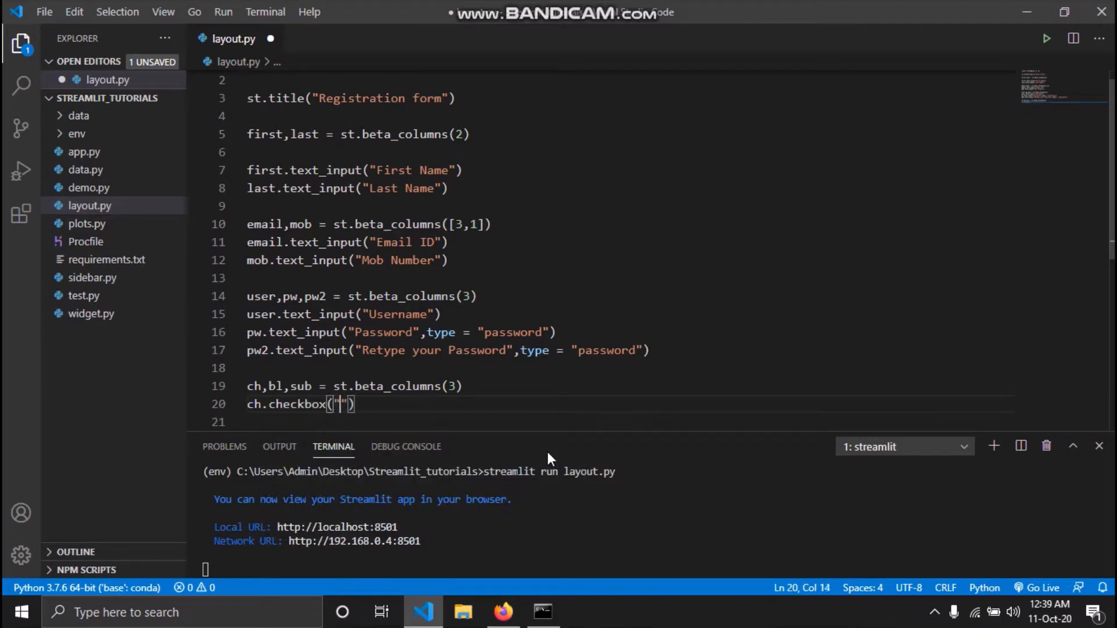
type("I Agree")
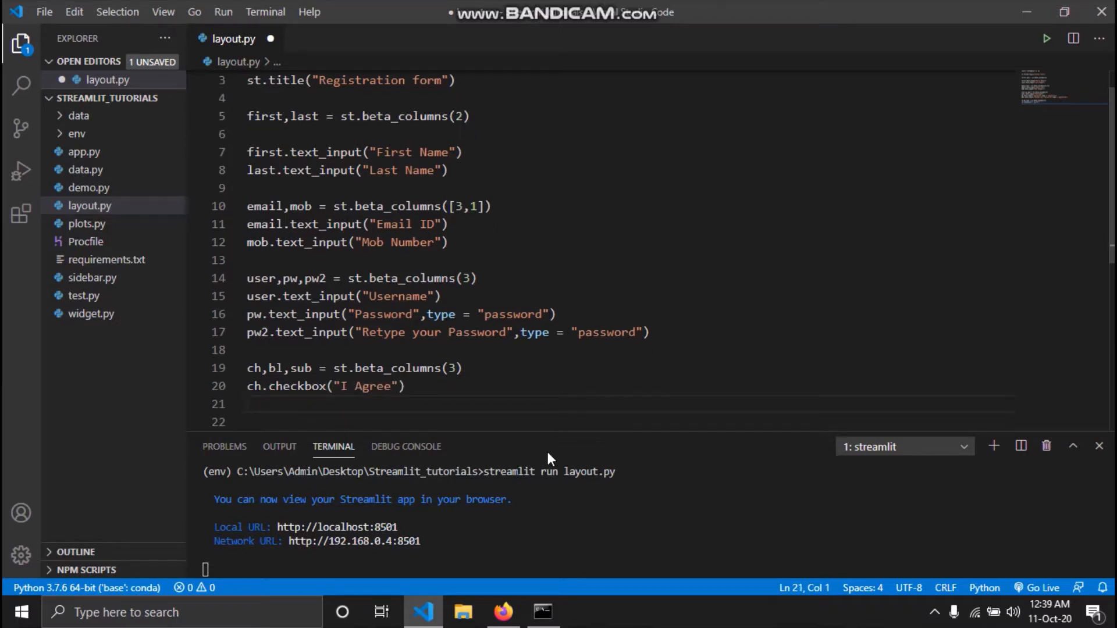
type("sub")
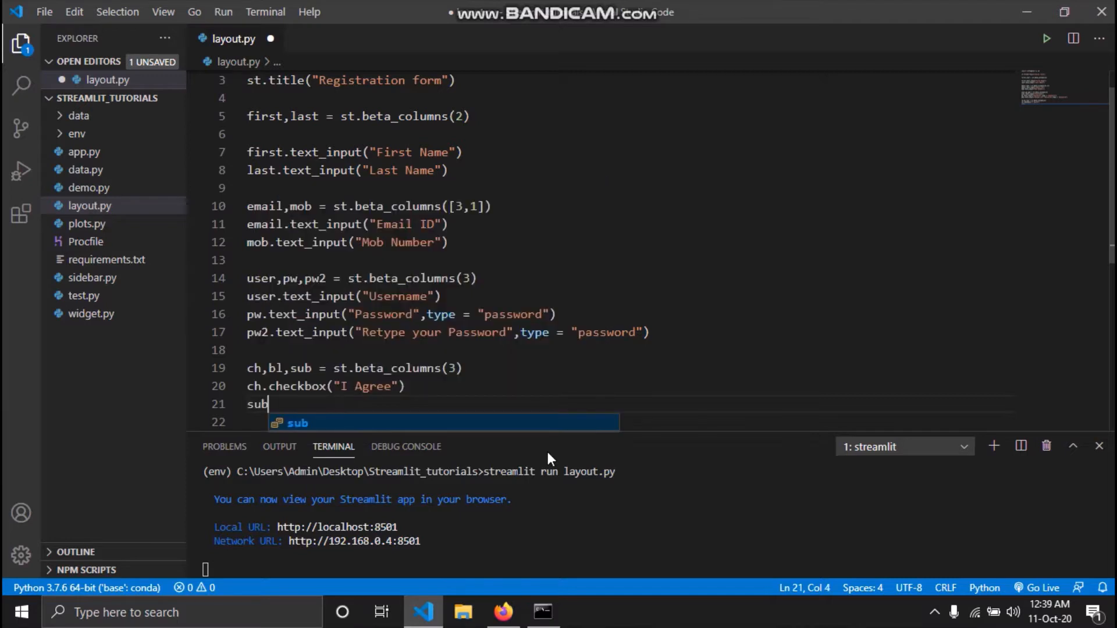
type(".")
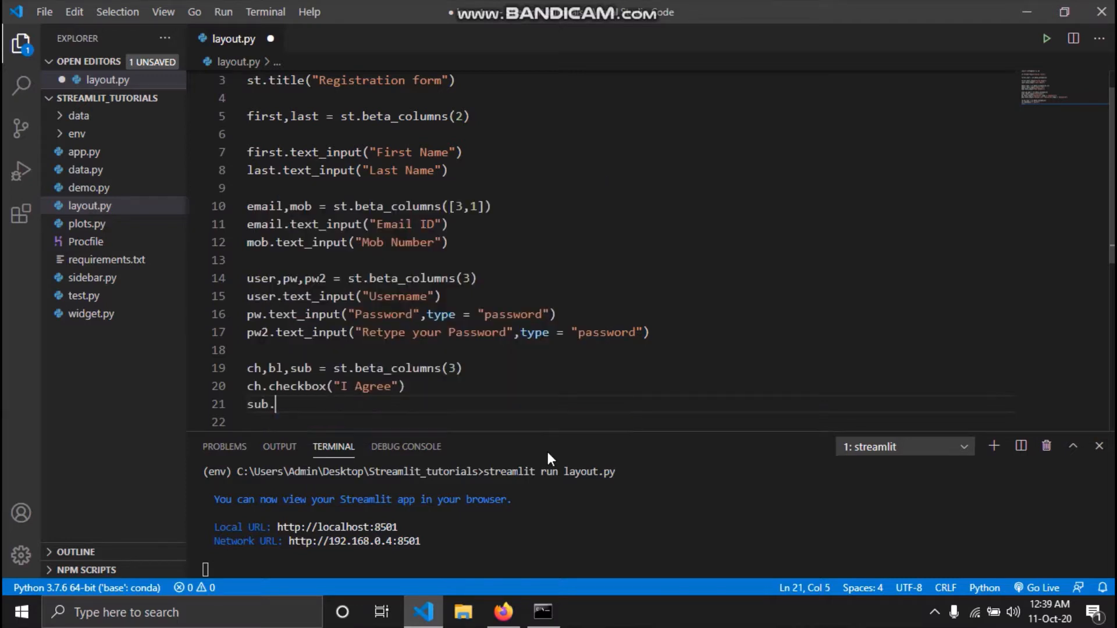
type("button()")
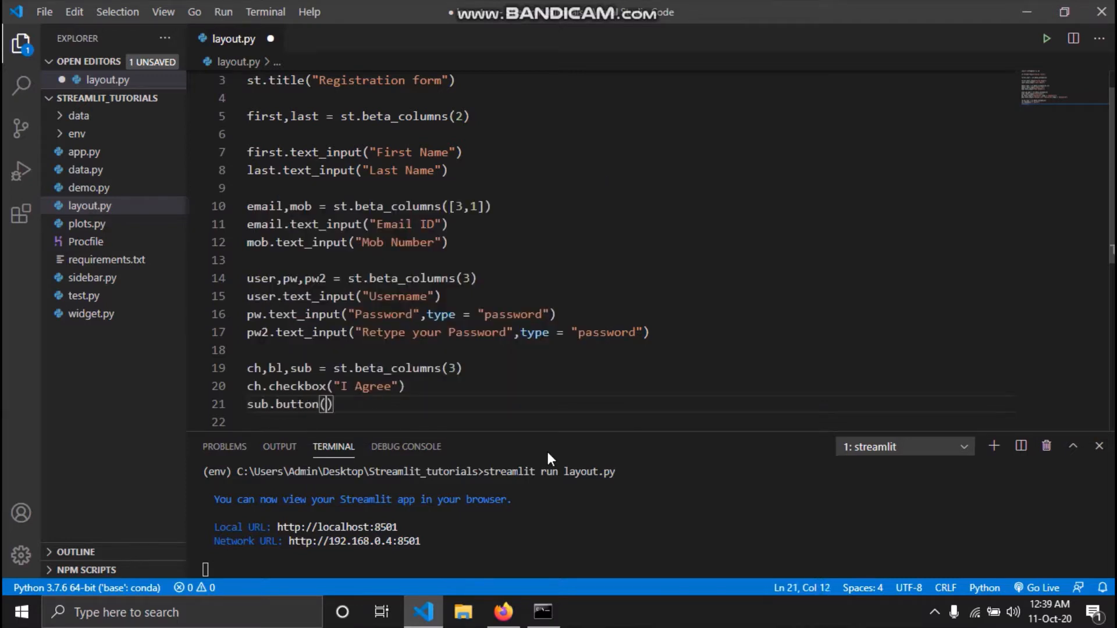
type("\"Sub\"")
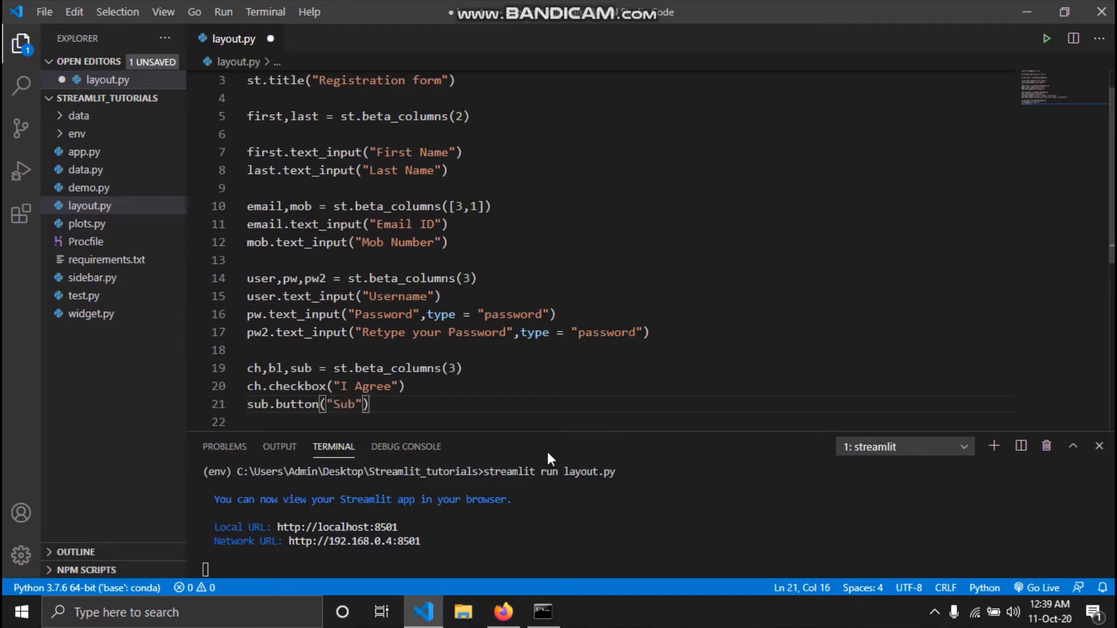
type("mit")
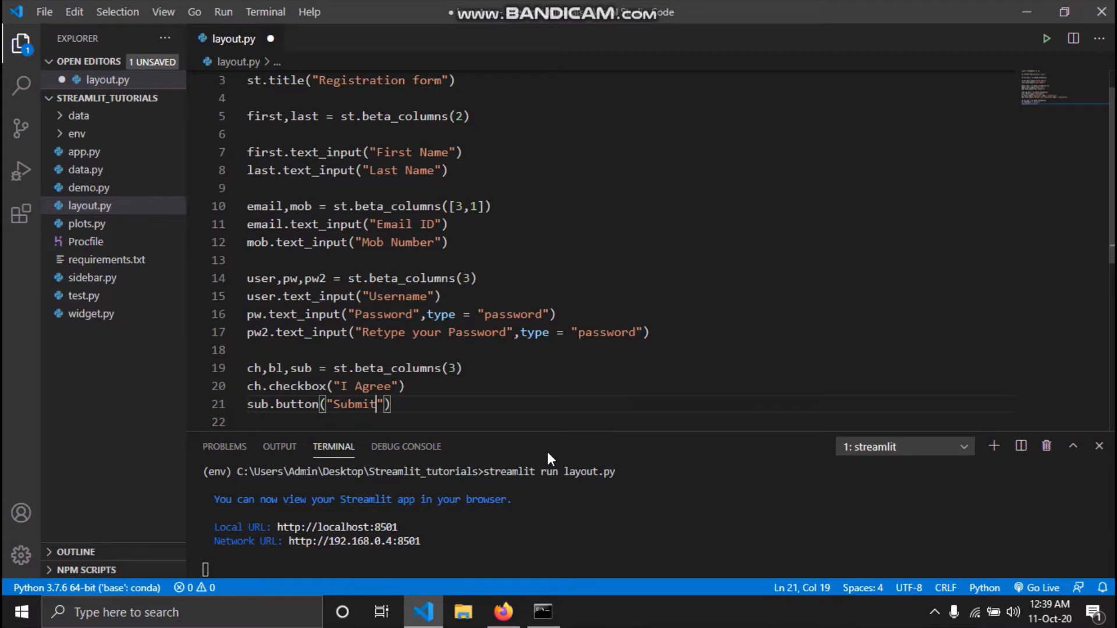
left_click(502, 612)
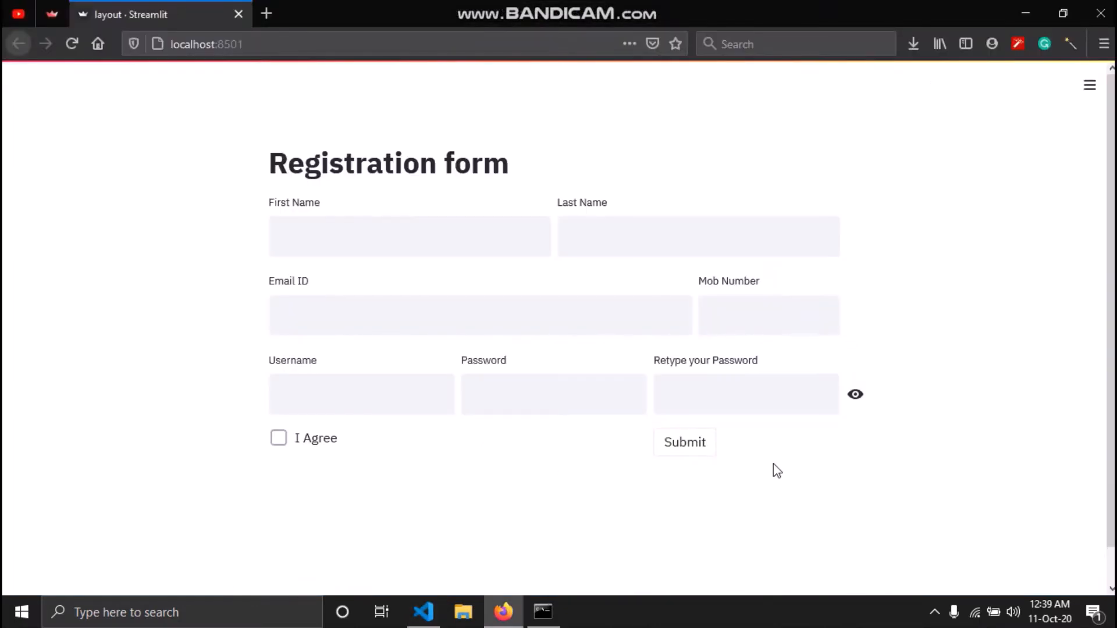
mouse_move(286, 454)
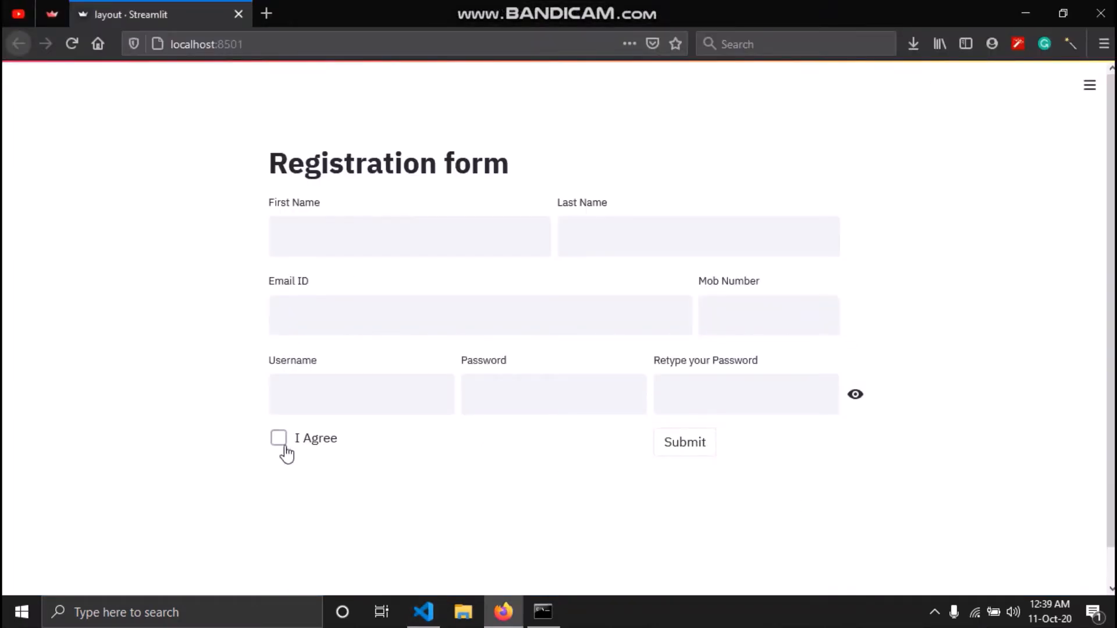
Step: Tick the I Agree checkbox on the four-row form
left_click(279, 438)
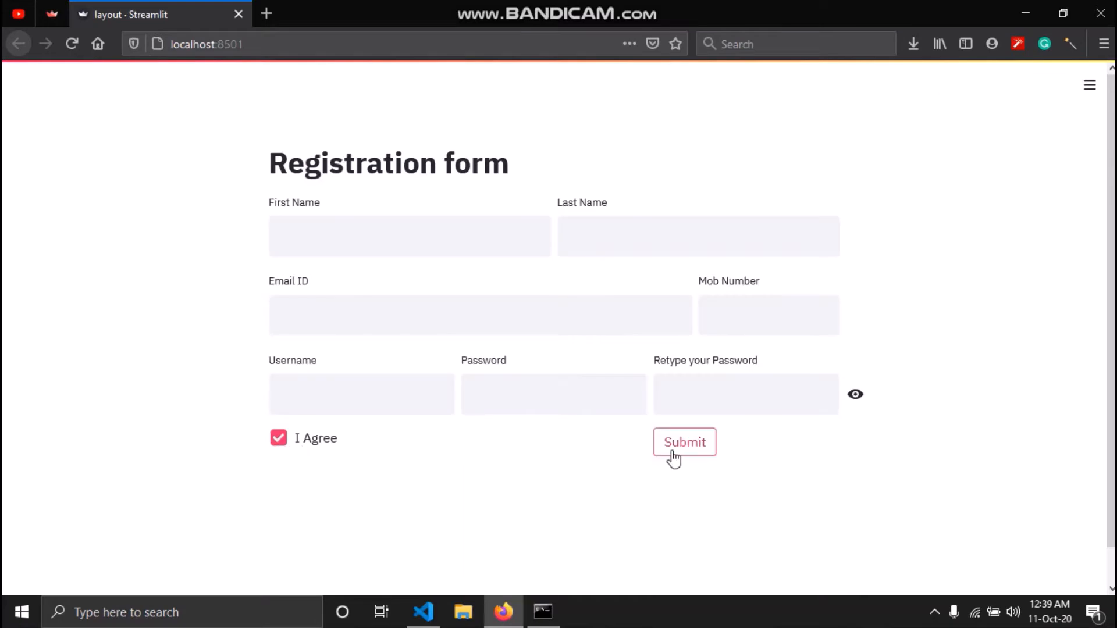